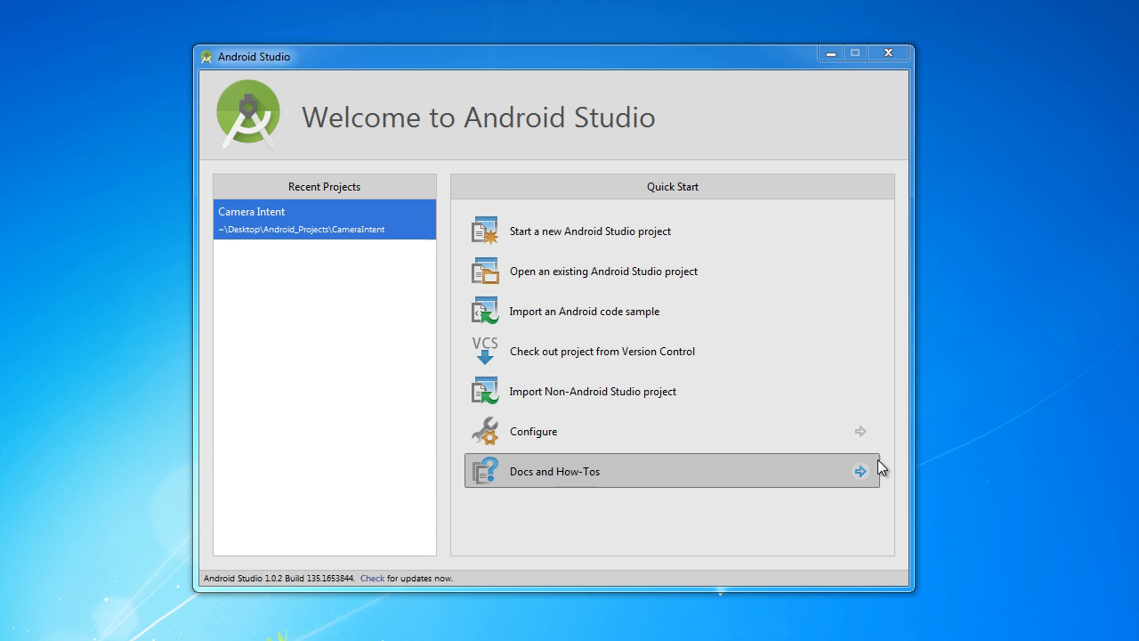
pyautogui.moveTo(769, 154)
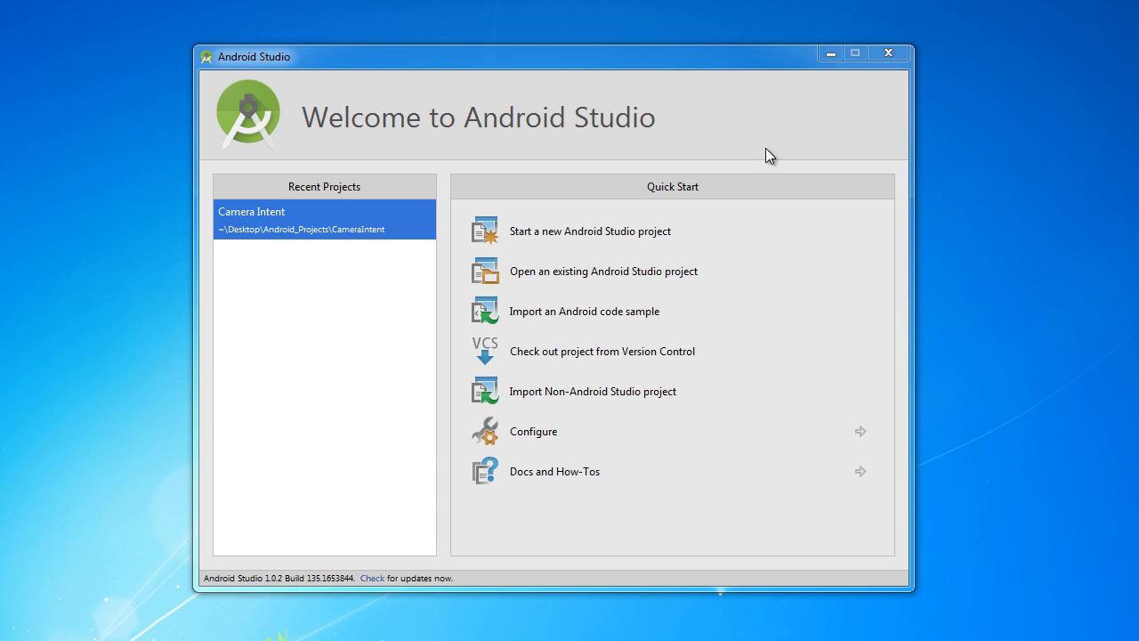
pyautogui.moveTo(498, 426)
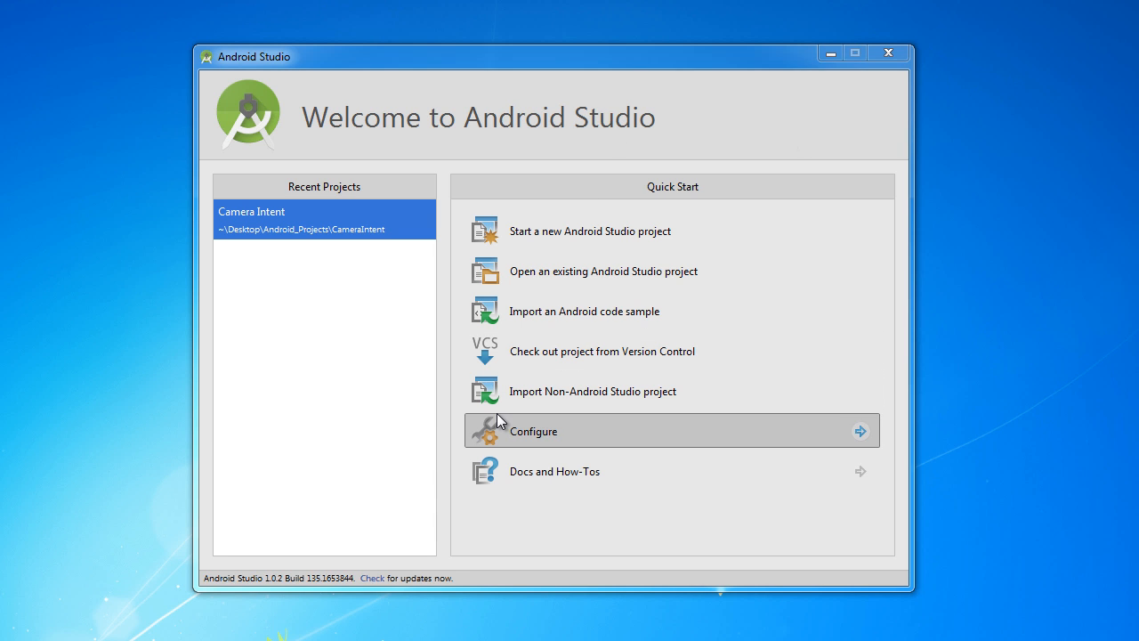
pyautogui.moveTo(954, 239)
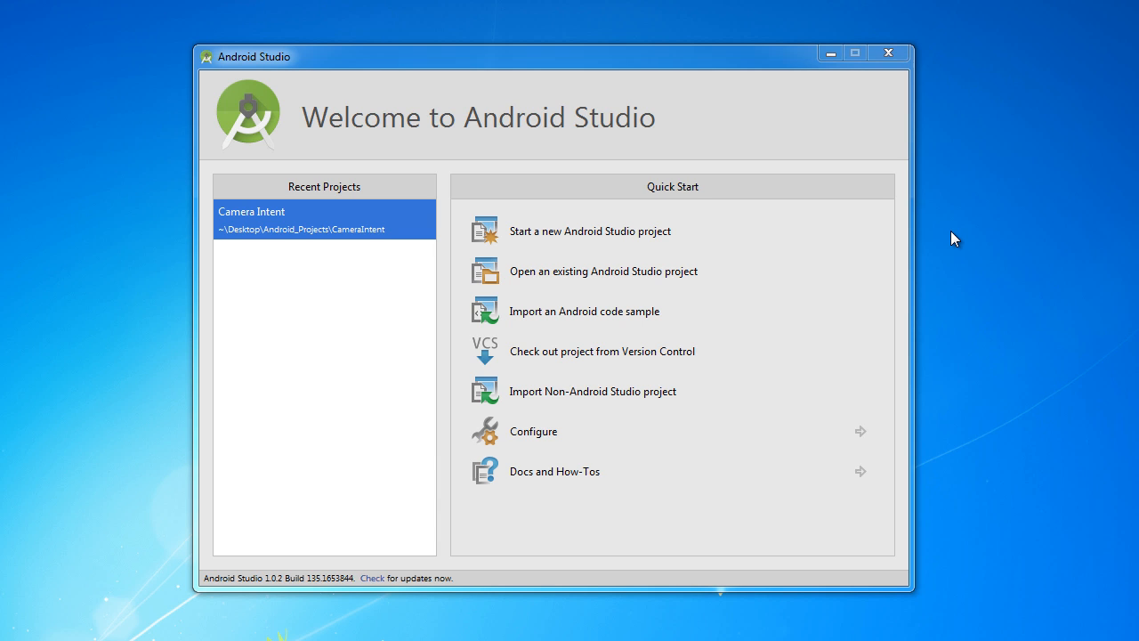
pyautogui.moveTo(555, 180)
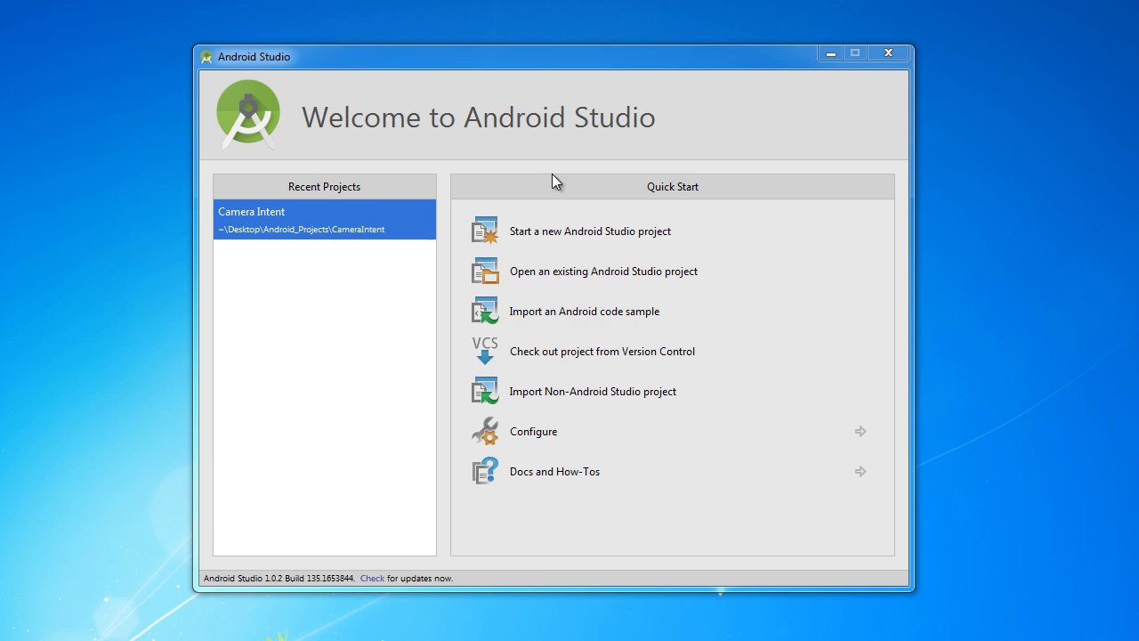
pyautogui.moveTo(626, 455)
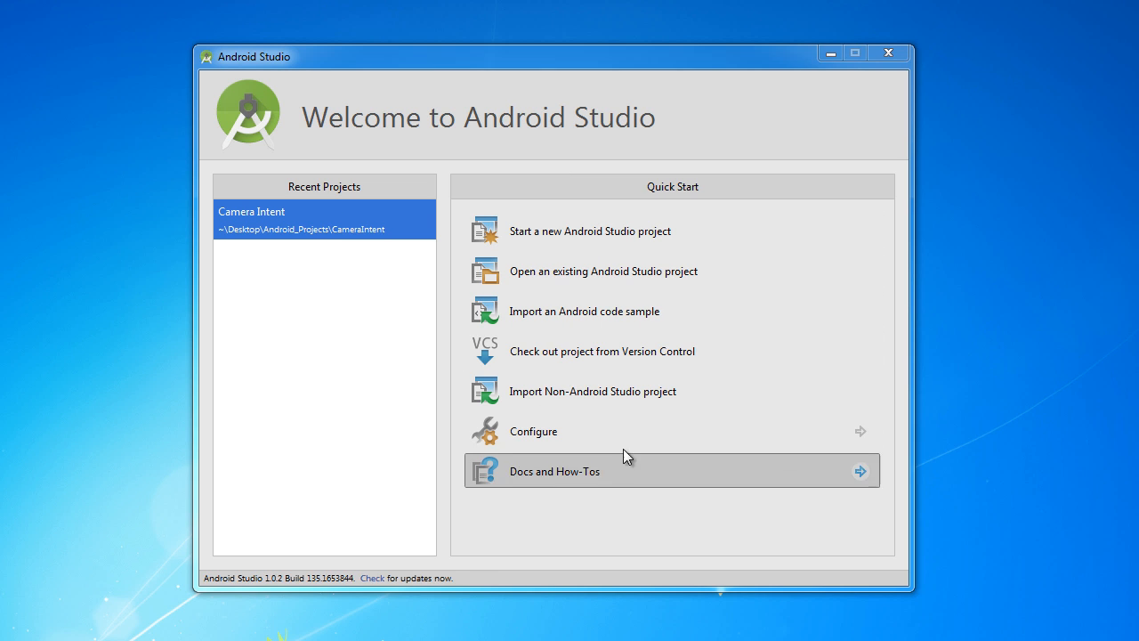
pyautogui.moveTo(836, 305)
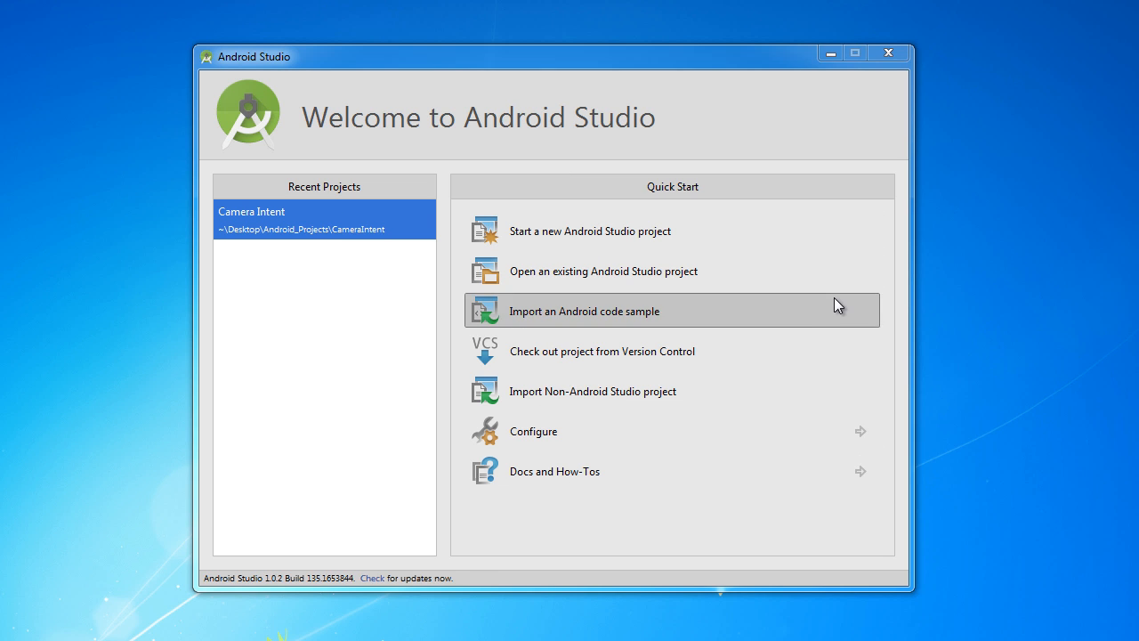
pyautogui.moveTo(1050, 220)
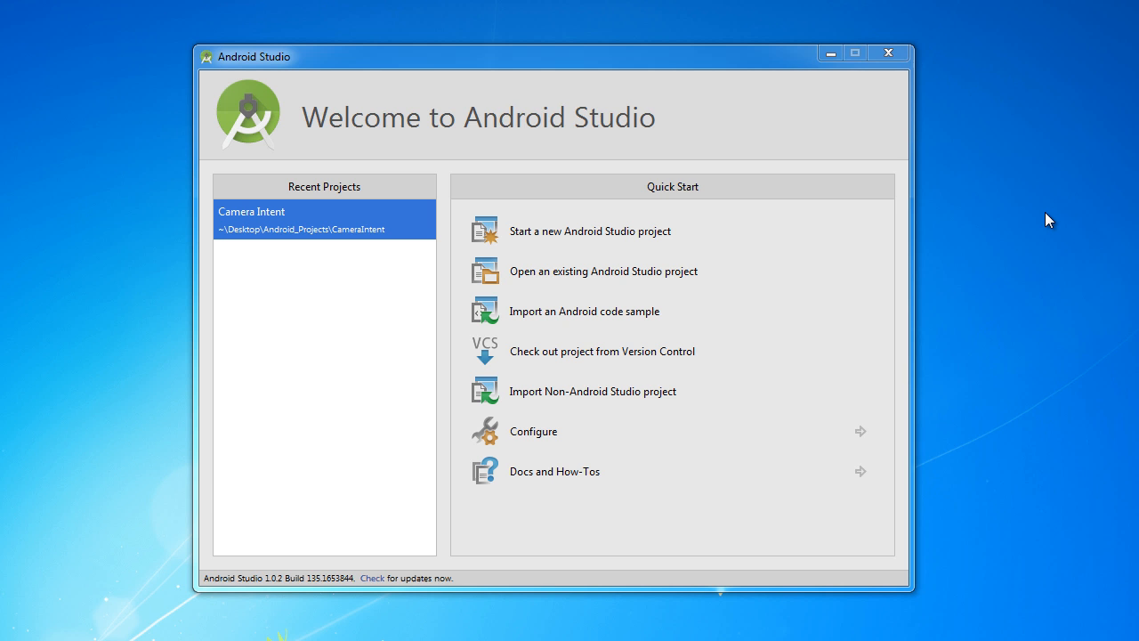
pyautogui.moveTo(687, 243)
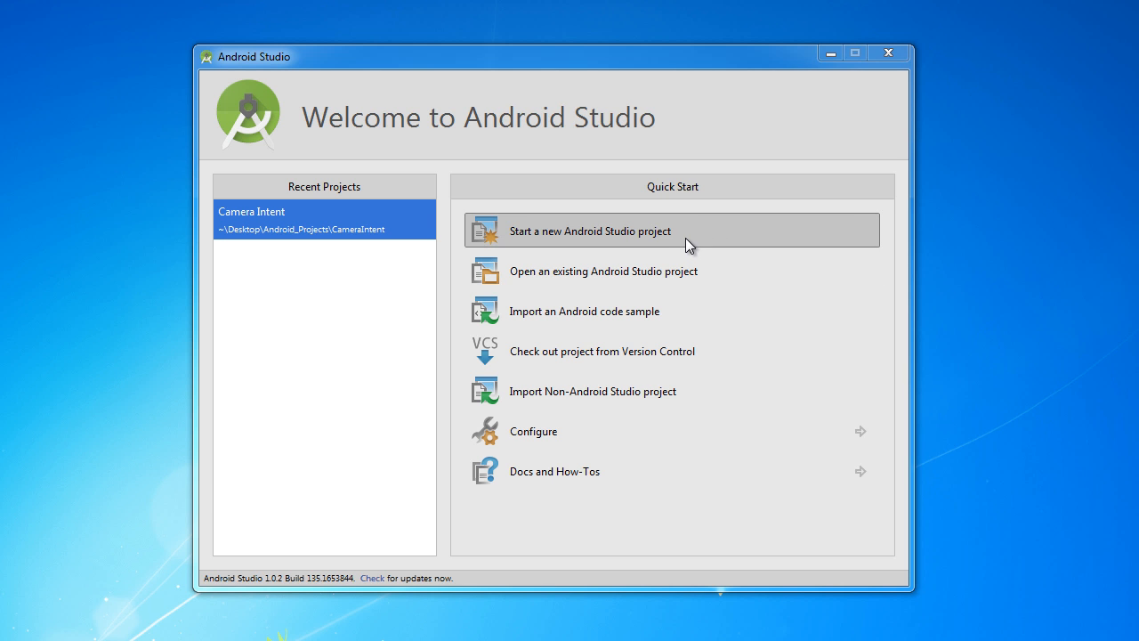
# Start a new project named Video Player and continue past the naming page
pyautogui.click(589, 231)
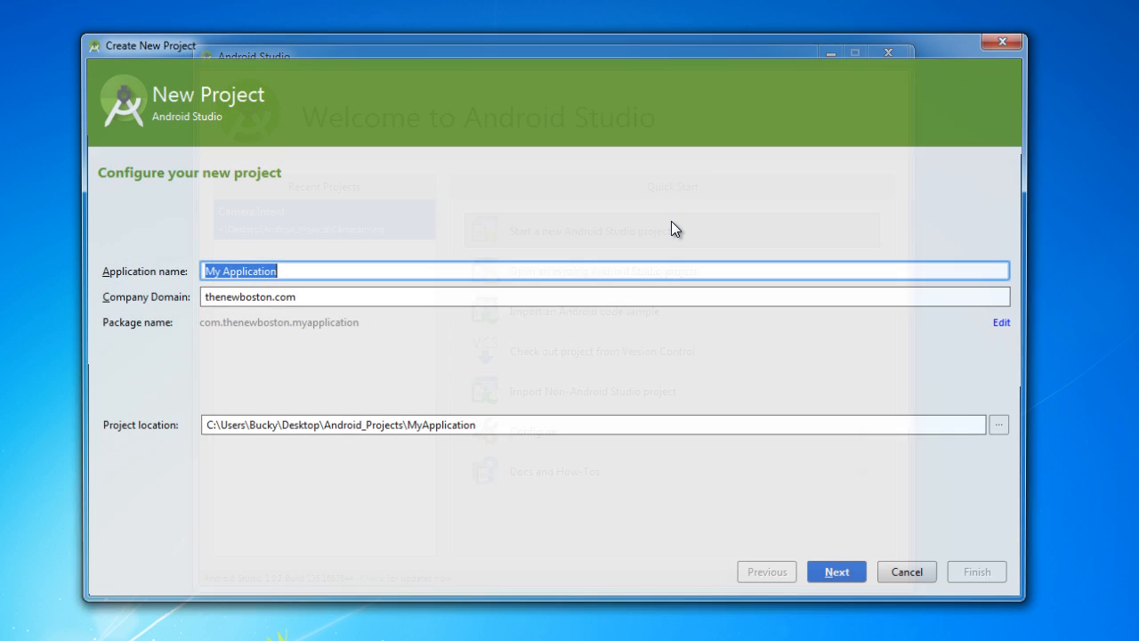
pyautogui.write('Viode')
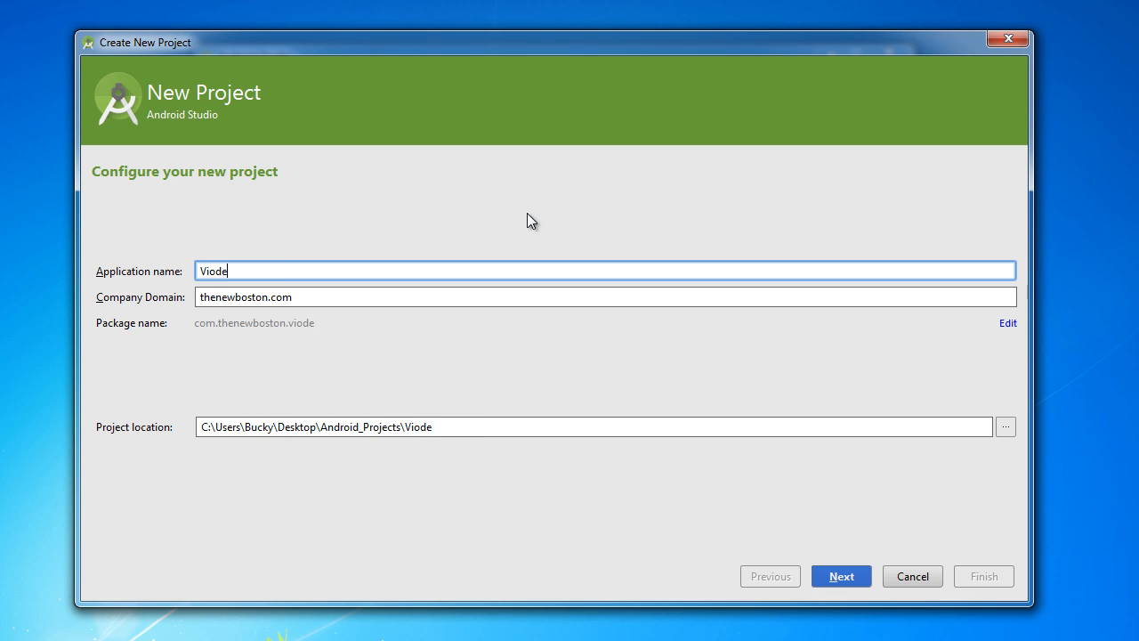
pyautogui.write('Video Player')
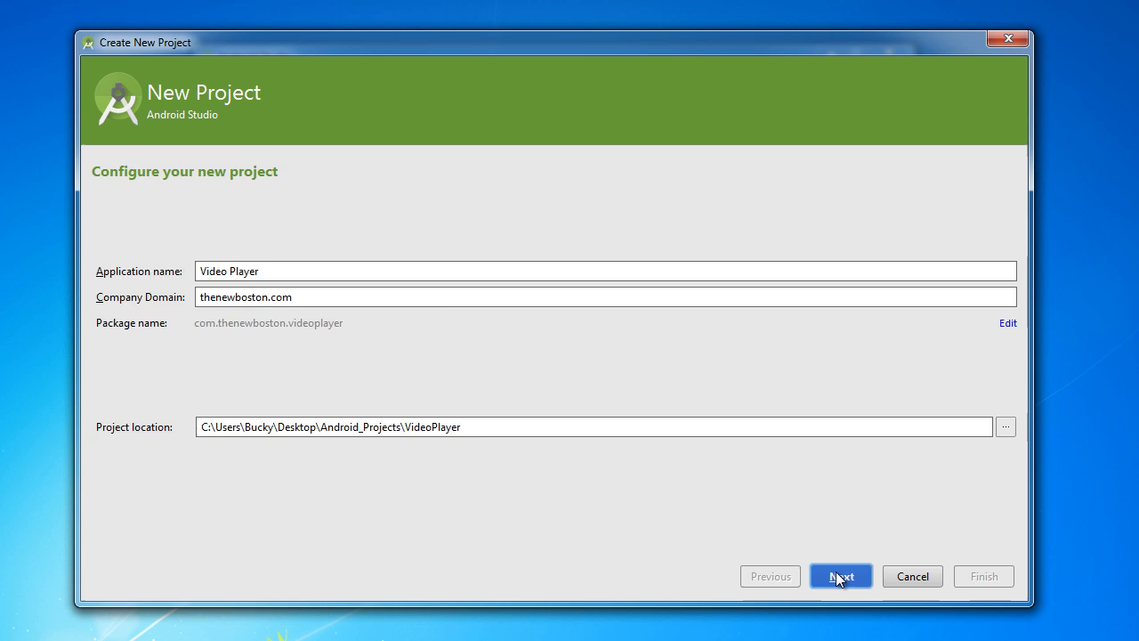
pyautogui.click(840, 577)
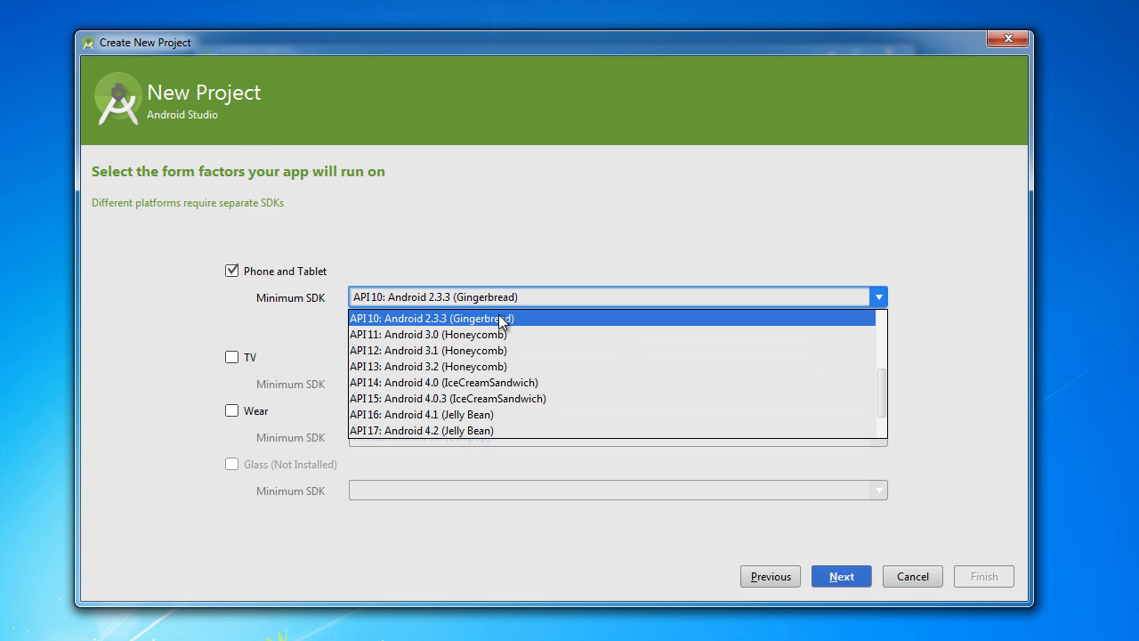
pyautogui.moveTo(434, 400)
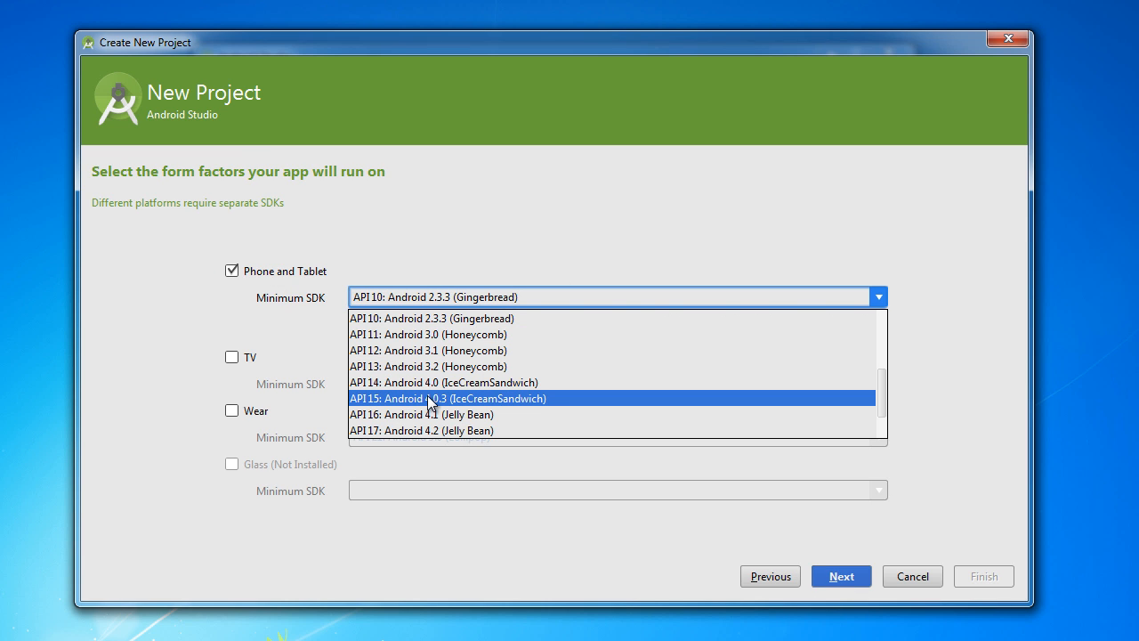
# Choose API 15 as minimum SDK, keep the Blank Activity template and finish creating the project
pyautogui.click(450, 398)
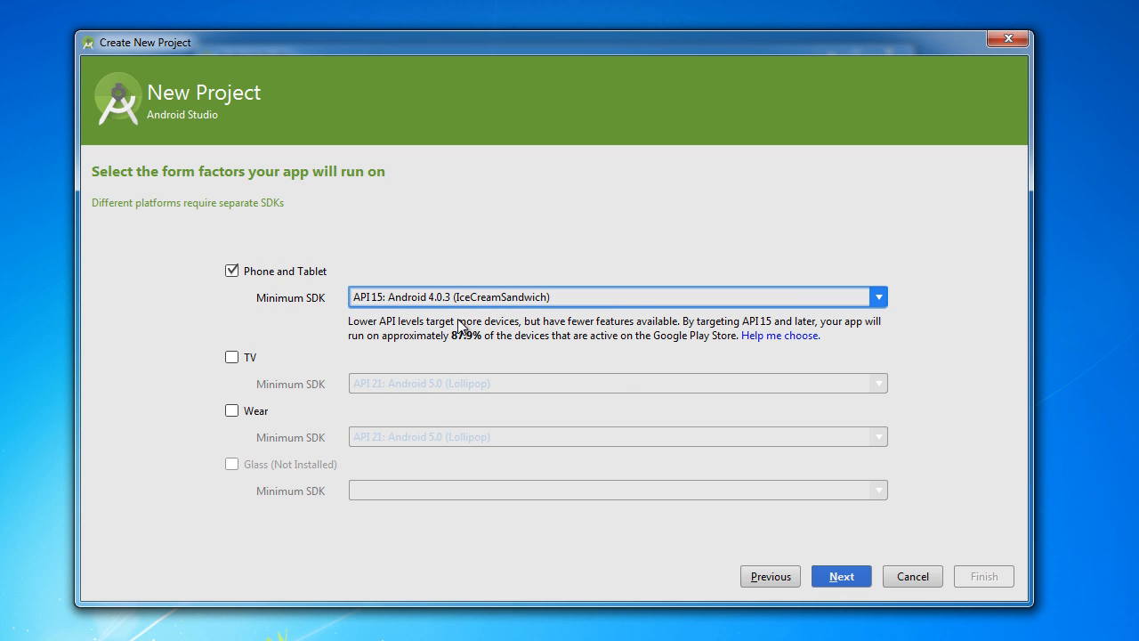
pyautogui.moveTo(395, 248)
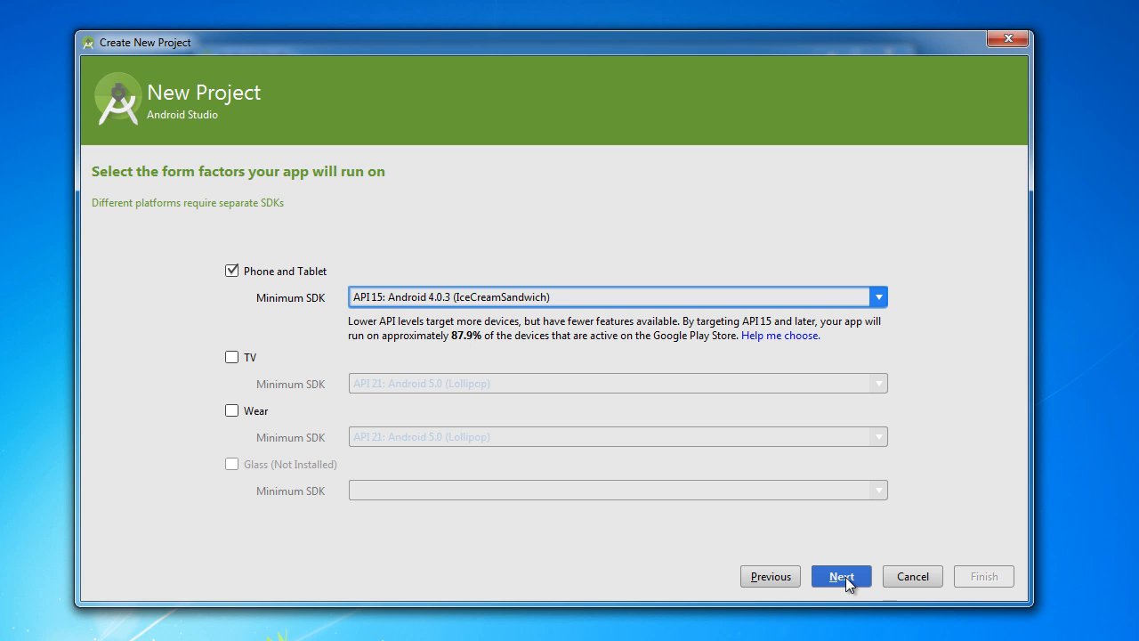
pyautogui.click(840, 576)
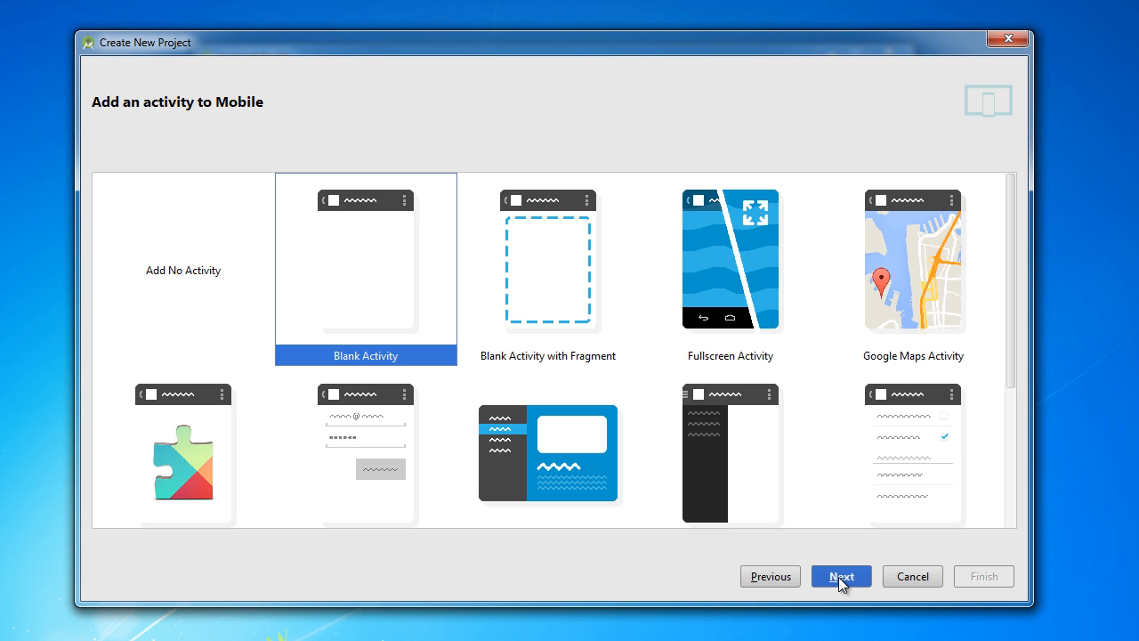
pyautogui.click(841, 576)
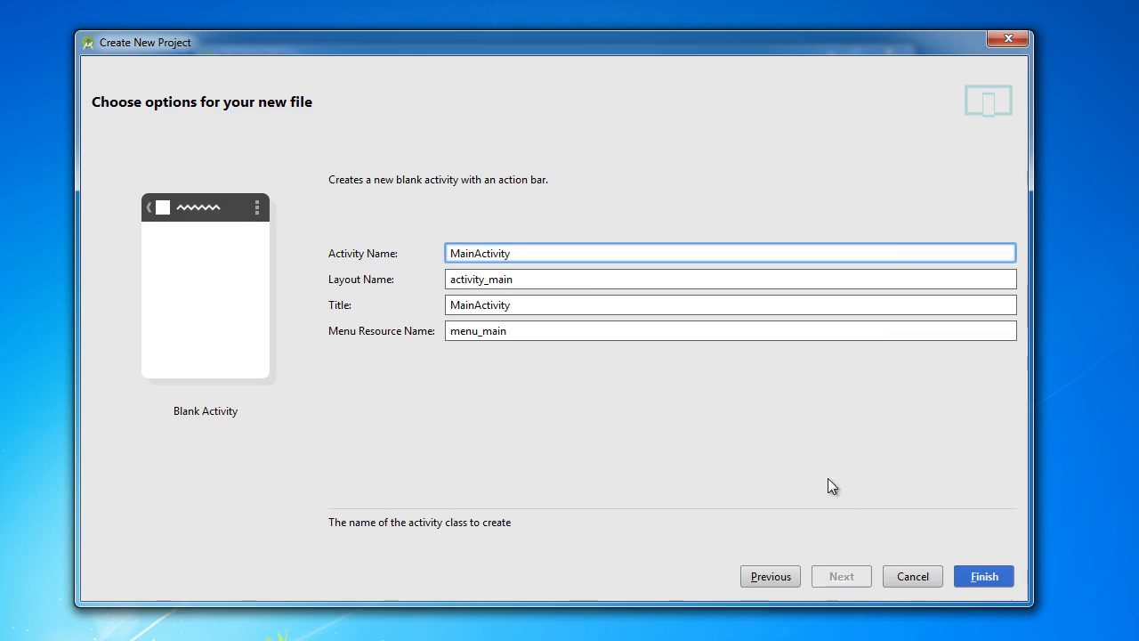
pyautogui.click(984, 577)
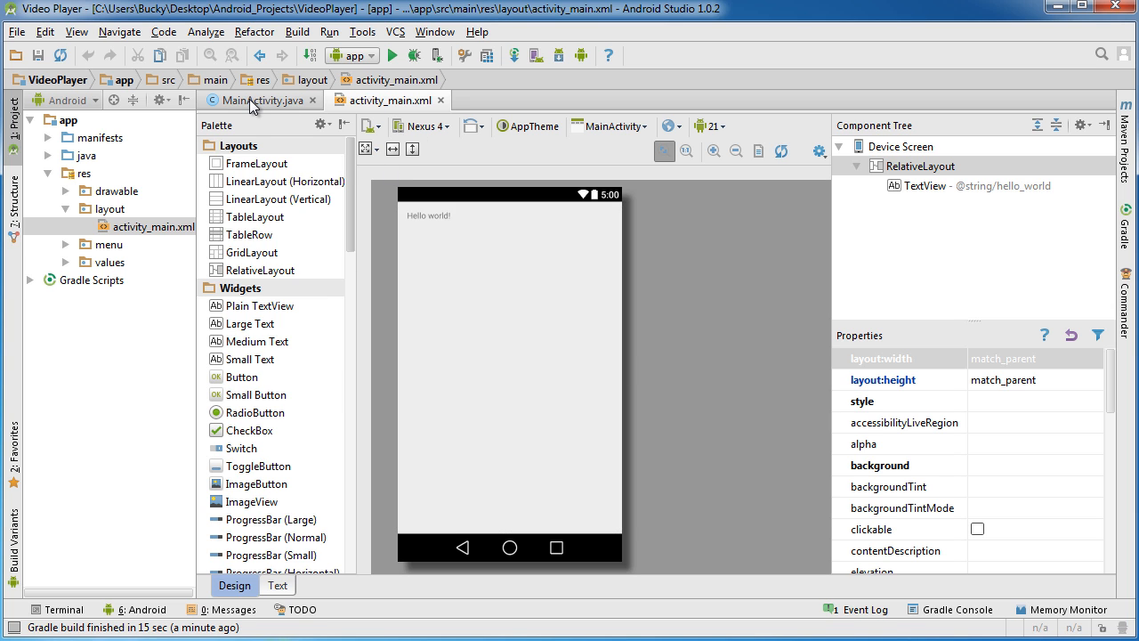
pyautogui.click(260, 100)
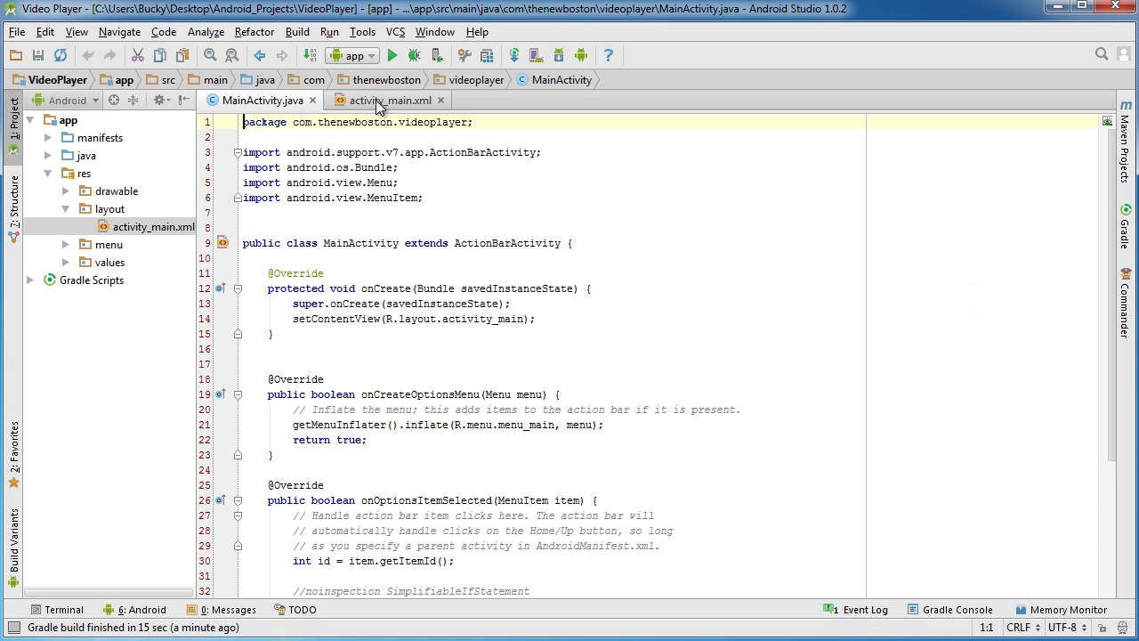
pyautogui.click(395, 99)
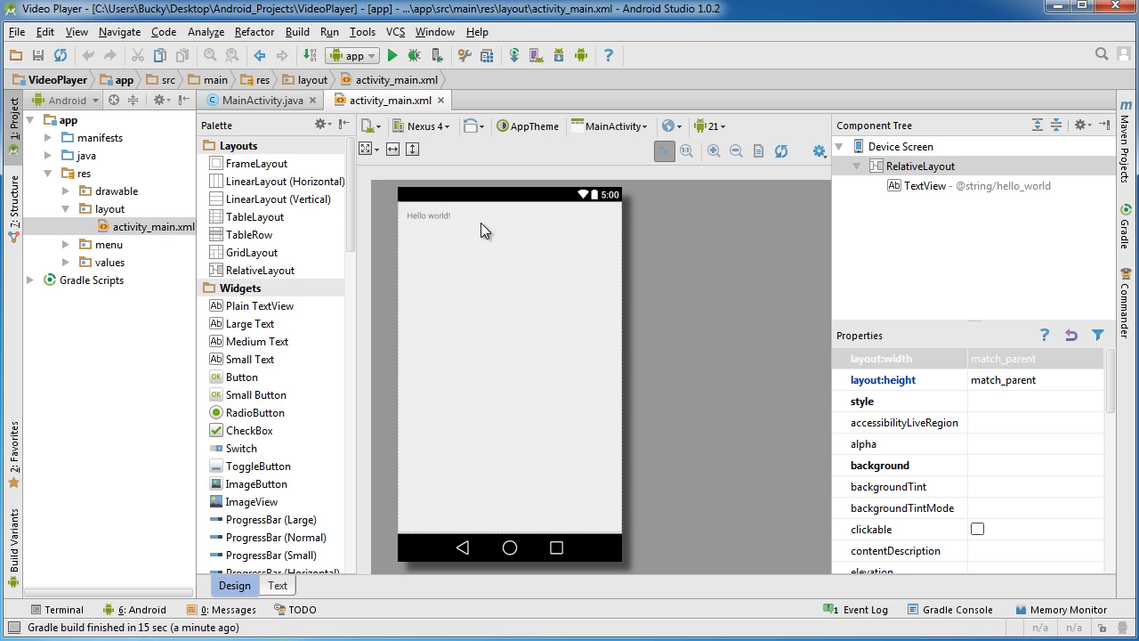
pyautogui.moveTo(930, 185)
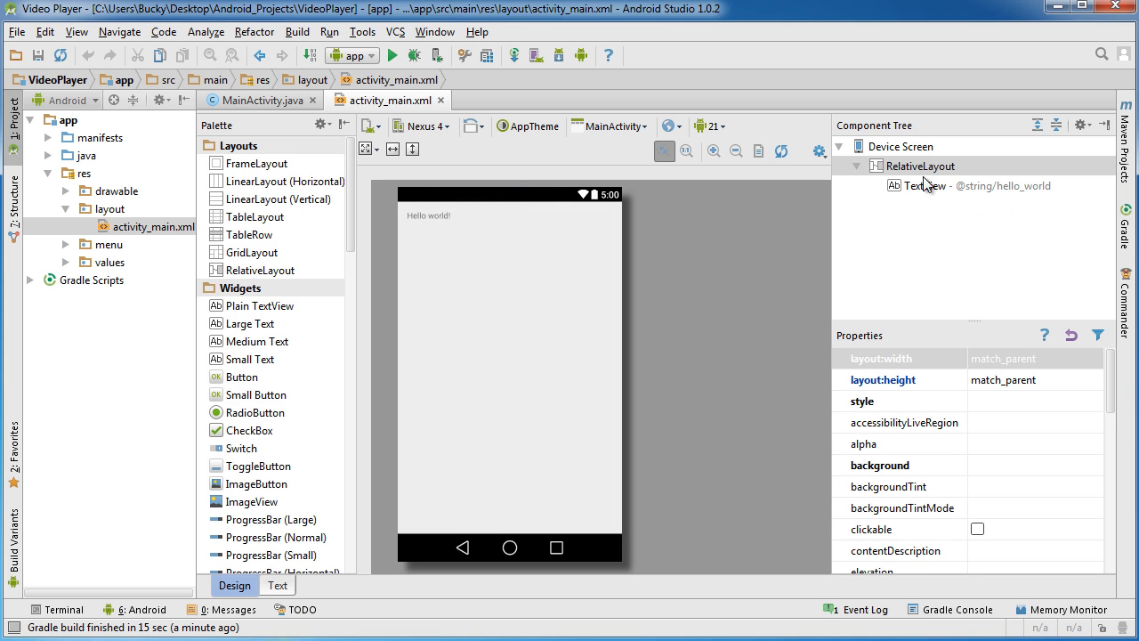
pyautogui.click(937, 185)
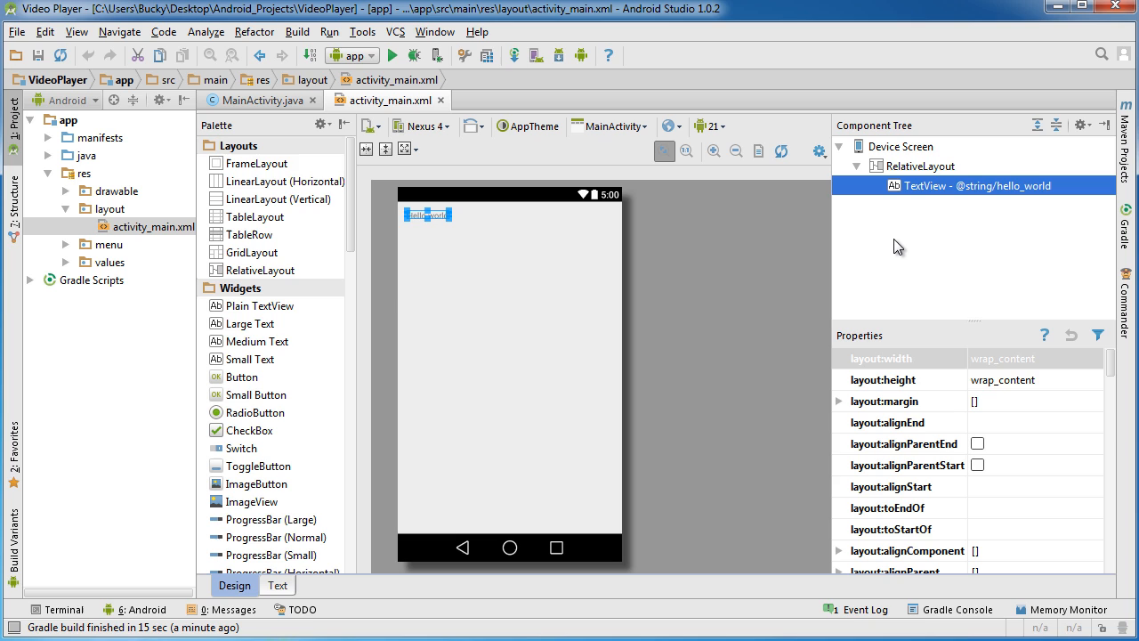
pyautogui.moveTo(477, 263)
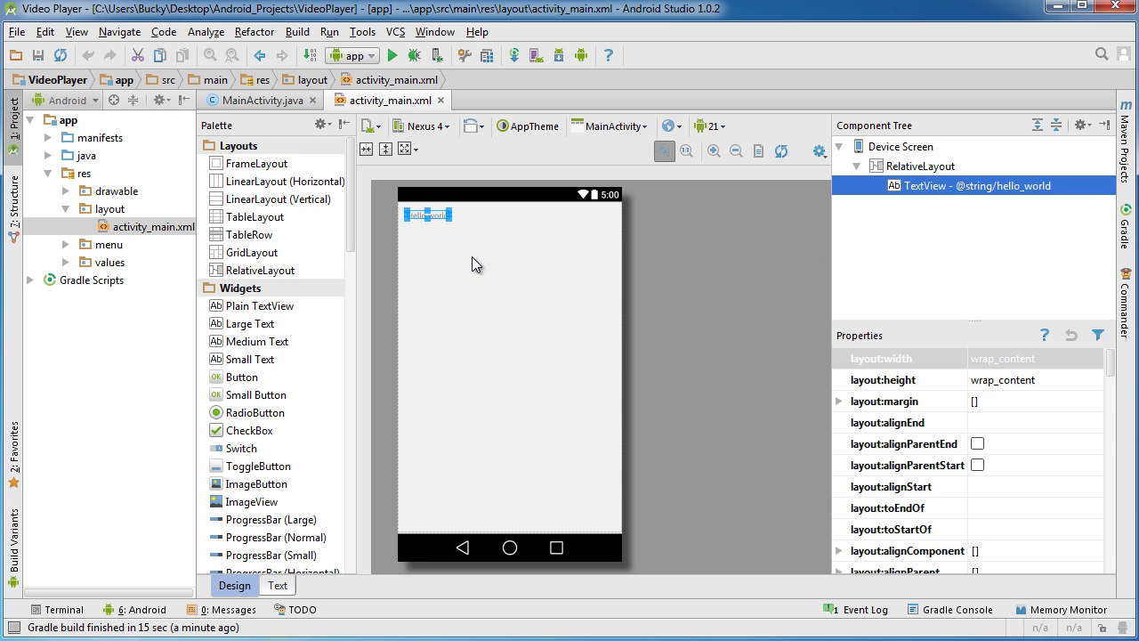
pyautogui.moveTo(467, 221)
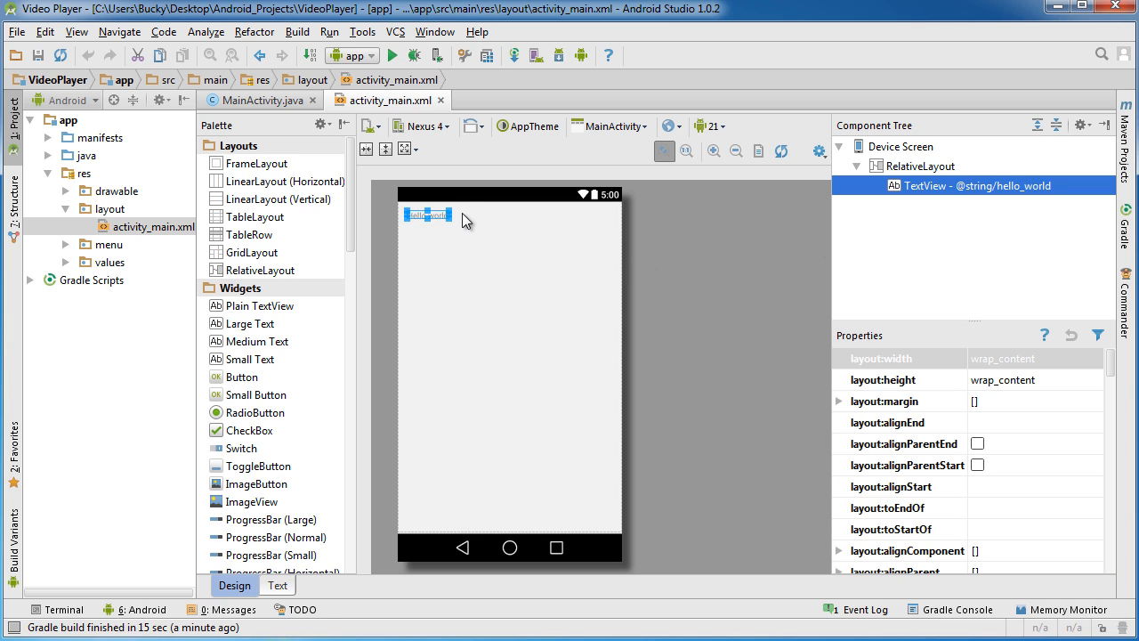
pyautogui.moveTo(936, 180)
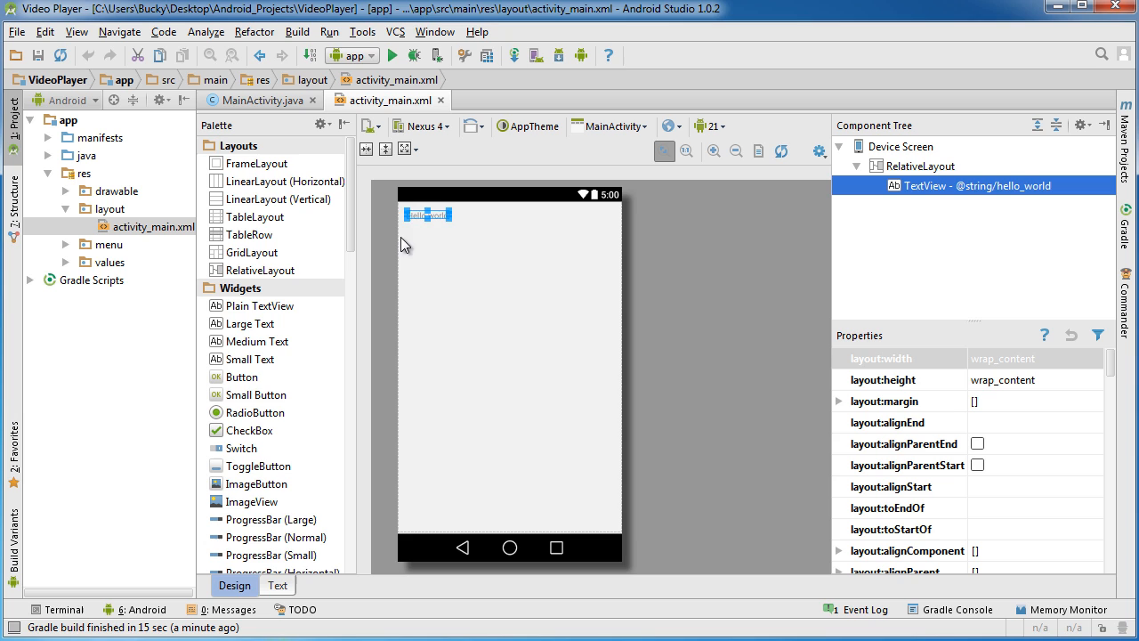
pyautogui.moveTo(705, 235)
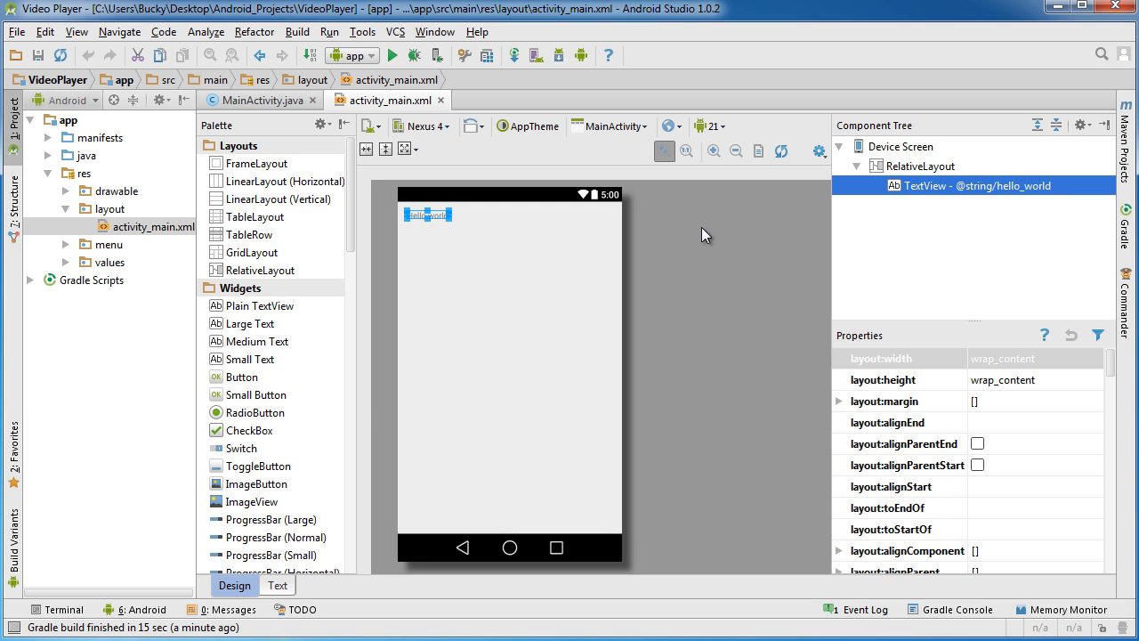
pyautogui.moveTo(277, 584)
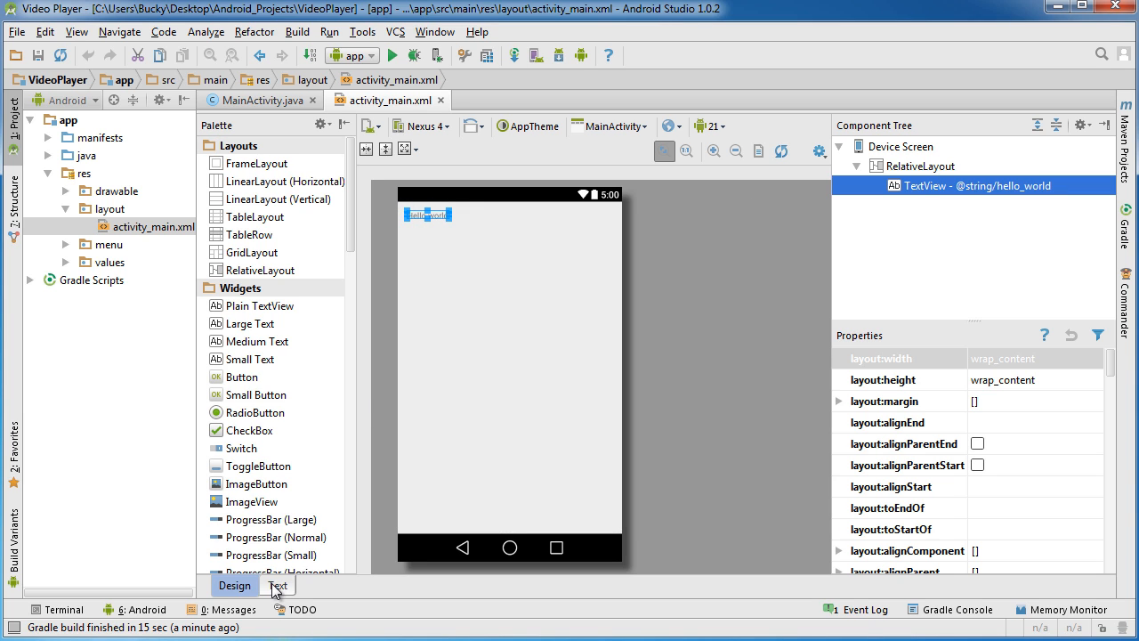
# Delete the four 16dp padding attribute lines from the RelativeLayout in the layout XML
pyautogui.click(277, 586)
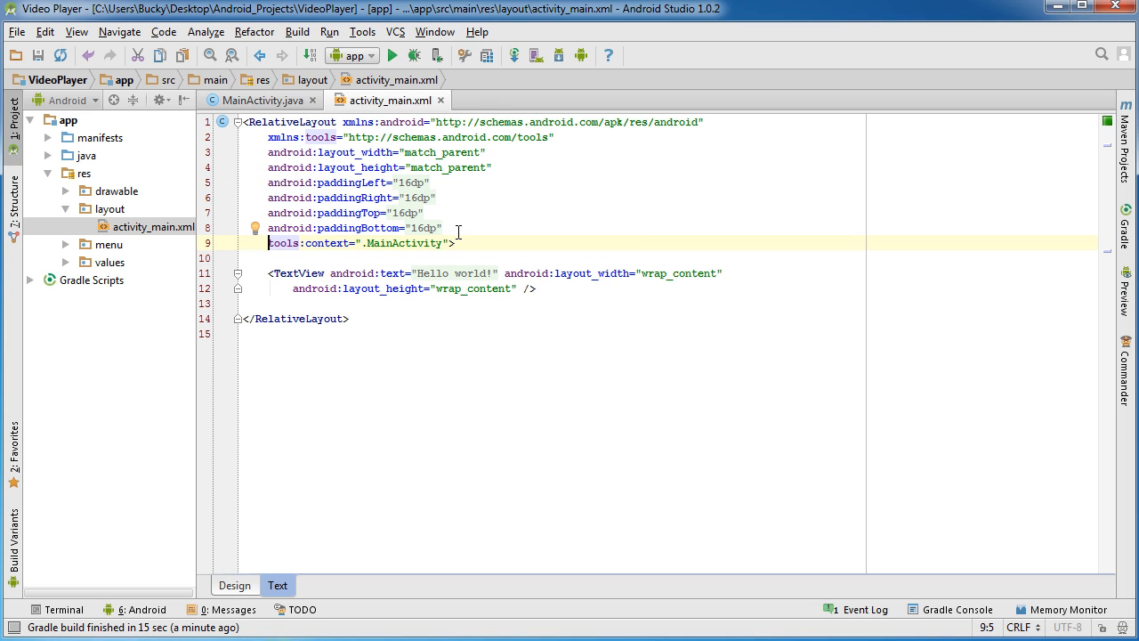
pyautogui.moveTo(269, 182); pyautogui.dragTo(456, 242)
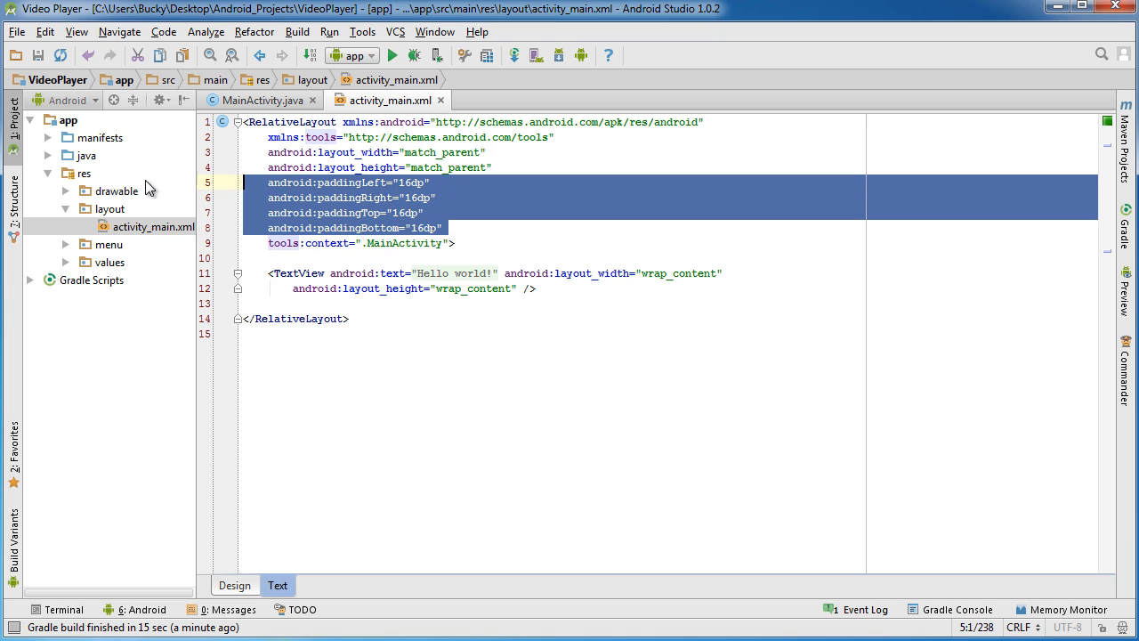
pyautogui.click(235, 584)
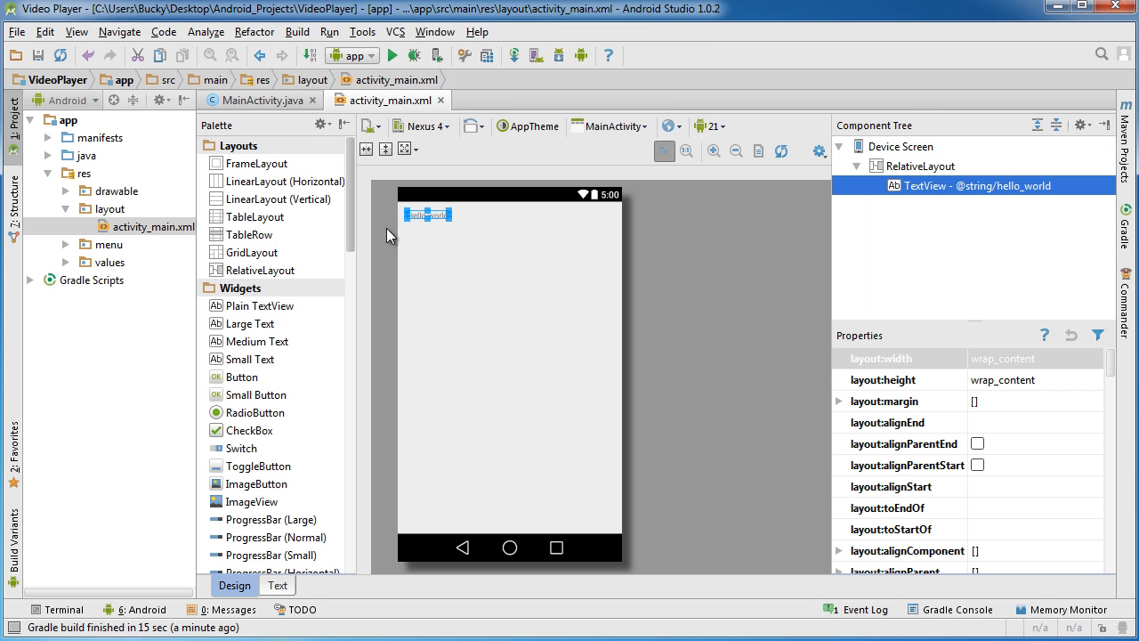
pyautogui.moveTo(619, 208)
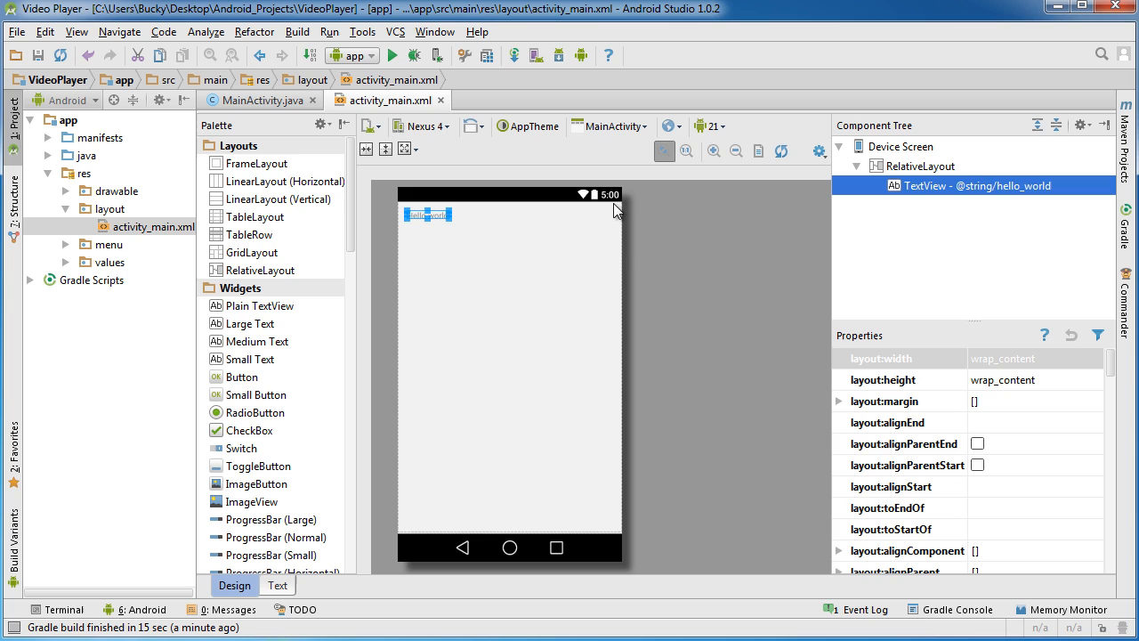
pyautogui.moveTo(620, 443)
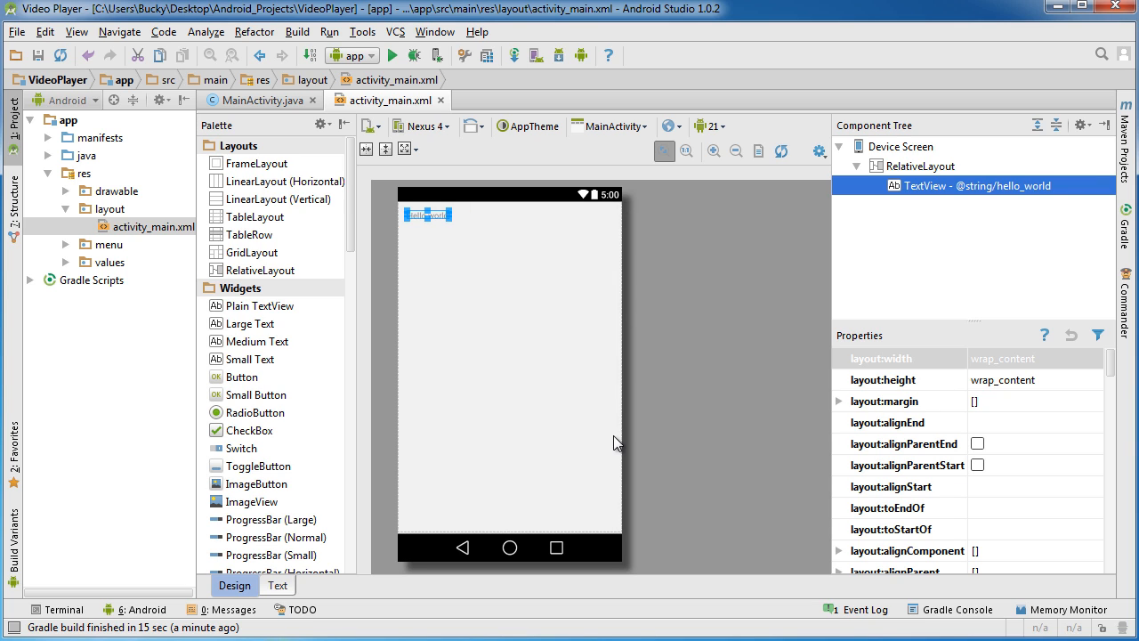
pyautogui.moveTo(426, 341)
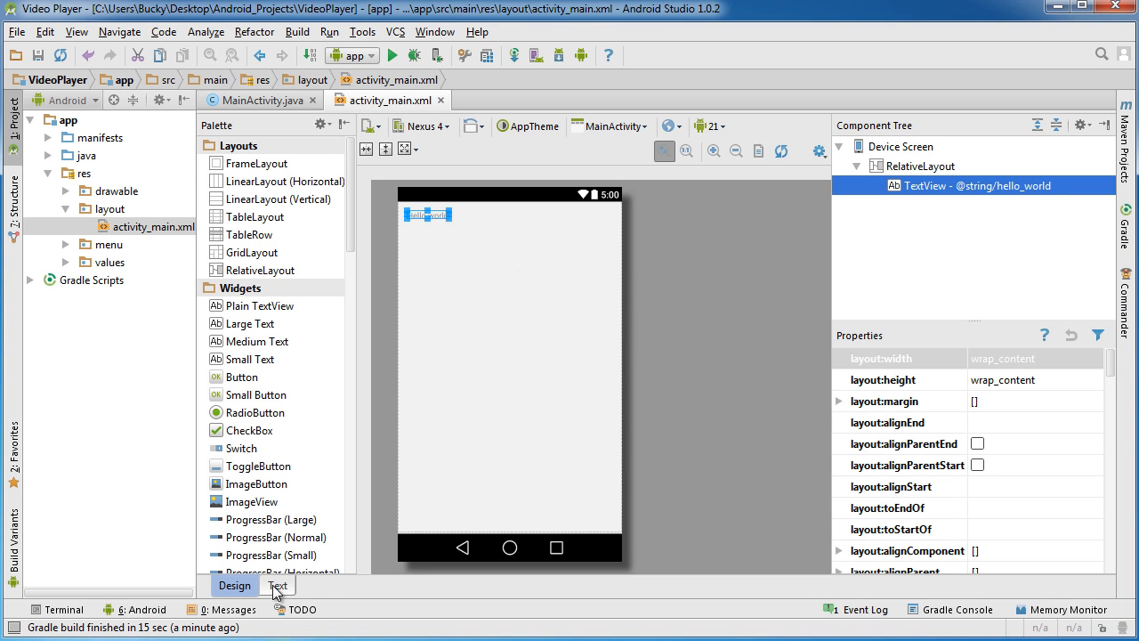
pyautogui.click(278, 585)
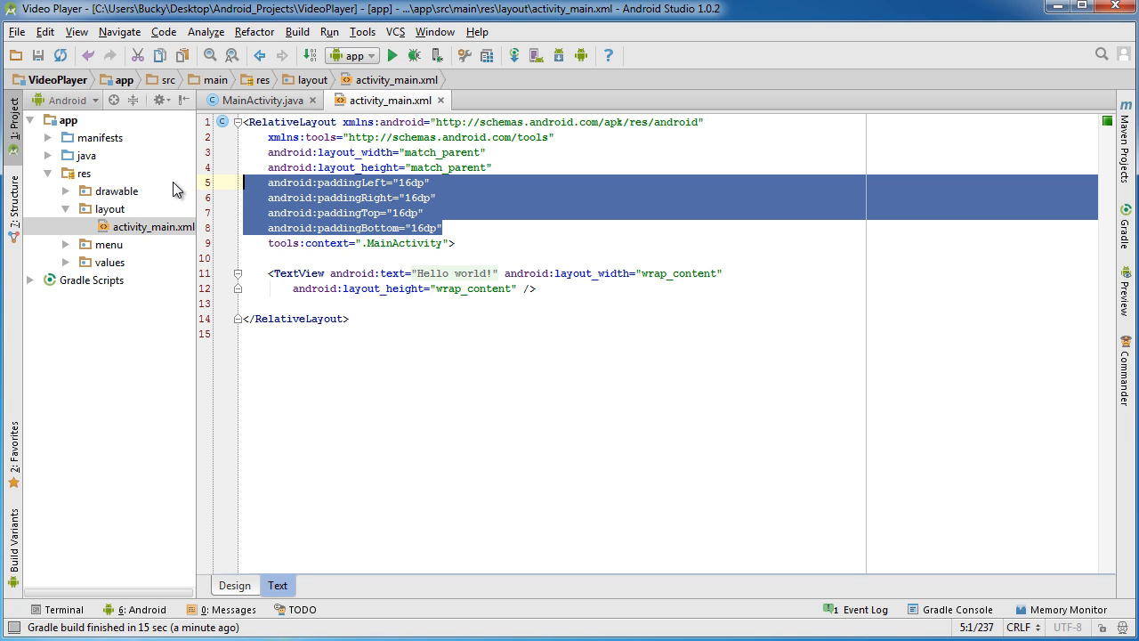
pyautogui.press('Delete')
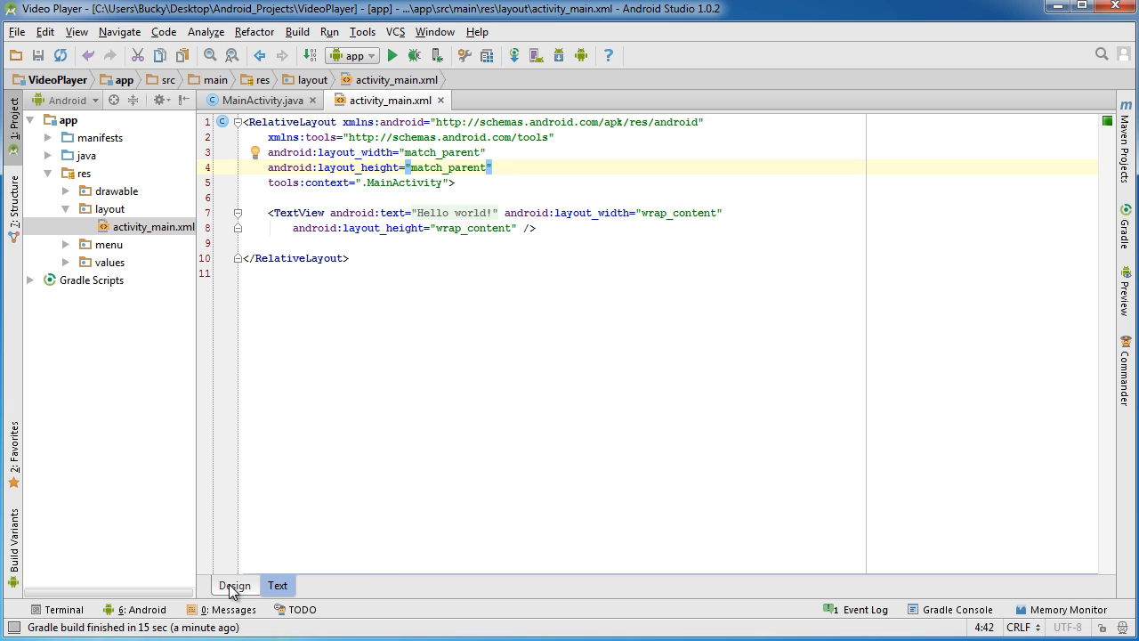
# Select the Hello world TextView in the design preview for deletion
pyautogui.click(235, 584)
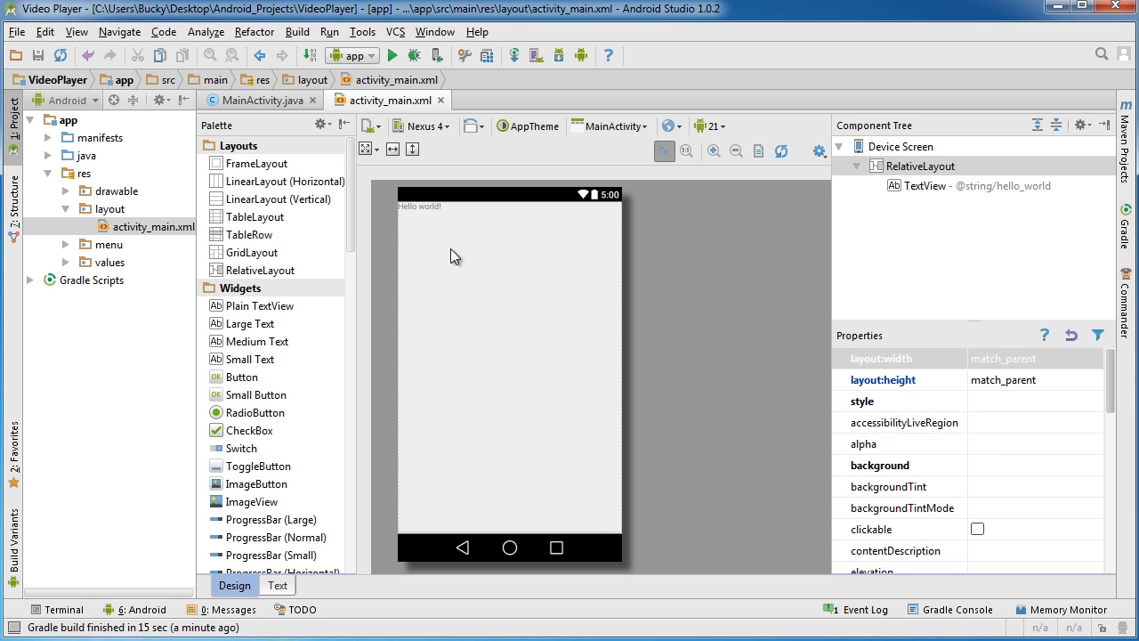
pyautogui.moveTo(449, 520)
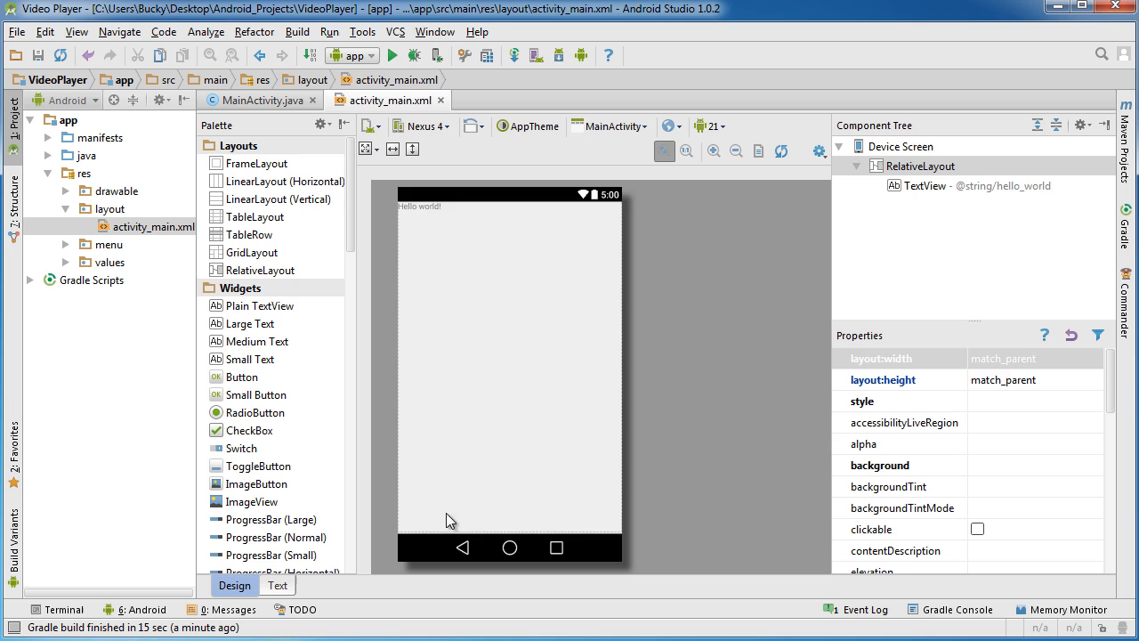
pyautogui.moveTo(669, 246)
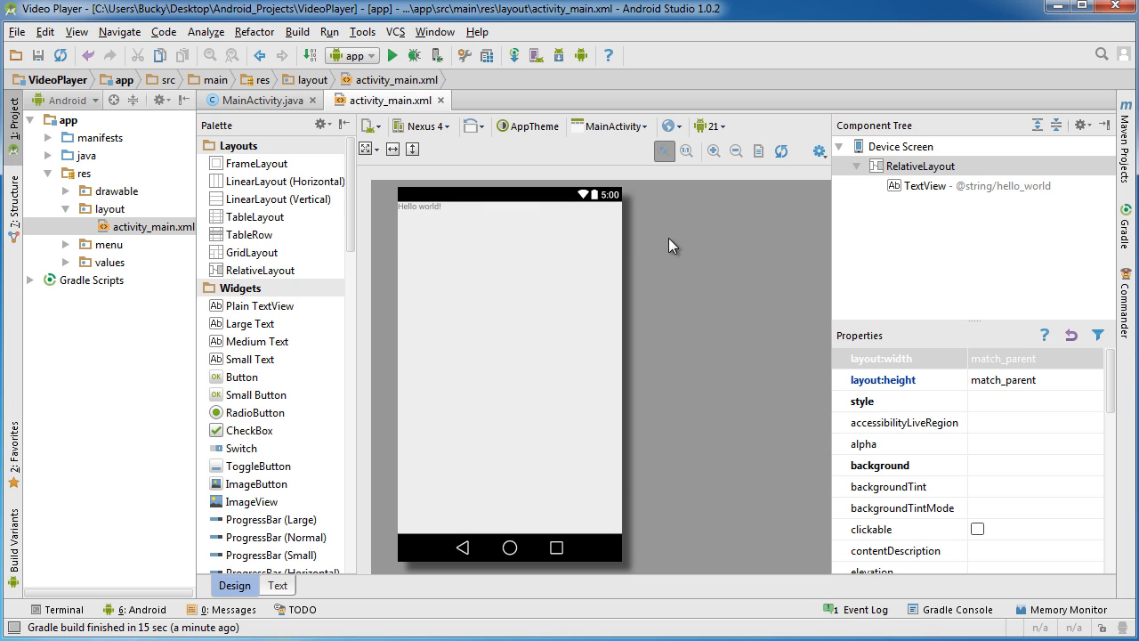
pyautogui.moveTo(929, 191)
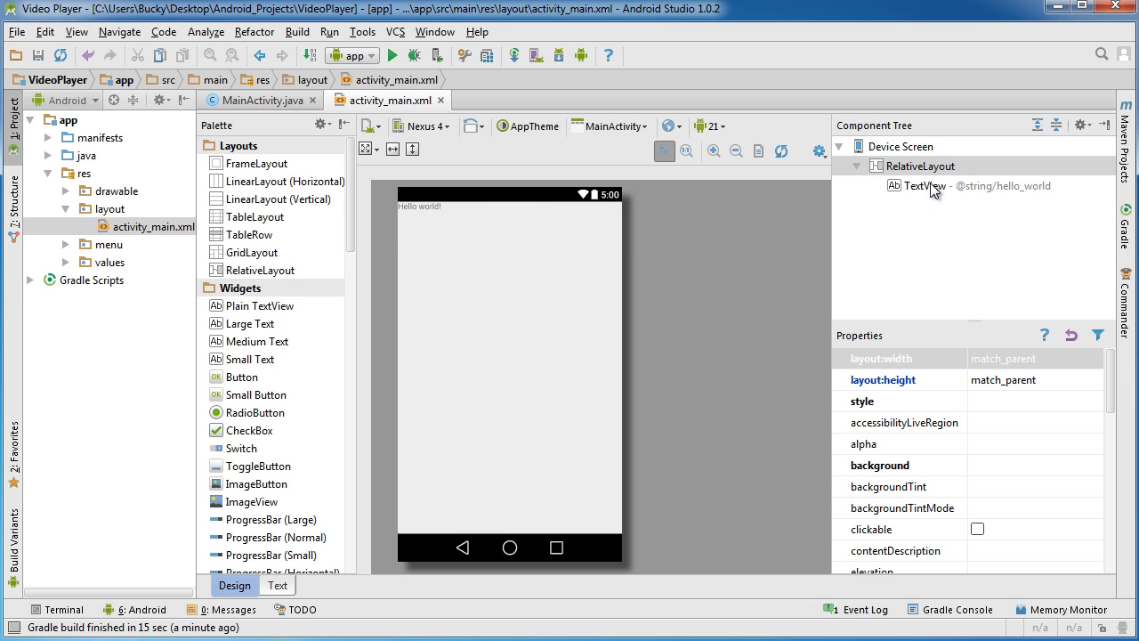
pyautogui.click(925, 185)
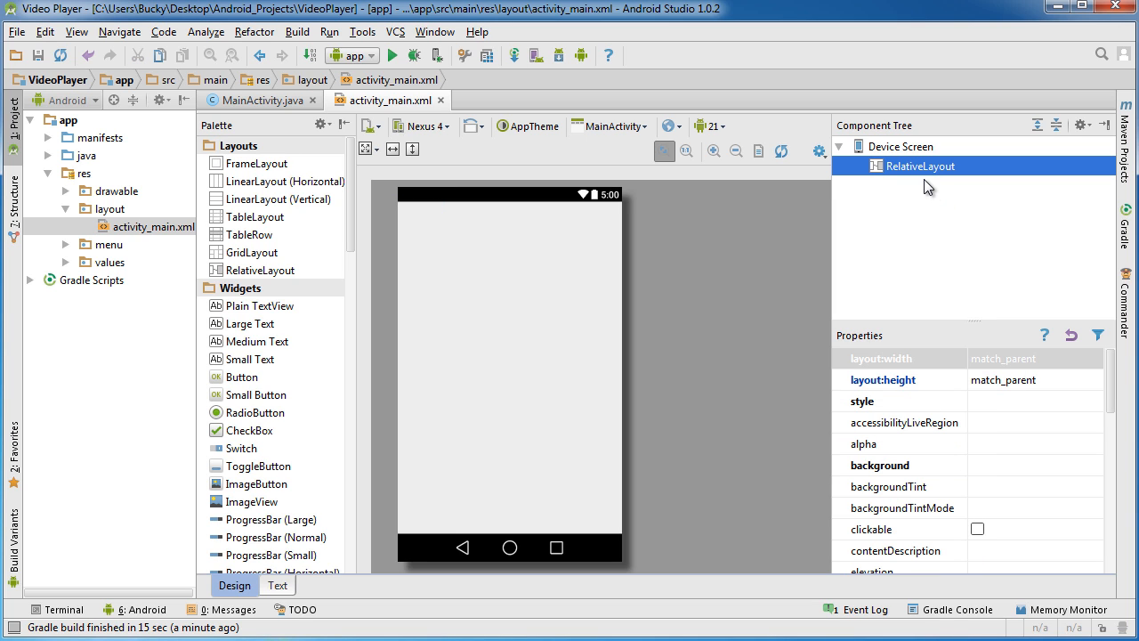
pyautogui.moveTo(351, 192)
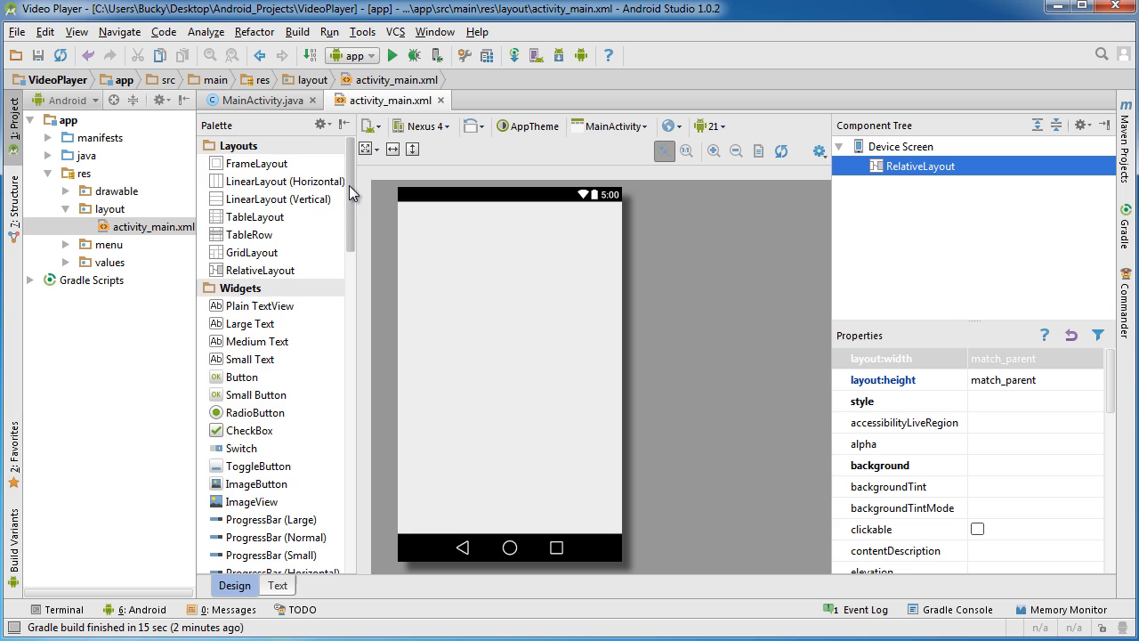
# Add a VideoView from the Containers palette so it fills the relative layout
pyautogui.scroll(-3)
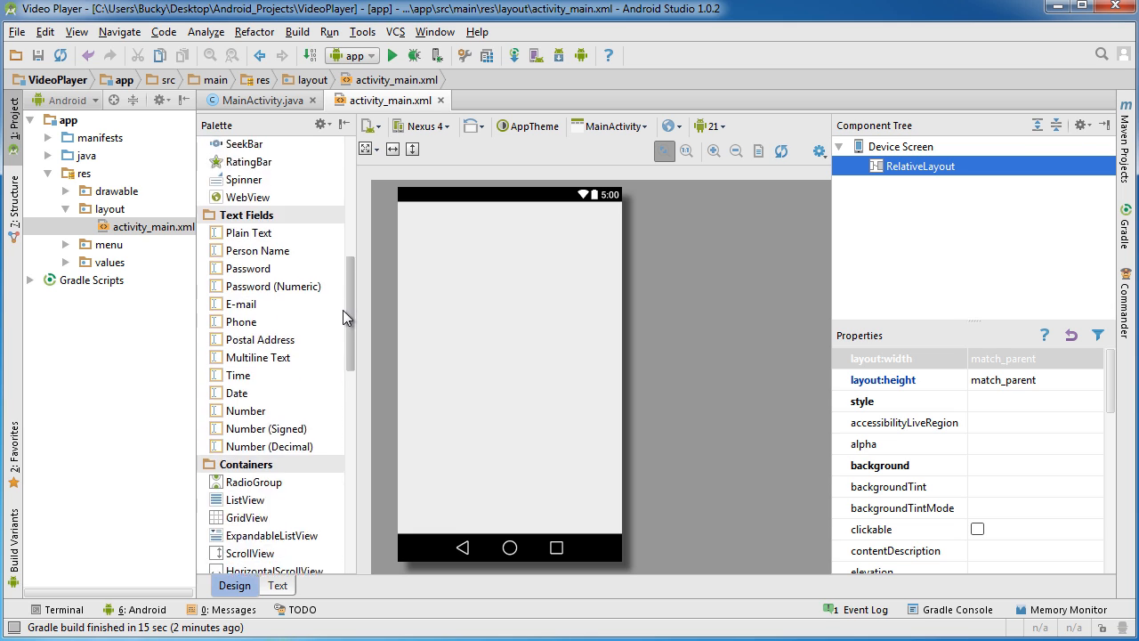
pyautogui.scroll(-3)
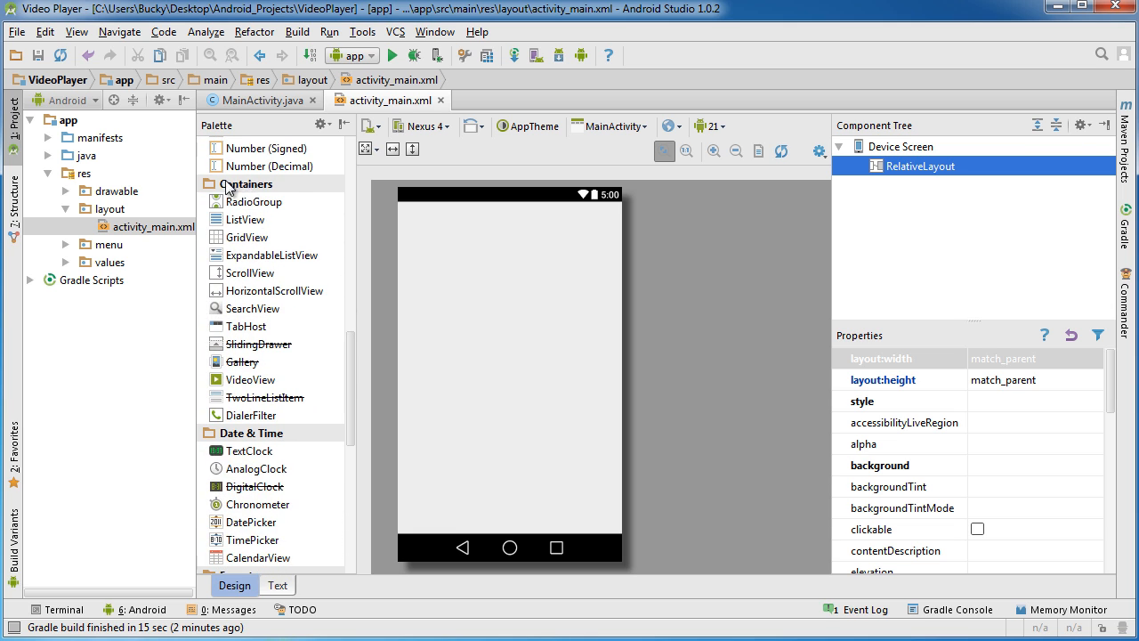
pyautogui.moveTo(225, 385)
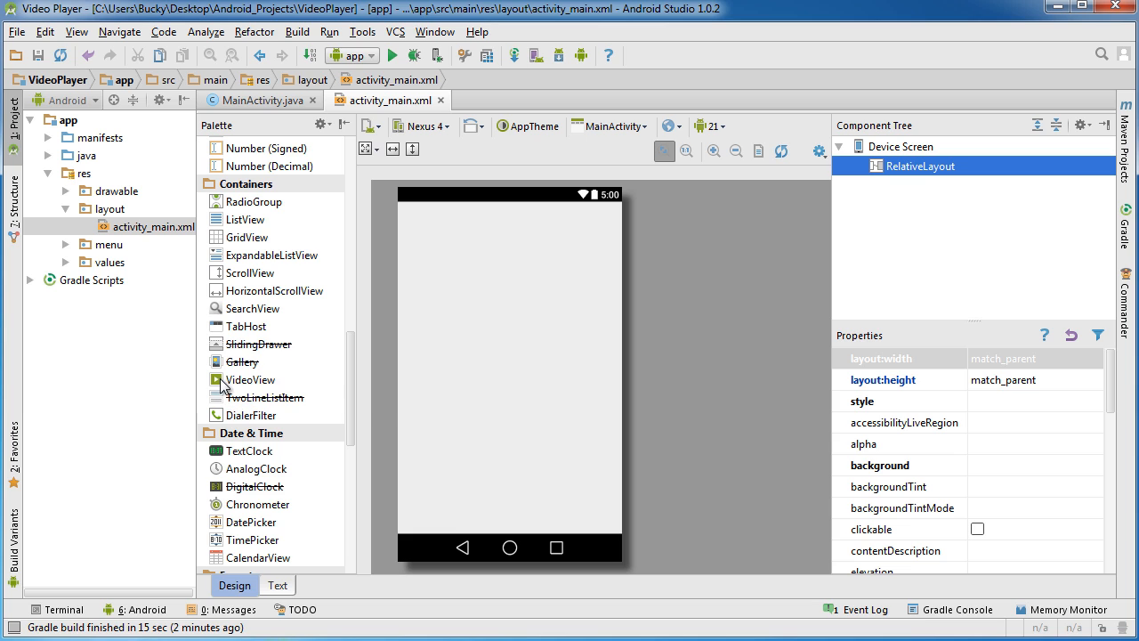
pyautogui.click(251, 379)
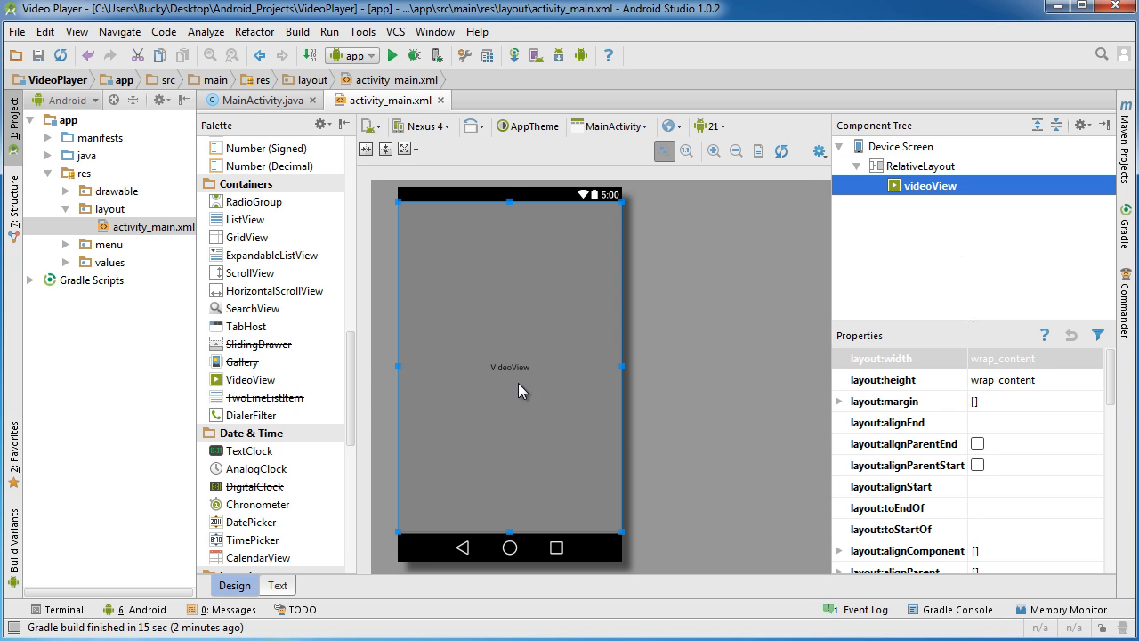
pyautogui.moveTo(598, 267)
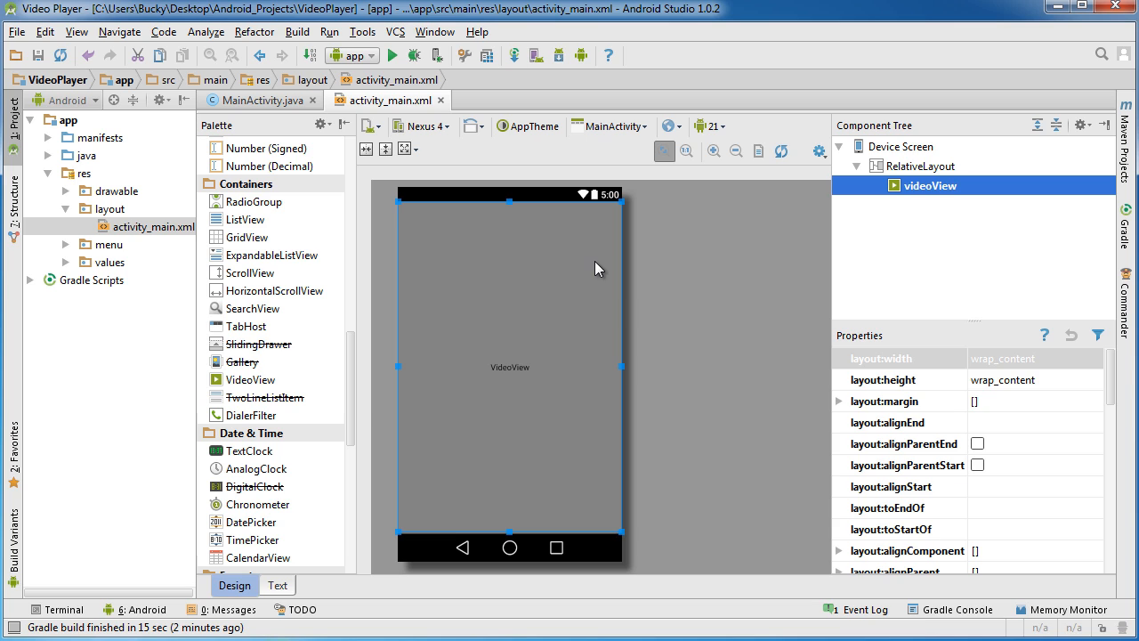
pyautogui.moveTo(553, 287)
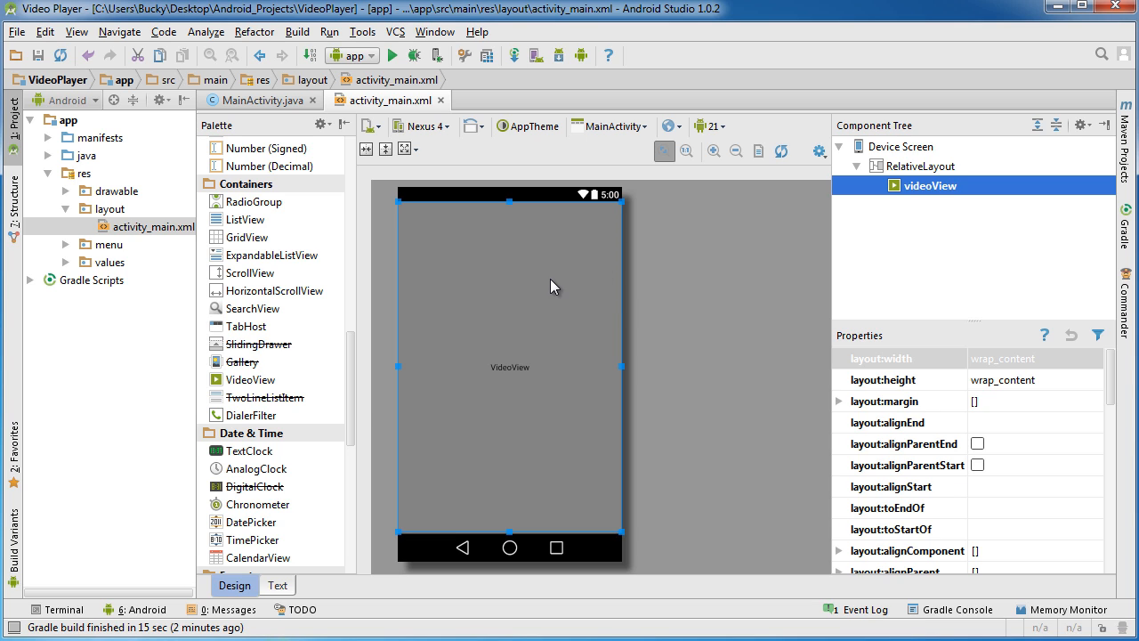
pyautogui.moveTo(1075, 424)
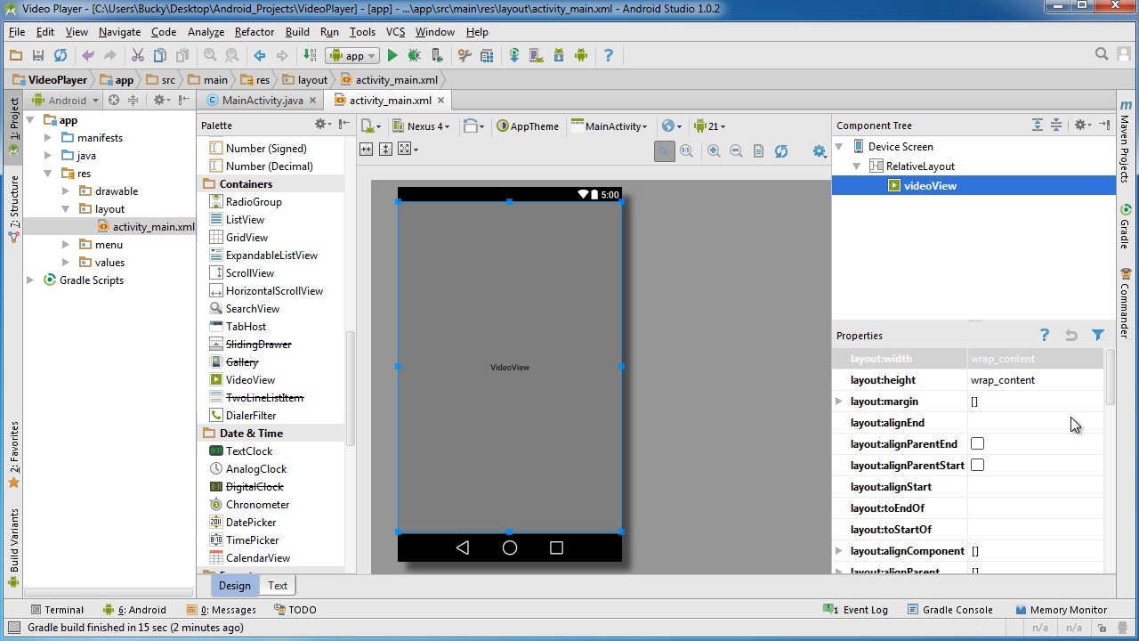
pyautogui.scroll(-3)
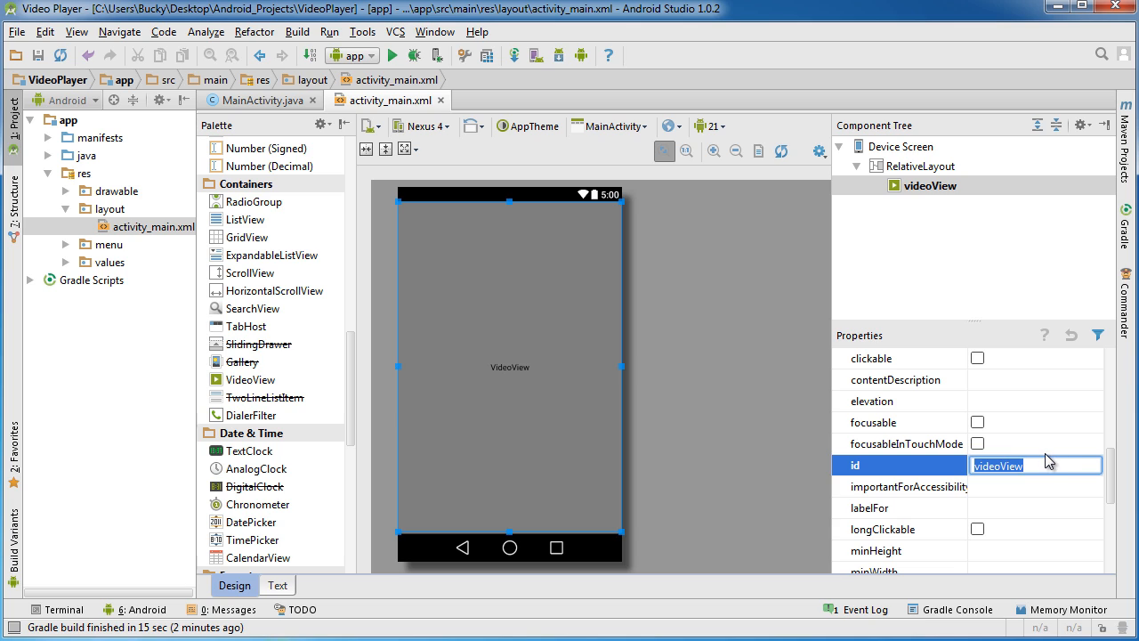
# Set the VideoView's id to buckysVideoView
pyautogui.write('bucky')
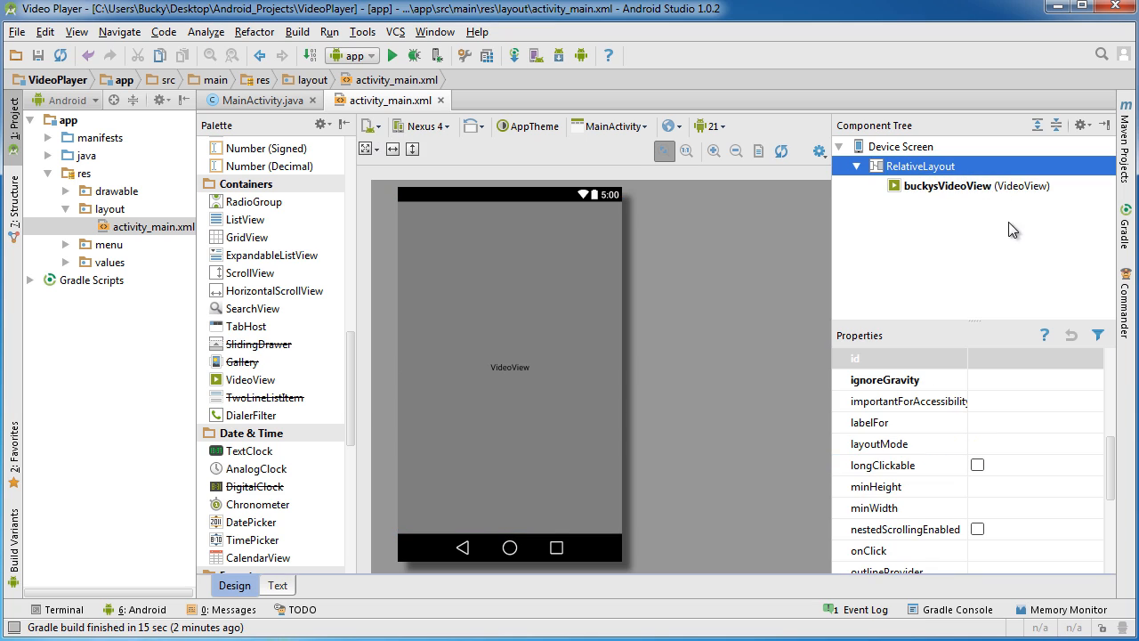
pyautogui.moveTo(474, 278)
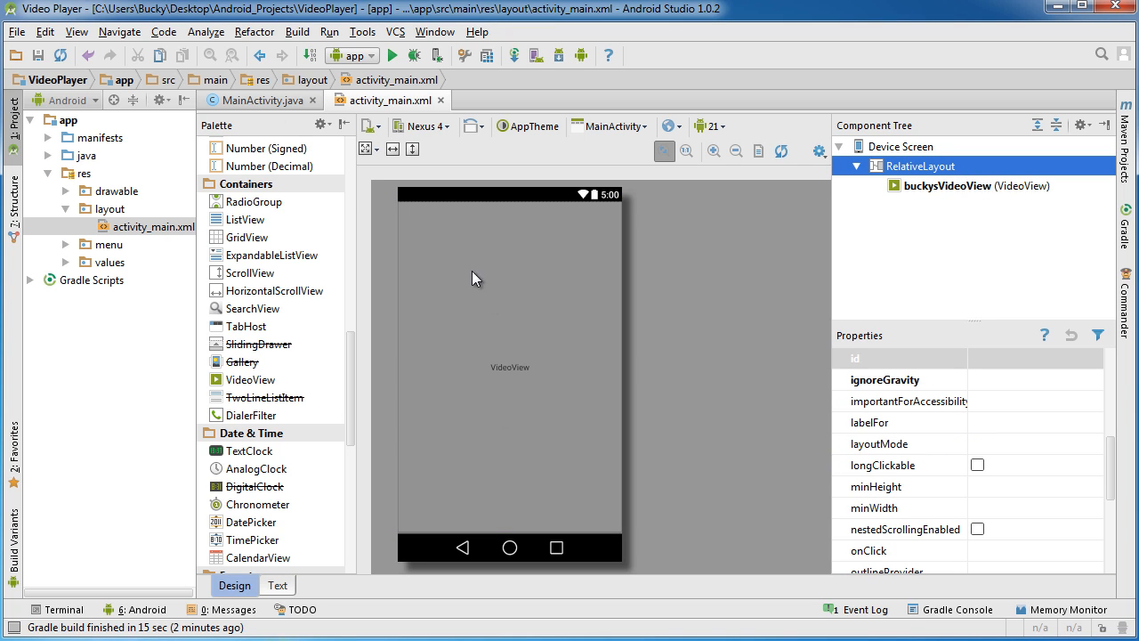
pyautogui.moveTo(520, 489)
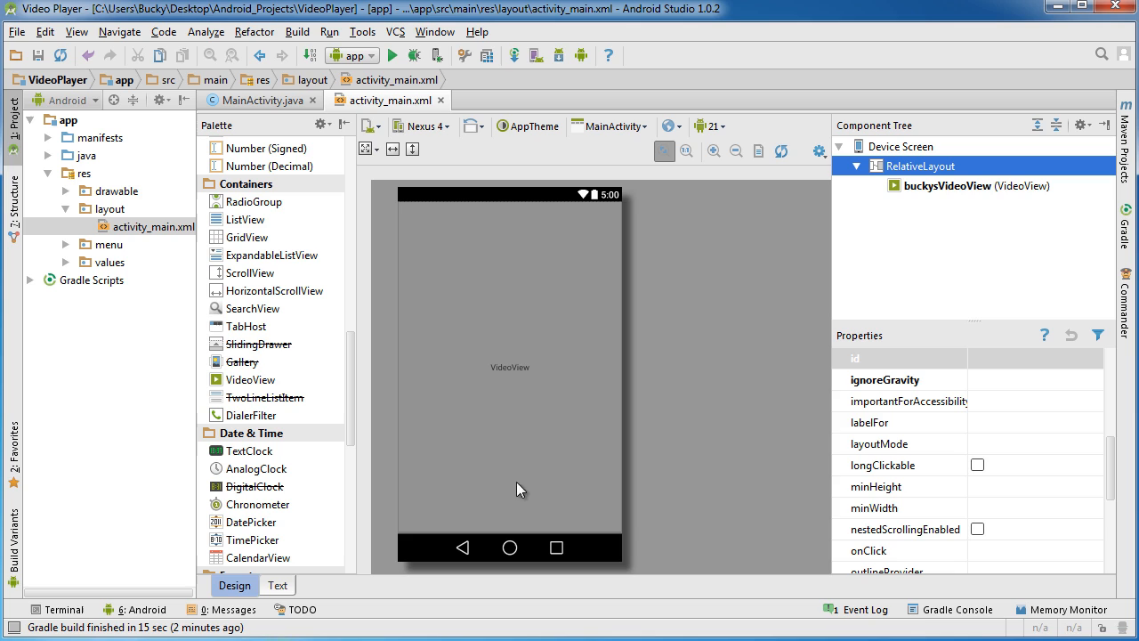
pyautogui.moveTo(545, 363)
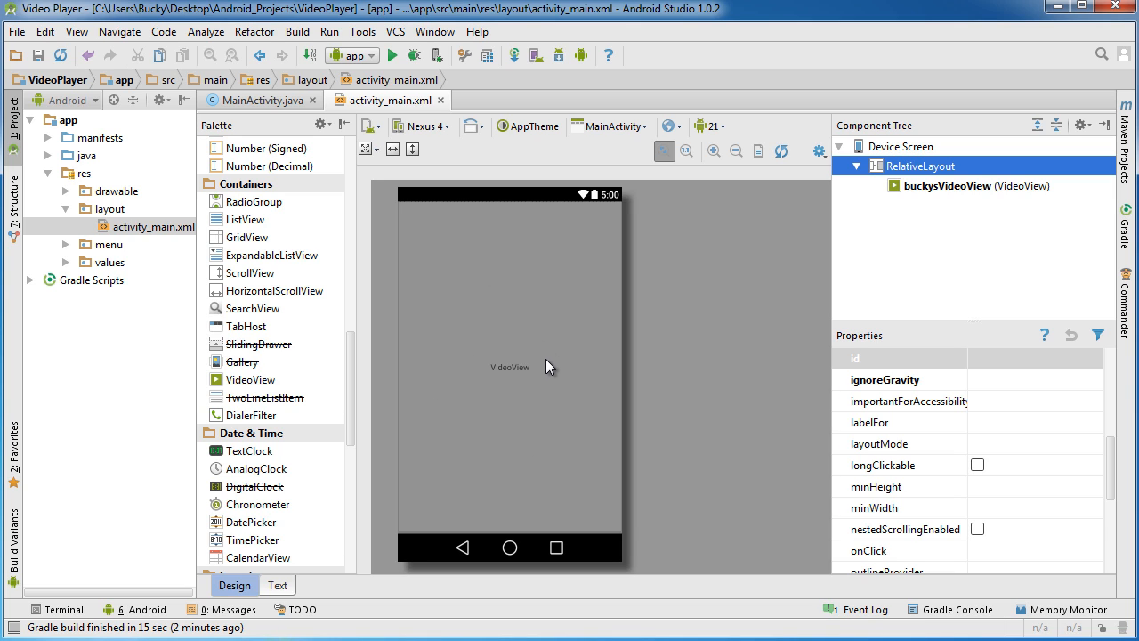
# In MainActivity.java remove the options-menu methods and the Menu and MenuItem imports, keeping only onCreate
pyautogui.click(271, 100)
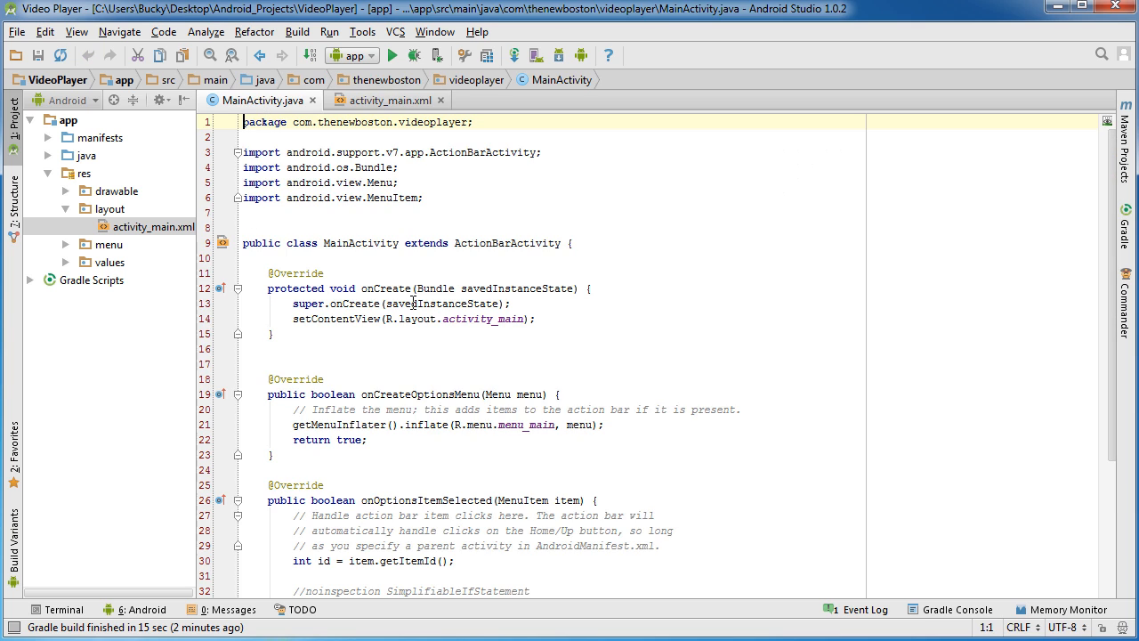
pyautogui.scroll(-3)
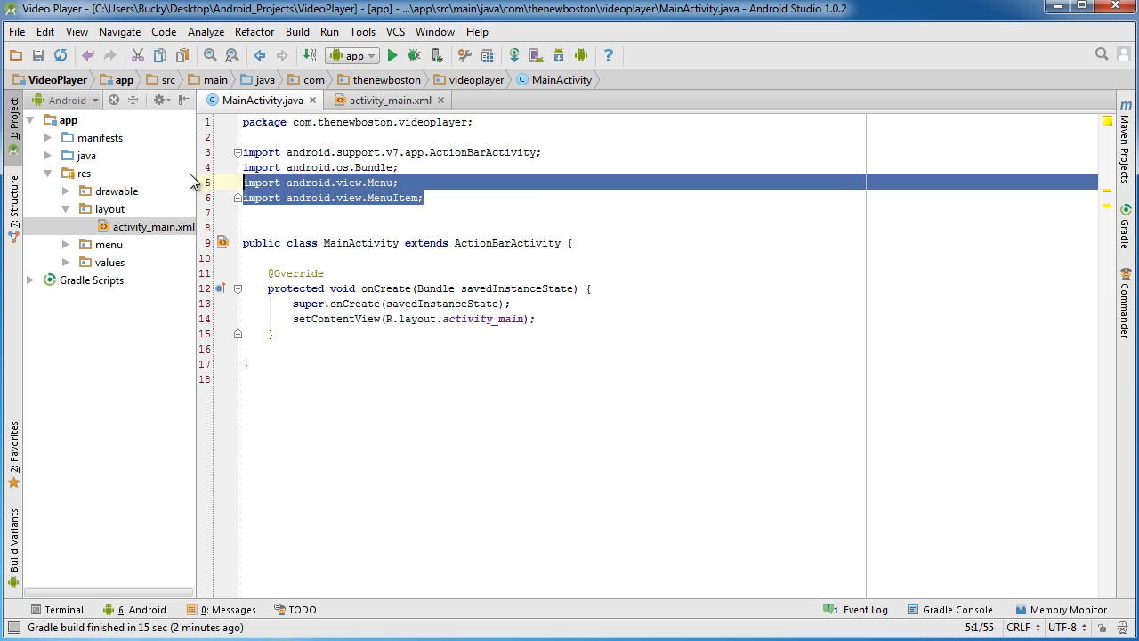
pyautogui.press('Delete')
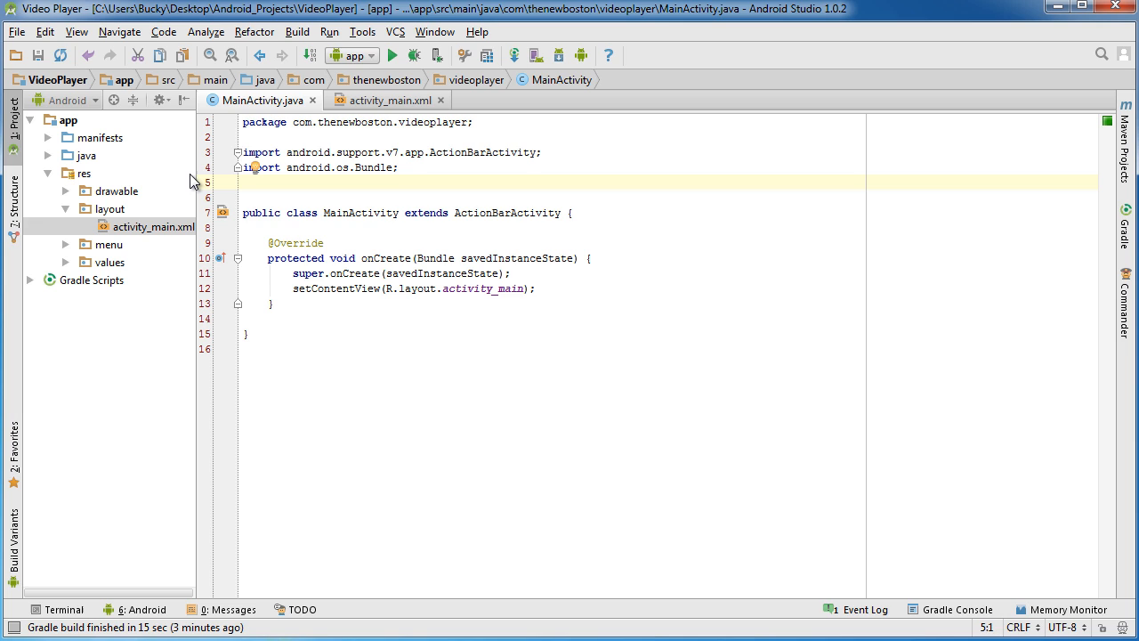
pyautogui.moveTo(480, 442)
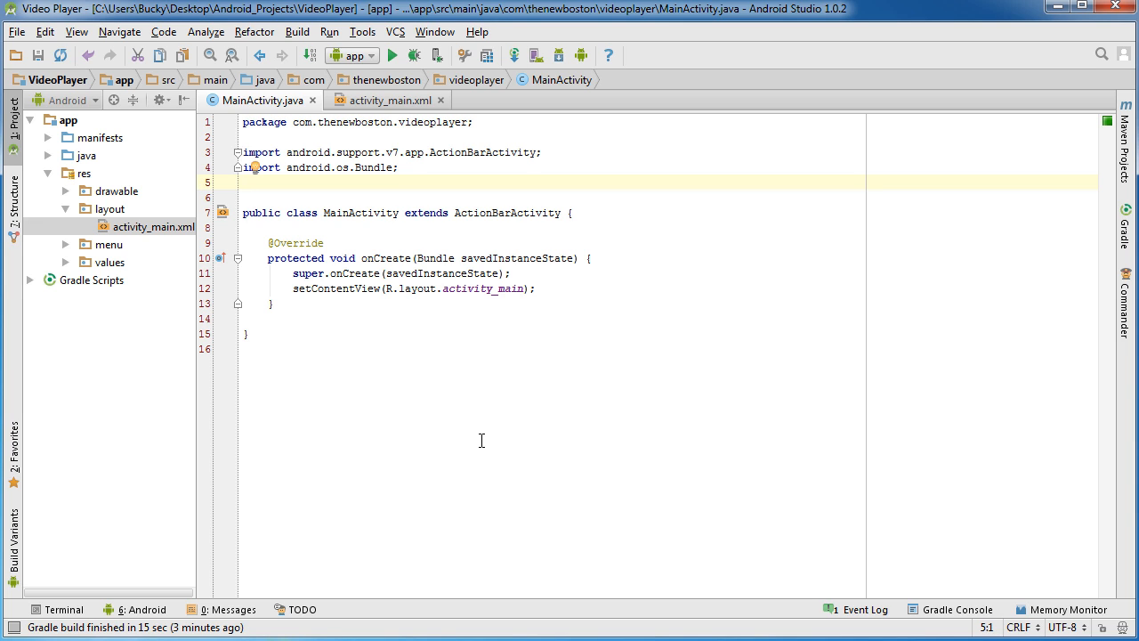
# Import android.widget.VideoView and android.widget.MediaController via autocomplete
pyautogui.write('import android.widget.')
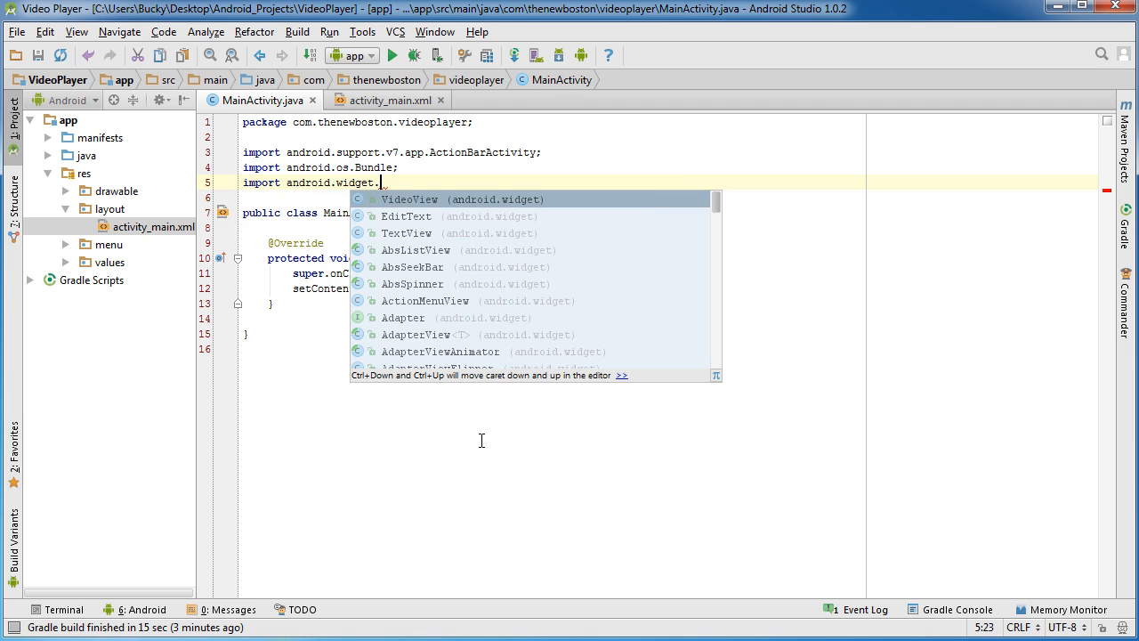
pyautogui.click(409, 199)
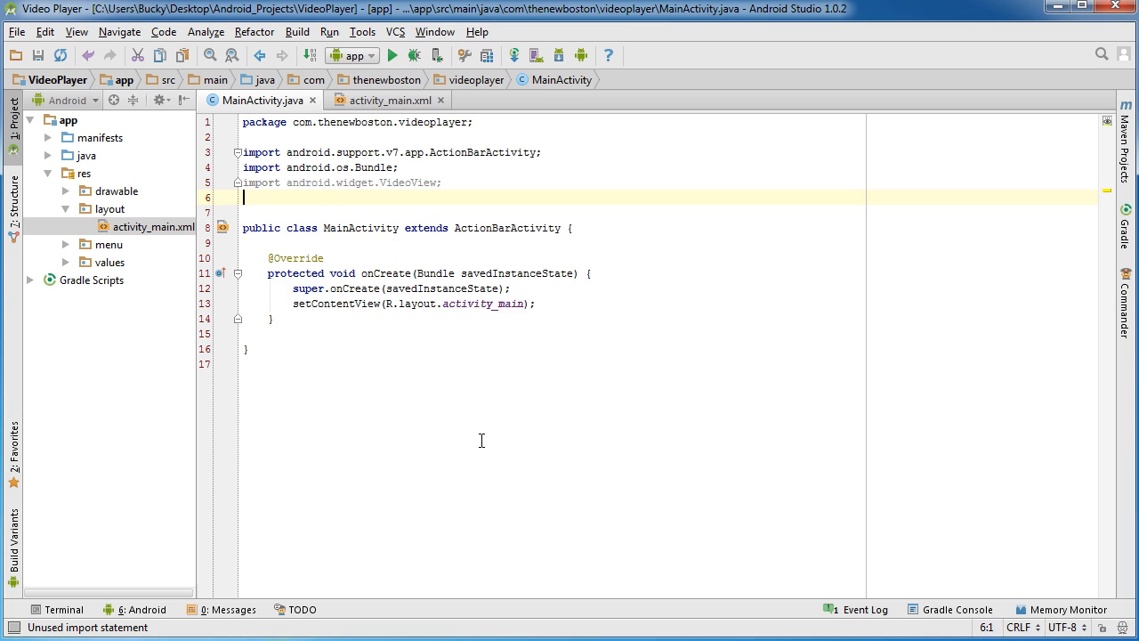
pyautogui.write('import android')
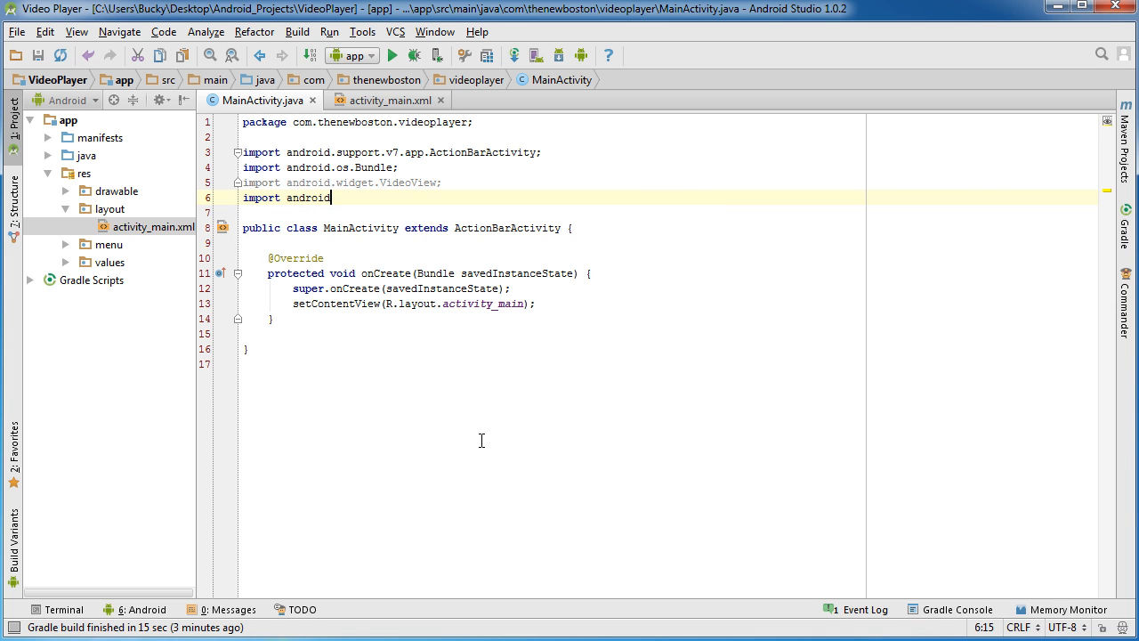
pyautogui.write('.widget.')
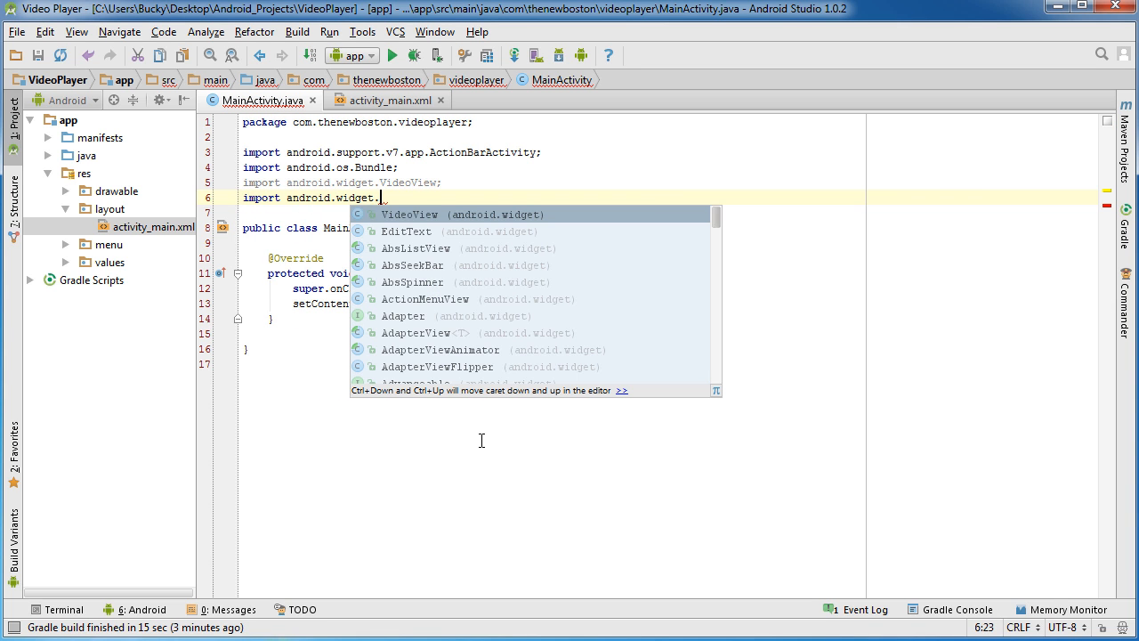
pyautogui.write('Me')
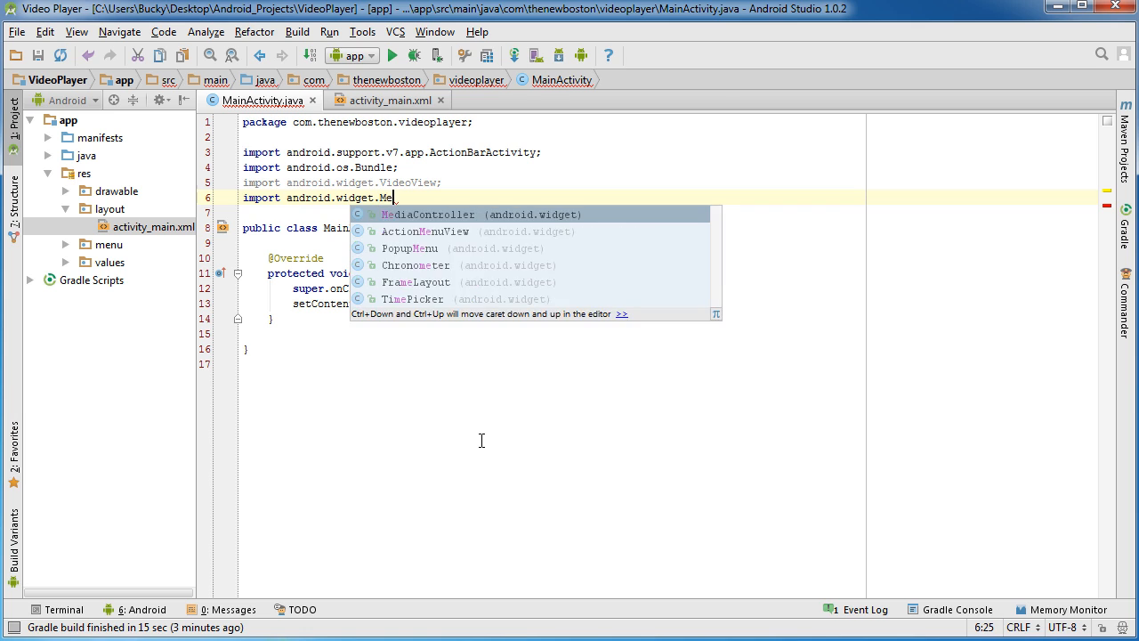
pyautogui.click(427, 214)
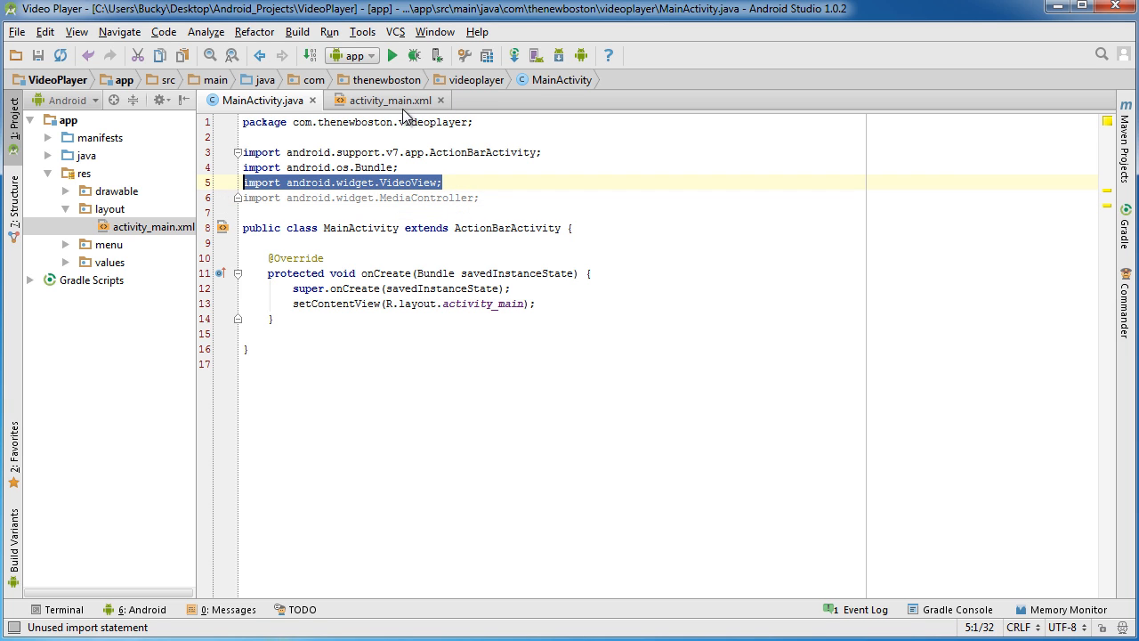
# Flip between activity_main.xml and MainActivity.java to review the VideoView layout
pyautogui.click(391, 100)
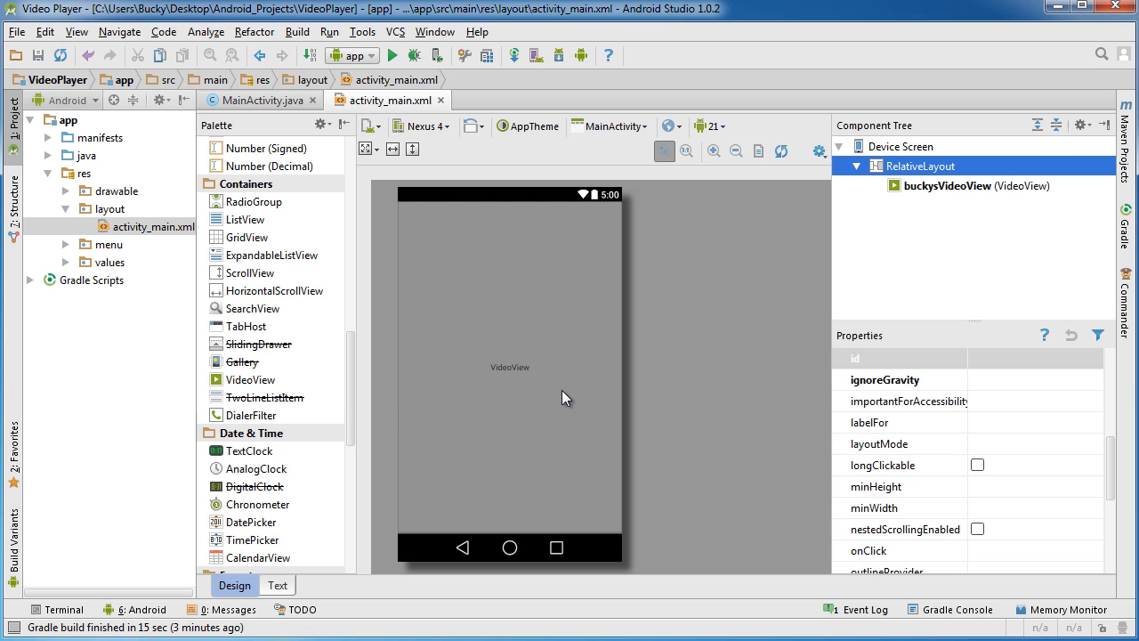
pyautogui.click(256, 100)
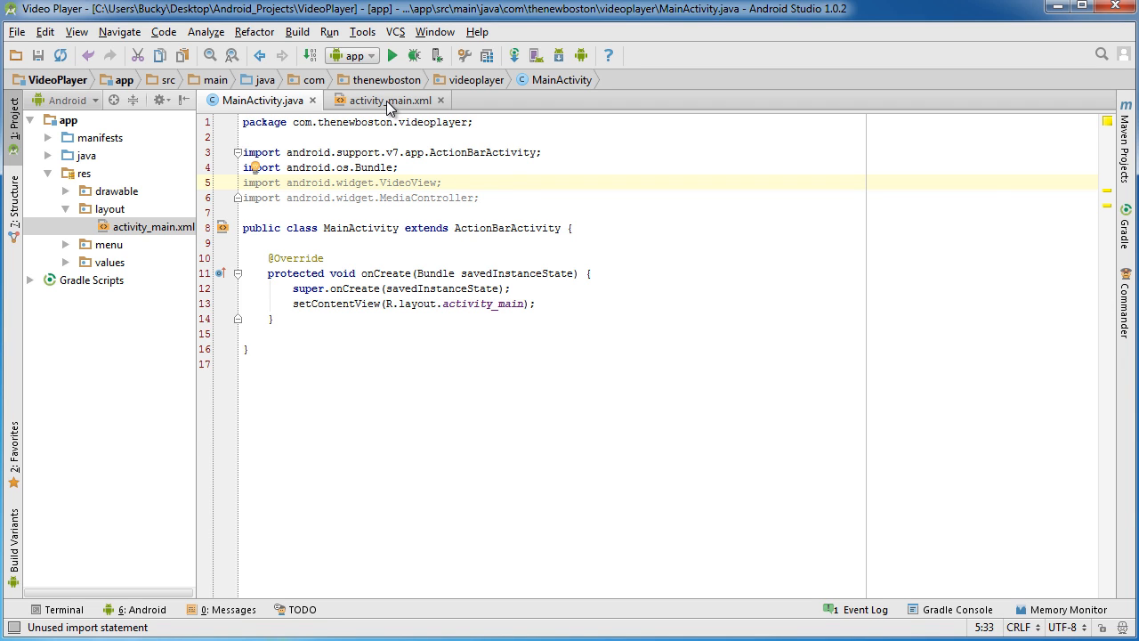
pyautogui.click(390, 100)
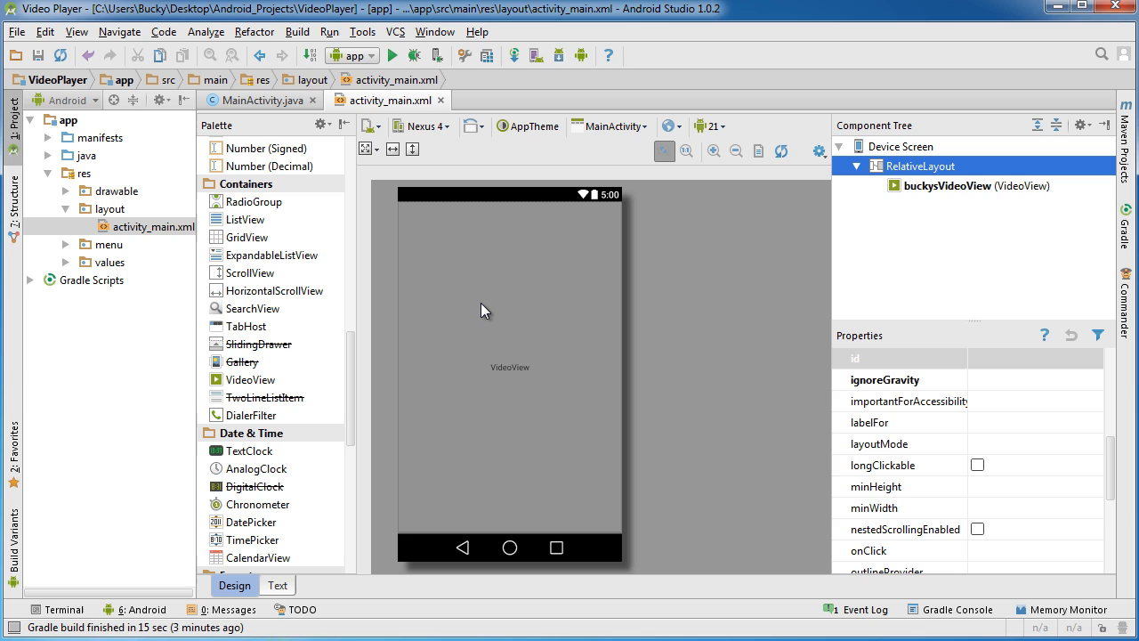
pyautogui.moveTo(563, 327)
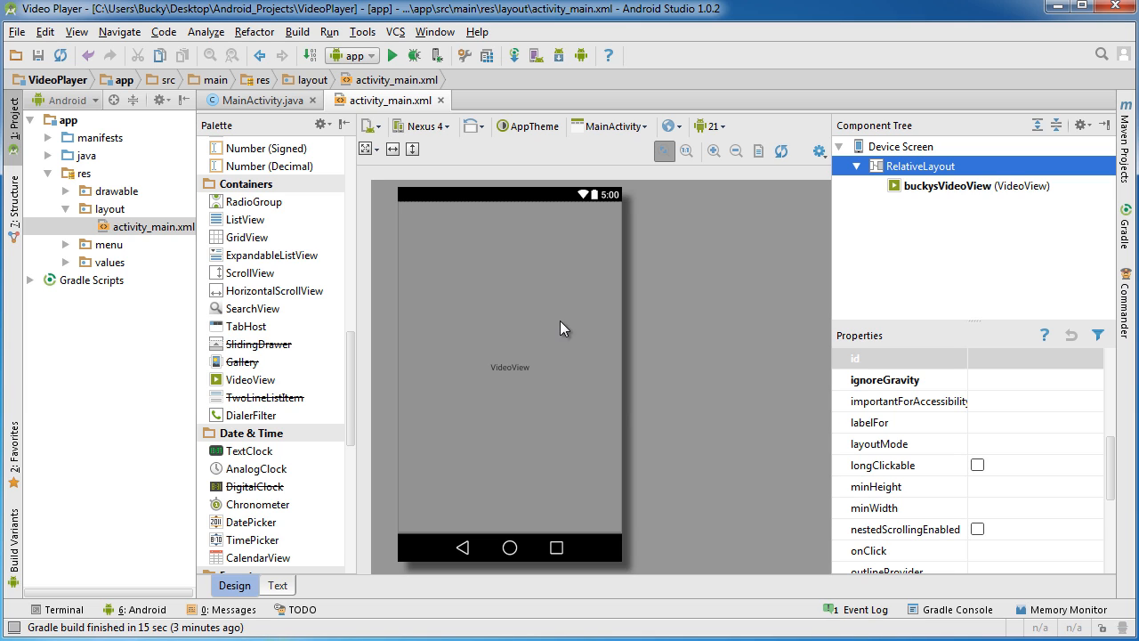
pyautogui.moveTo(573, 328)
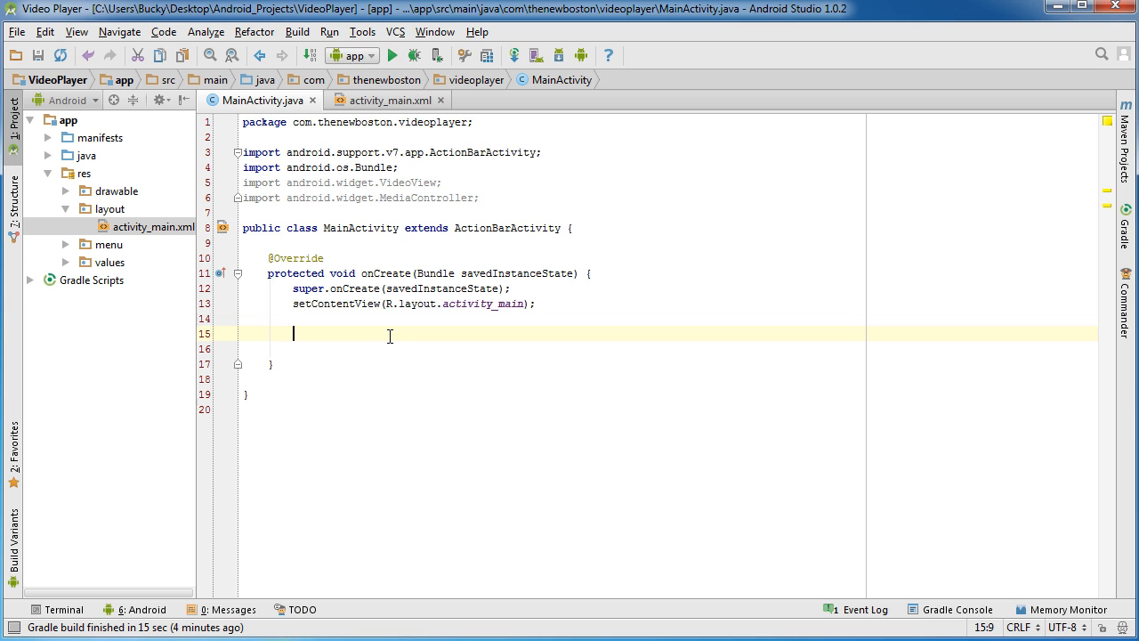
# Declare final VideoView buckysVideoView = (VideoView) findViewById(R.id.buckysVideoView), checking the id in the layout
pyautogui.write('final VideoView bucky')
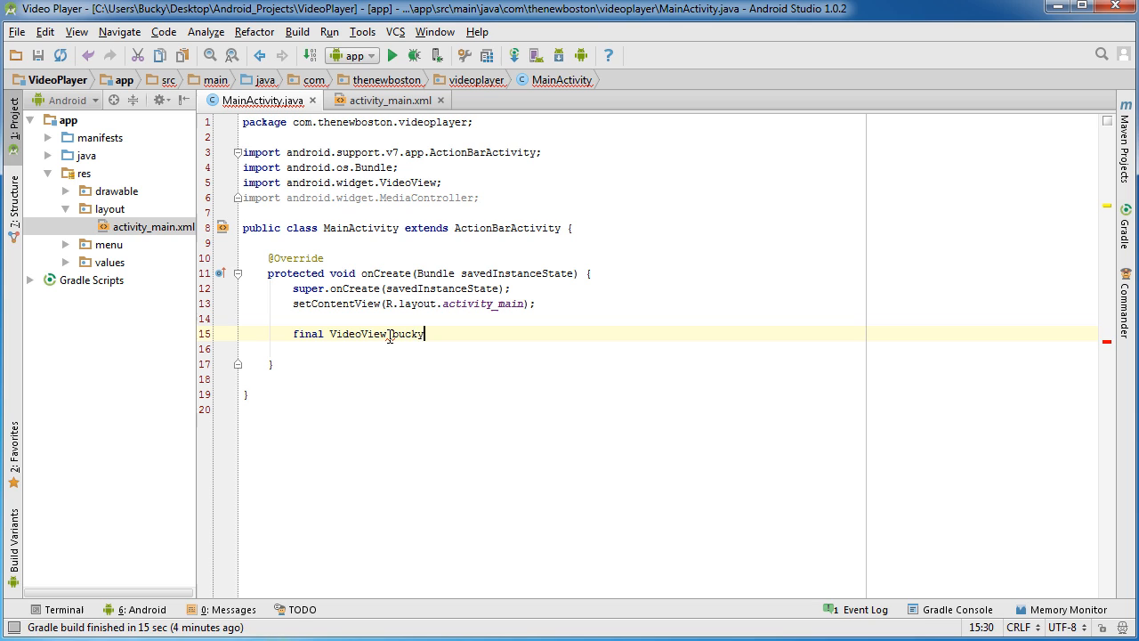
pyautogui.write('sVideoView = (VideoView) findViewById(R.id.buckysVideoView')
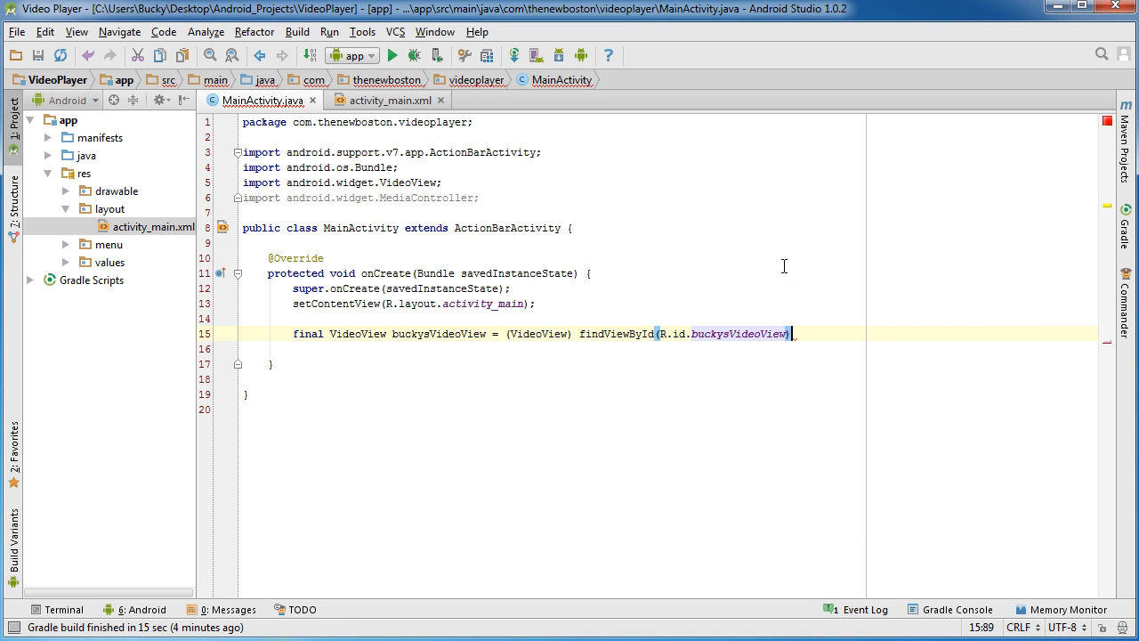
pyautogui.write(';')
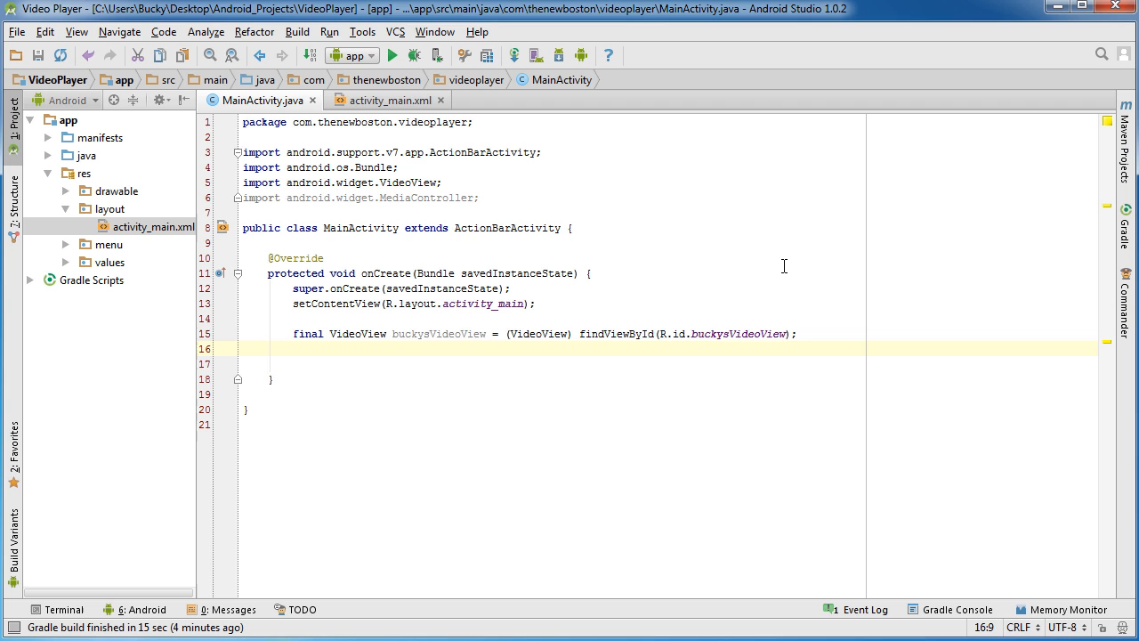
pyautogui.click(382, 99)
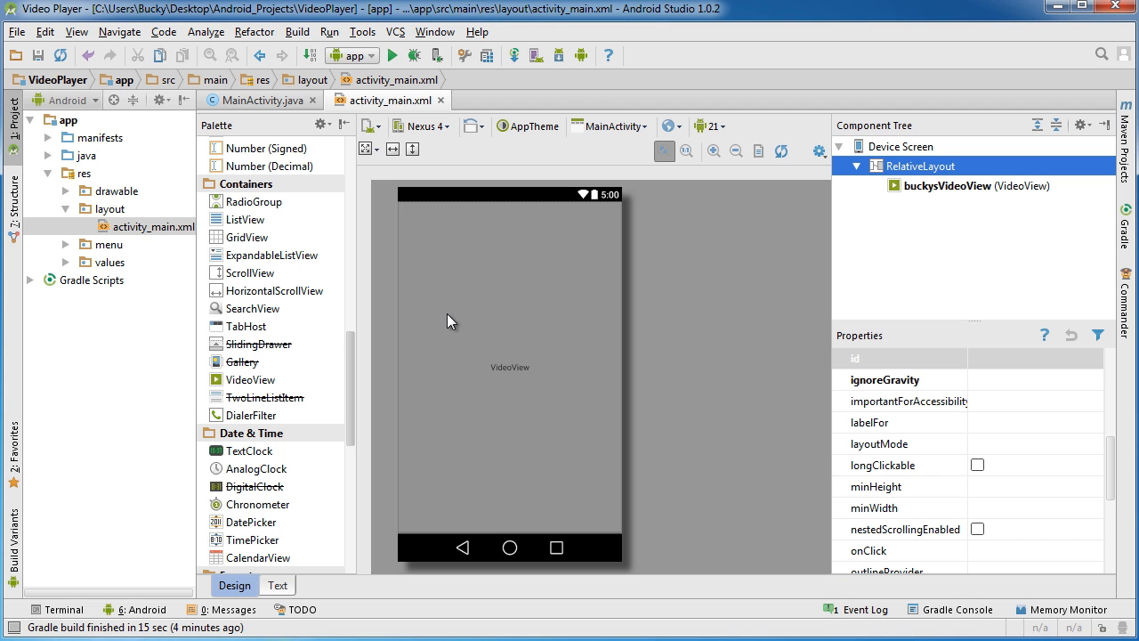
pyautogui.moveTo(570, 329)
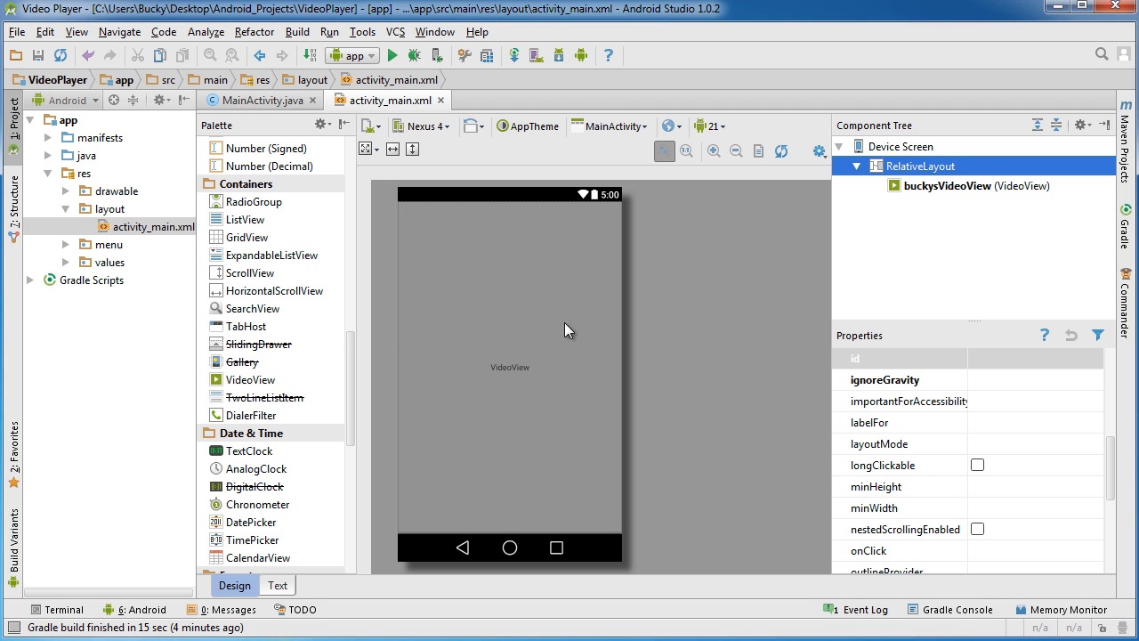
pyautogui.click(256, 100)
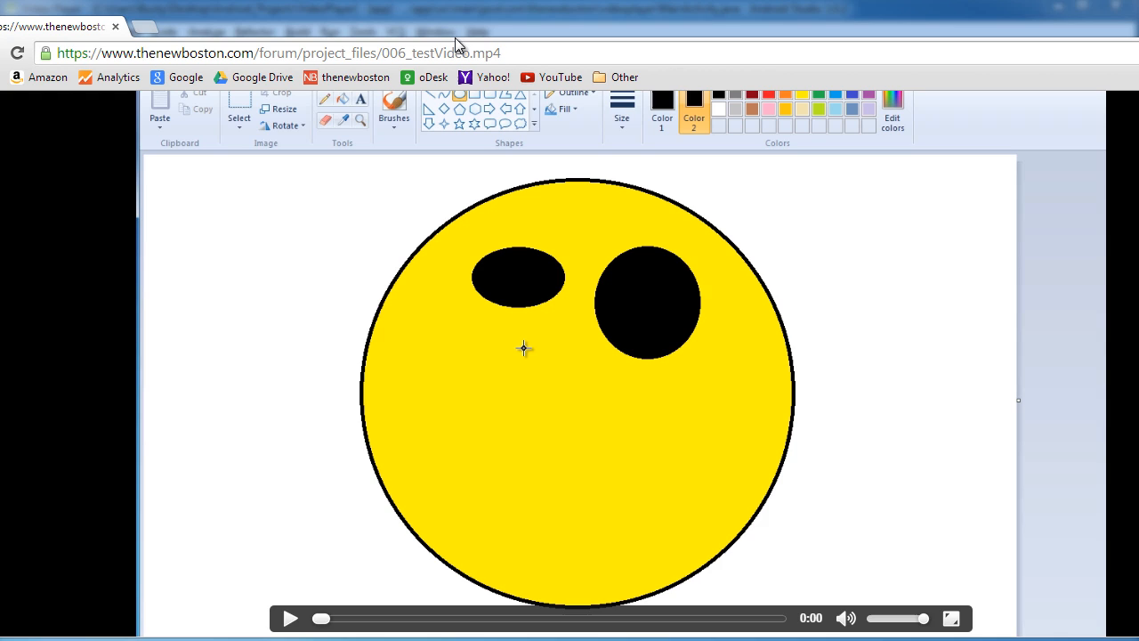
pyautogui.moveTo(431, 548)
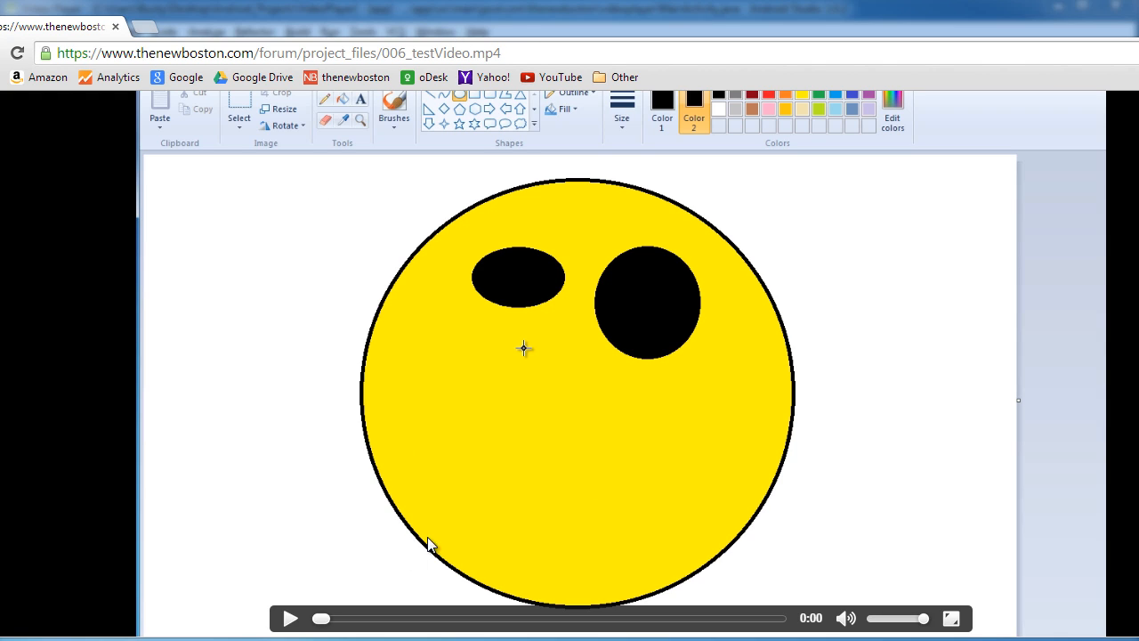
pyautogui.moveTo(872, 353)
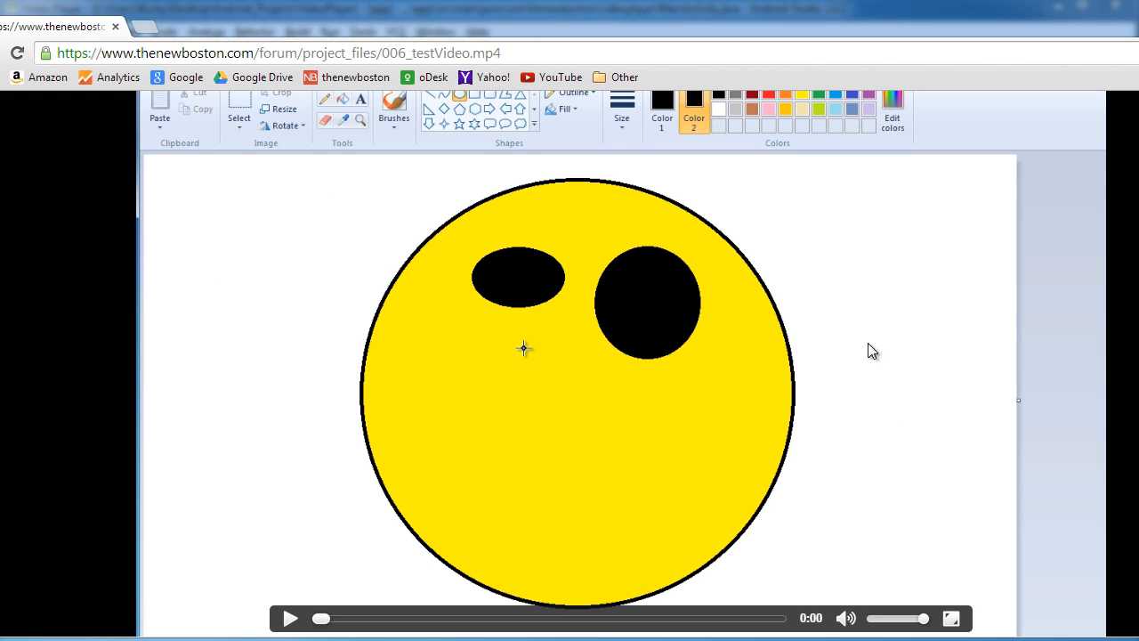
pyautogui.moveTo(417, 322)
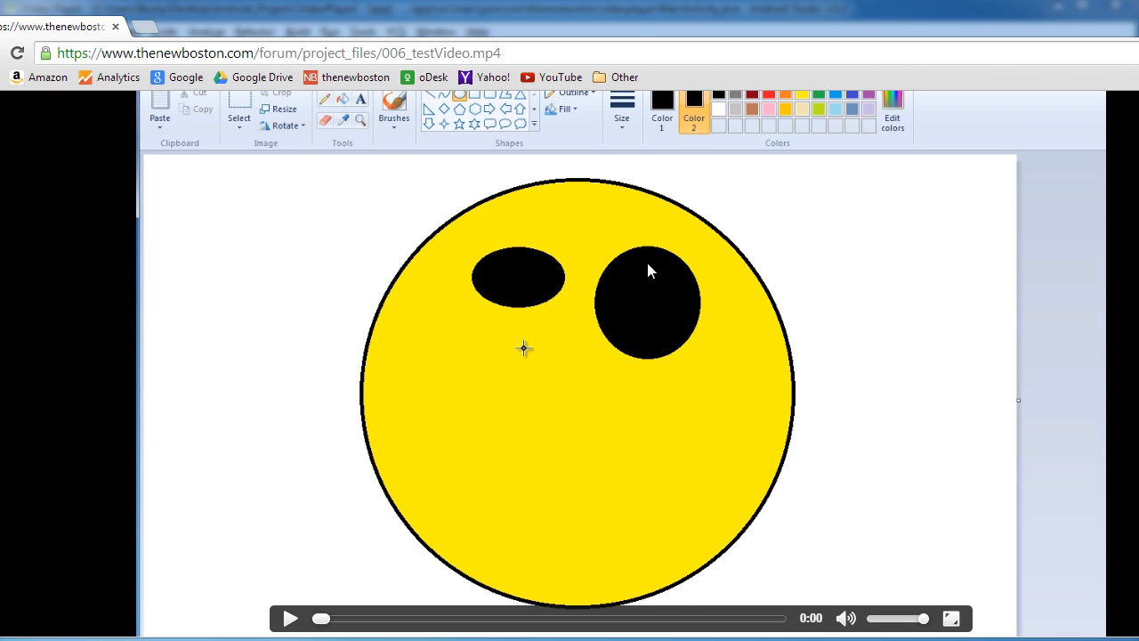
# Play the online 006_testVideo.mp4 clip in Chrome
pyautogui.click(290, 620)
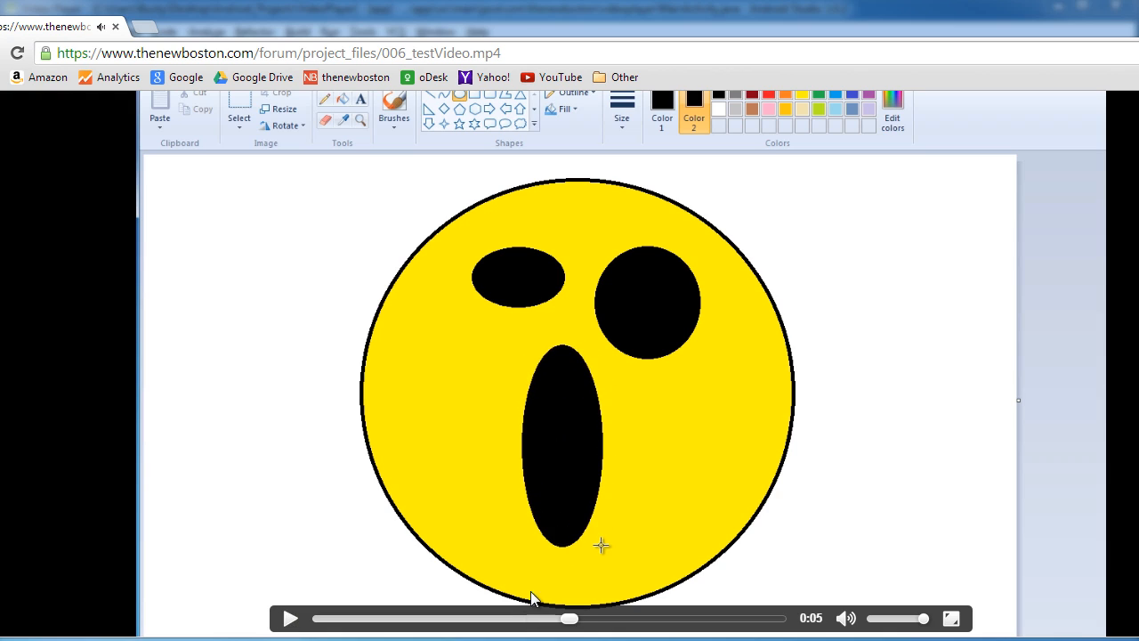
pyautogui.moveTo(703, 548)
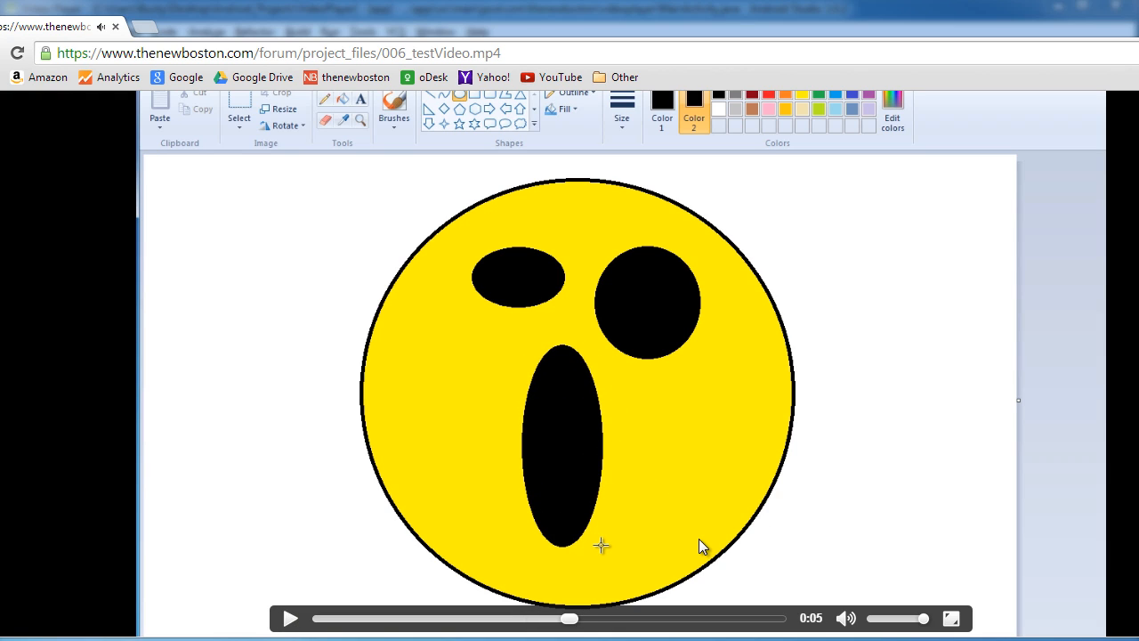
pyautogui.moveTo(691, 536)
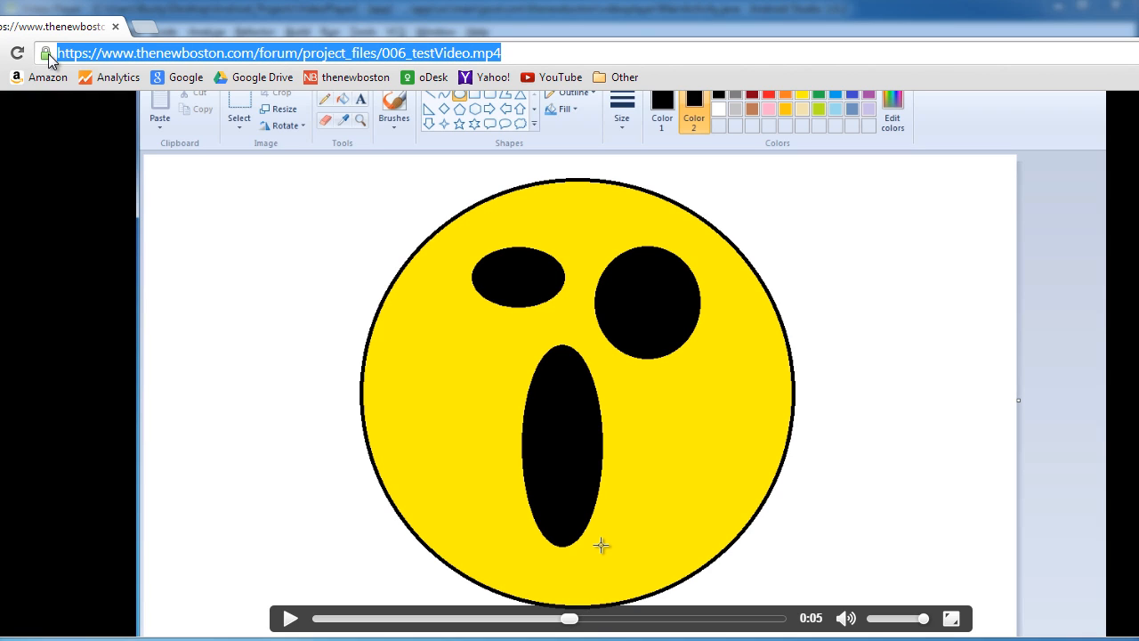
pyautogui.moveTo(332, 55)
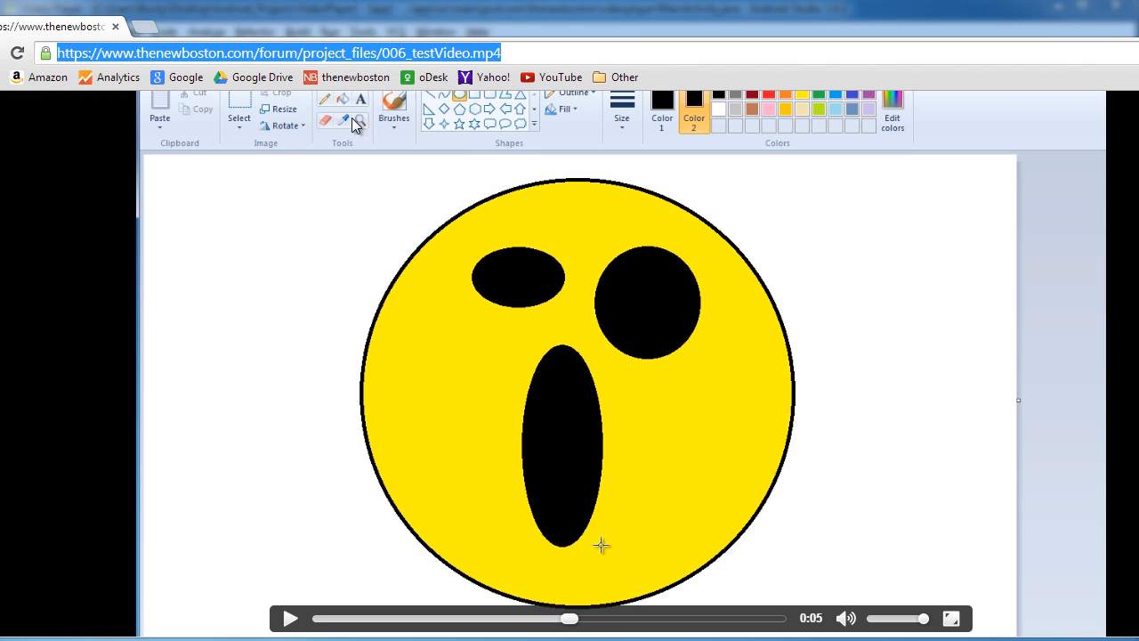
pyautogui.moveTo(285, 65)
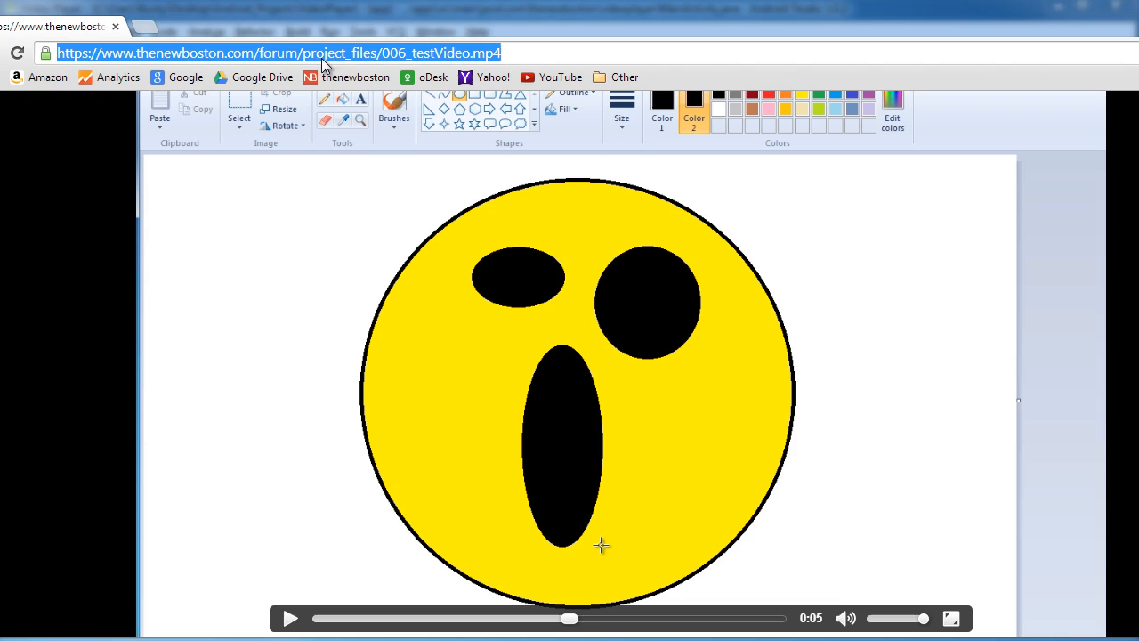
pyautogui.moveTo(372, 69)
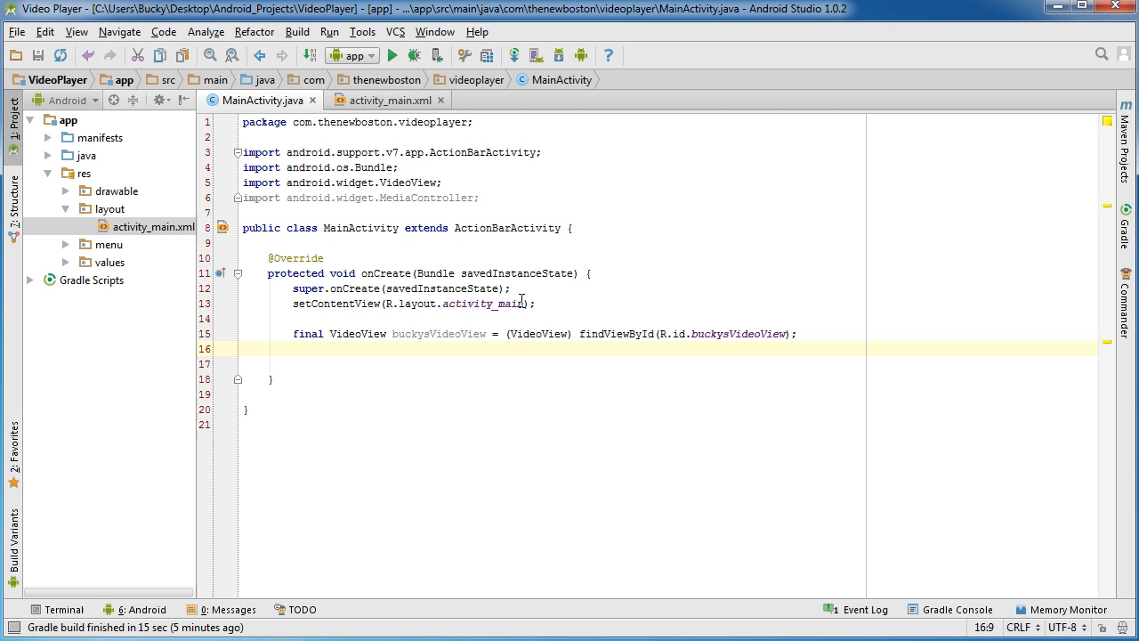
# Set buckysVideoView's video path to the thenewboston 006_testVideo.mp4 web address
pyautogui.write('buck')
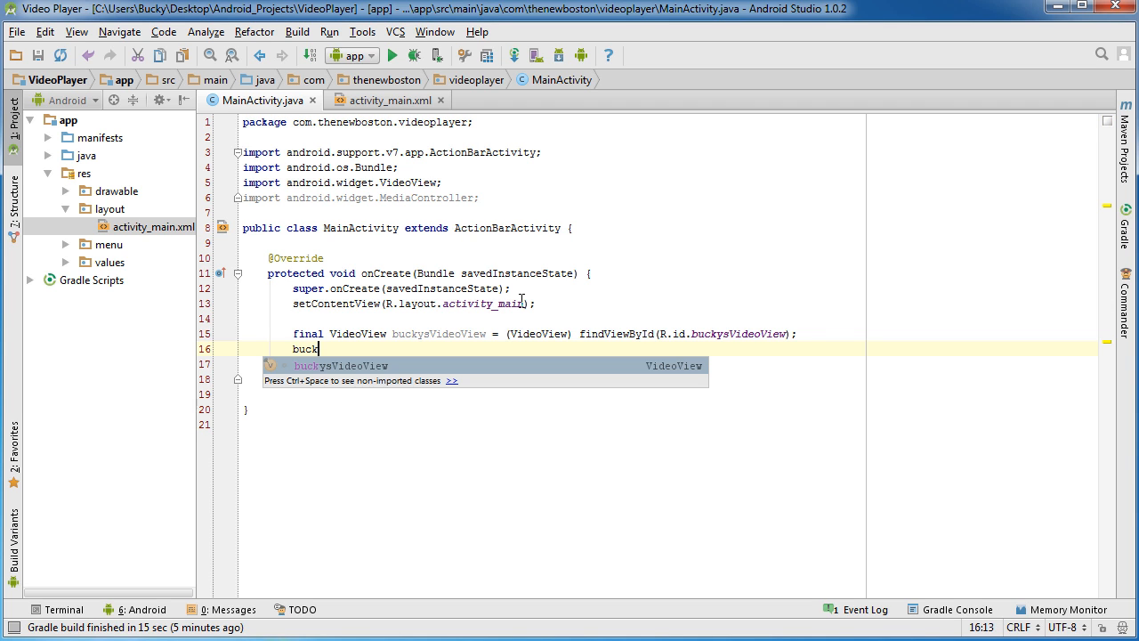
pyautogui.write('ysVideoView.setVideoPath();')
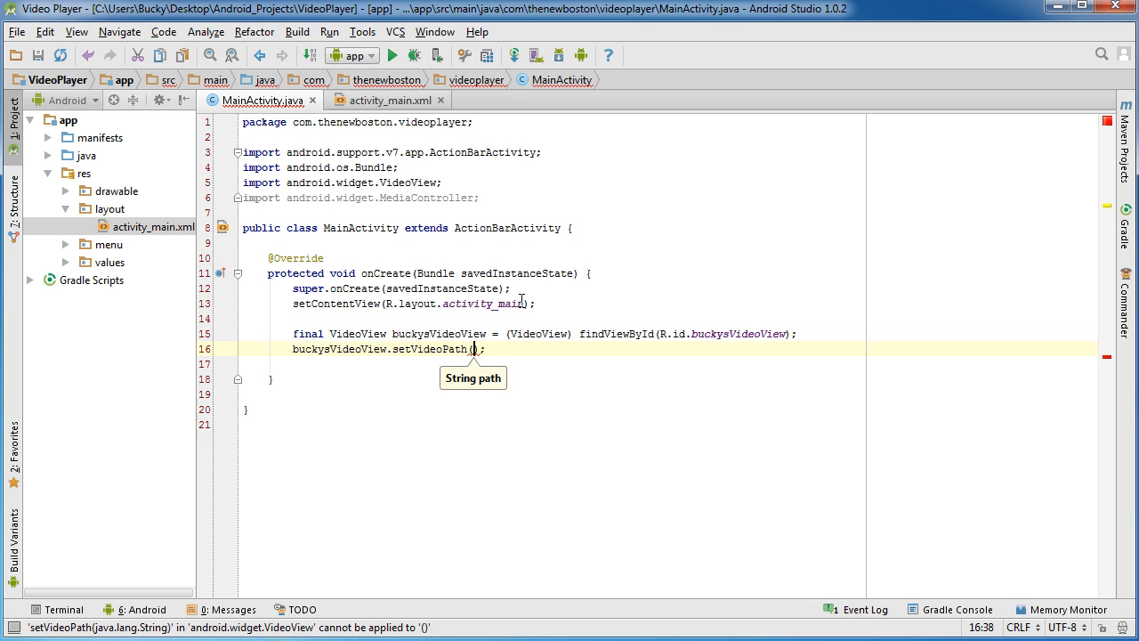
pyautogui.write('"https://www.thenewboston.com/forum/project_files/006_testVideo.mp4"')
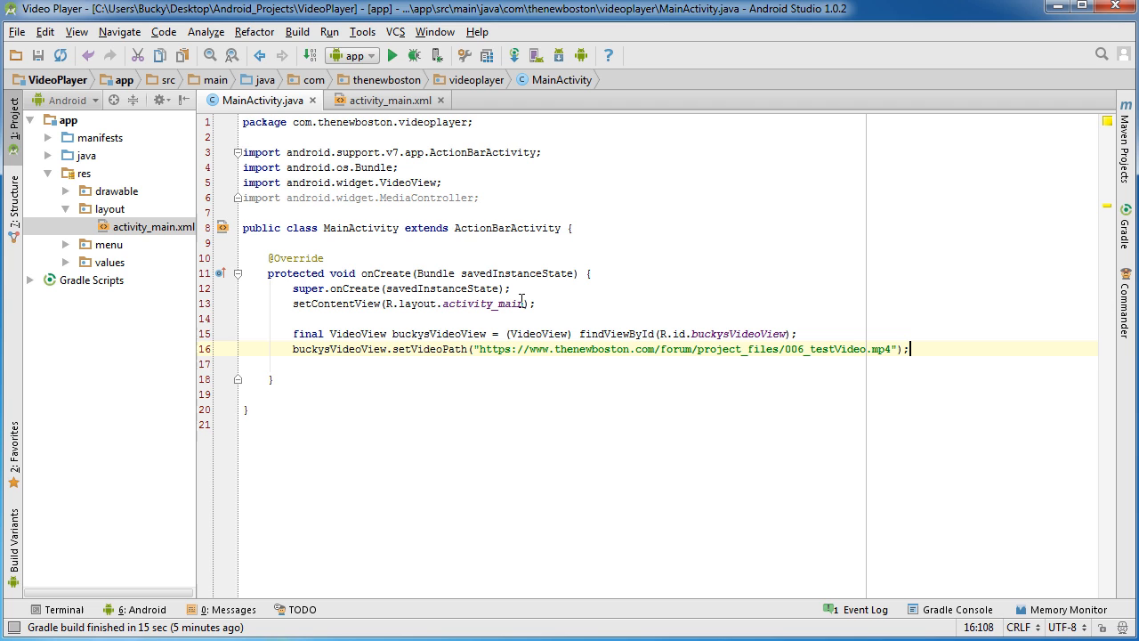
pyautogui.press('Enter')
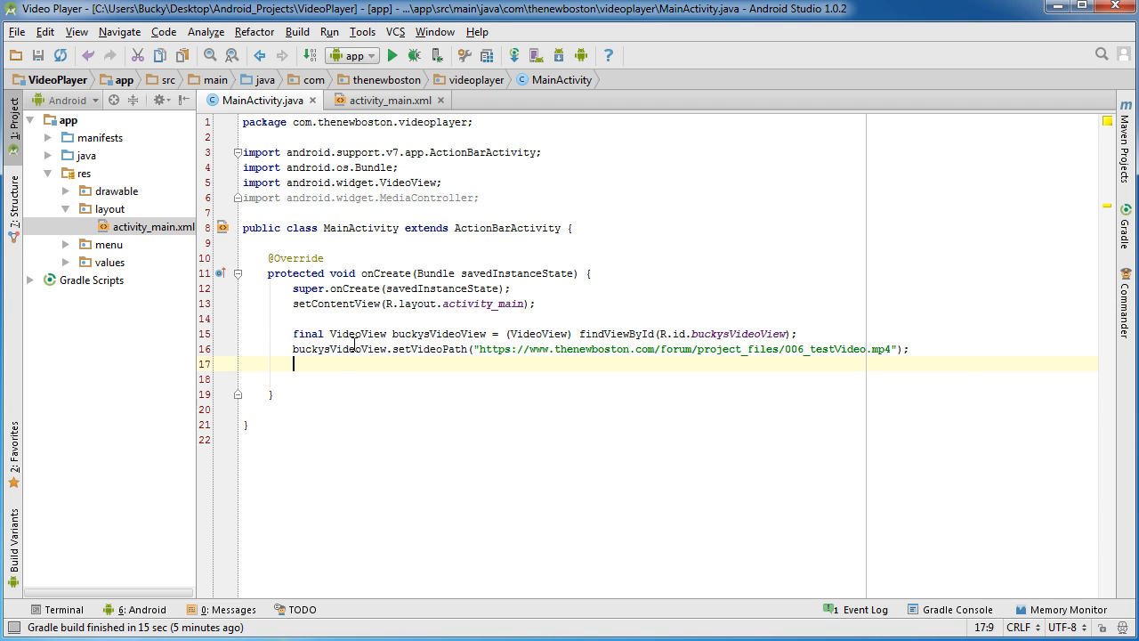
# Call buckysVideoView.start() on the following line to begin playback
pyautogui.click(400, 100)
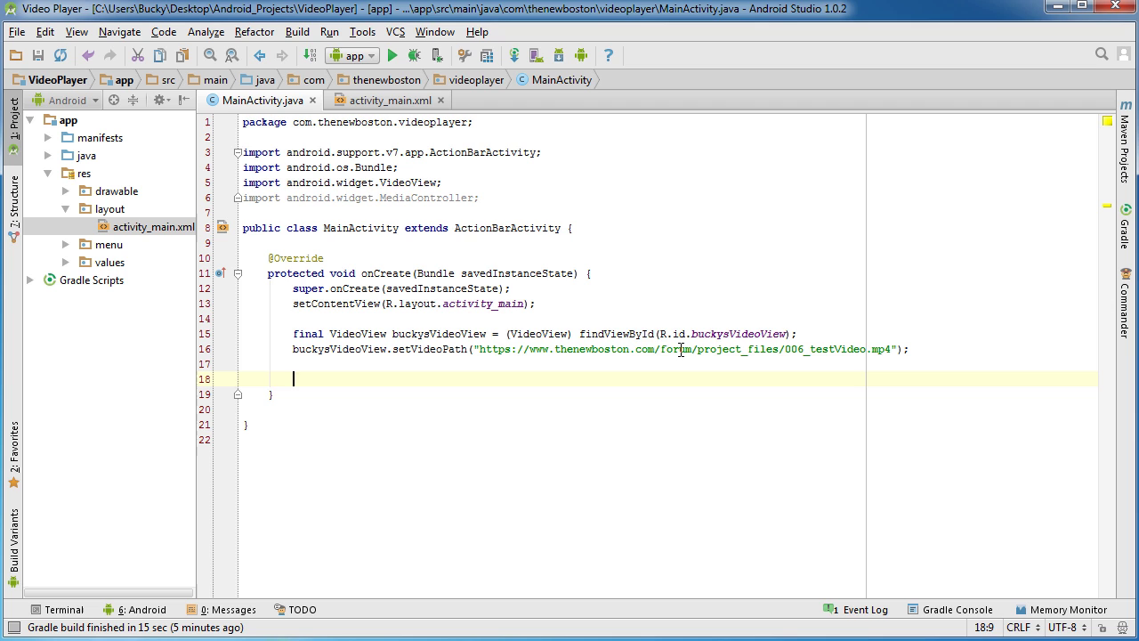
pyautogui.write('buckysVideoView.')
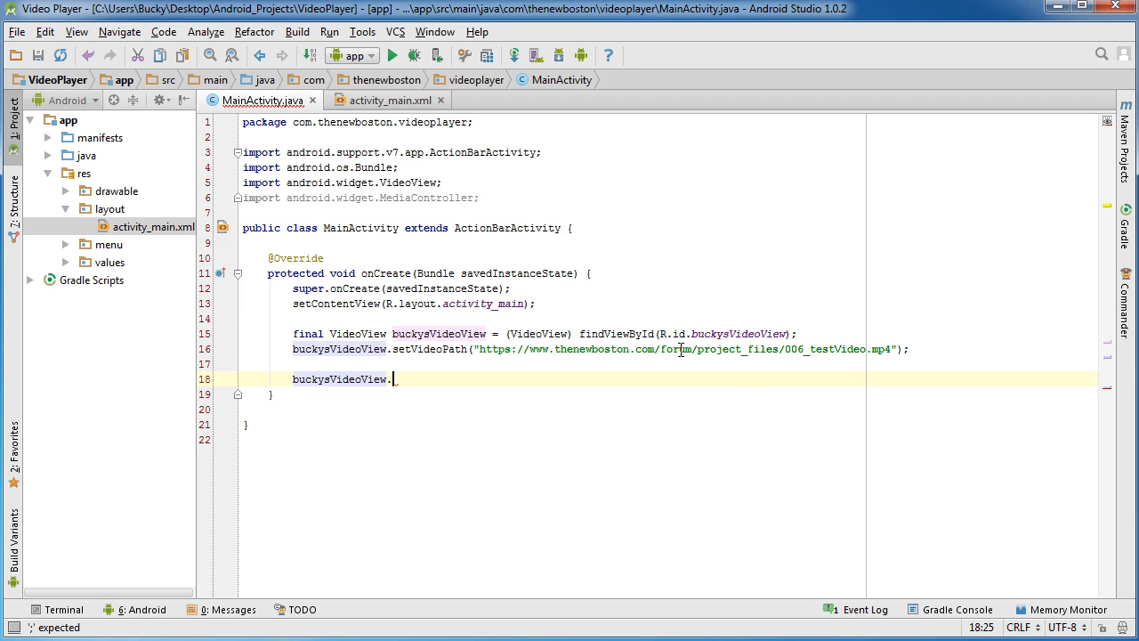
pyautogui.write('start();')
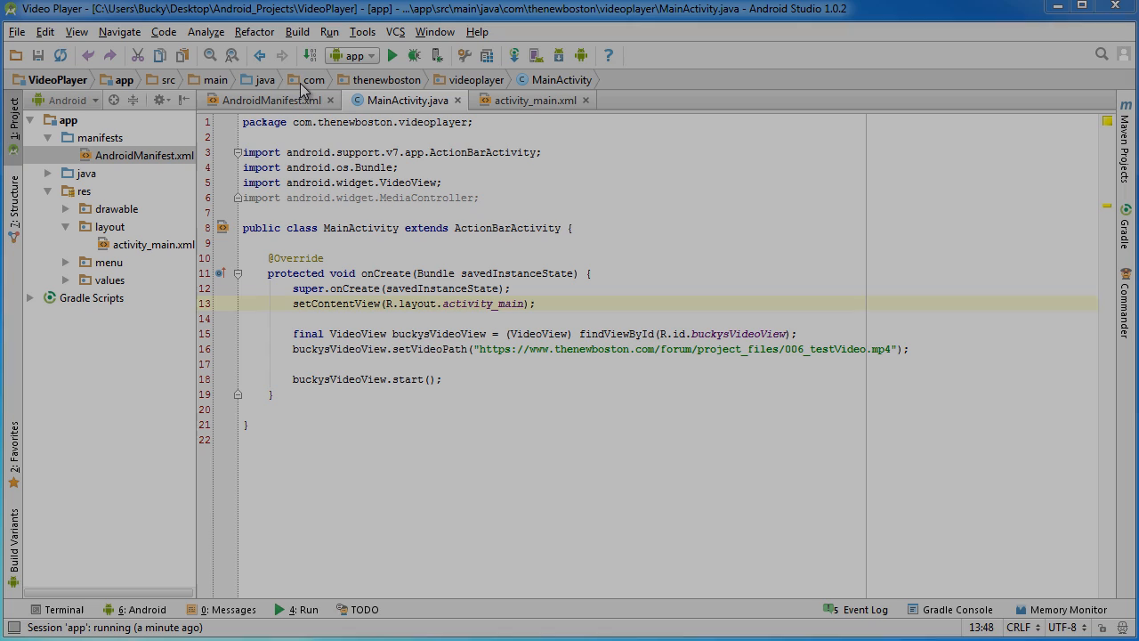
# Show the INTERNET uses-permission line in AndroidManifest.xml, comparing with MainActivity.java
pyautogui.click(270, 100)
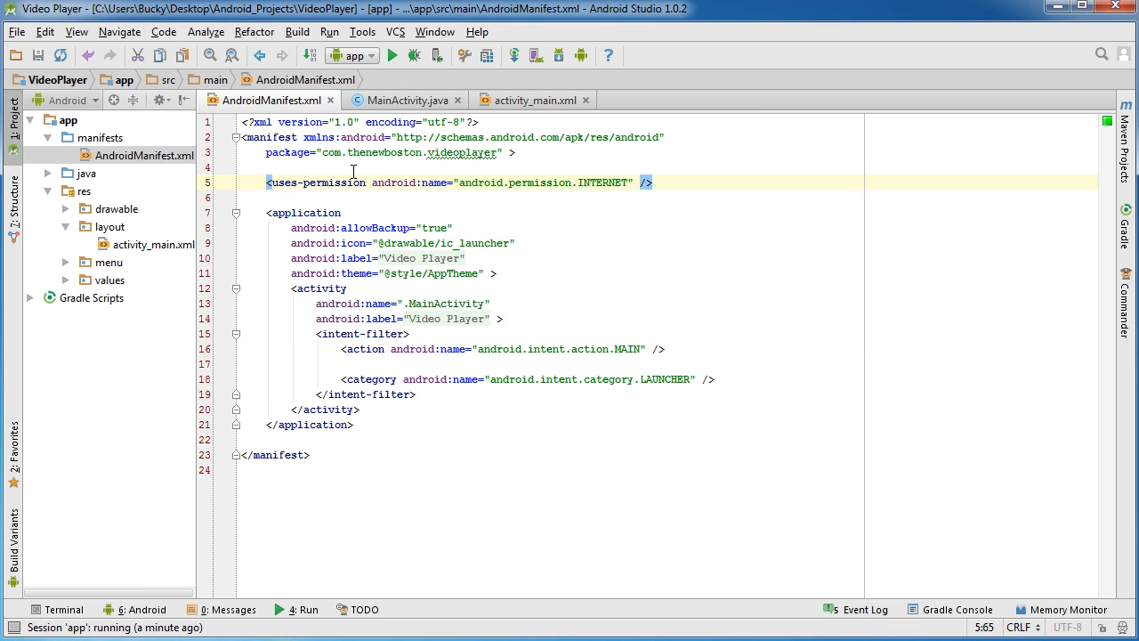
pyautogui.moveTo(454, 182); pyautogui.dragTo(651, 181)
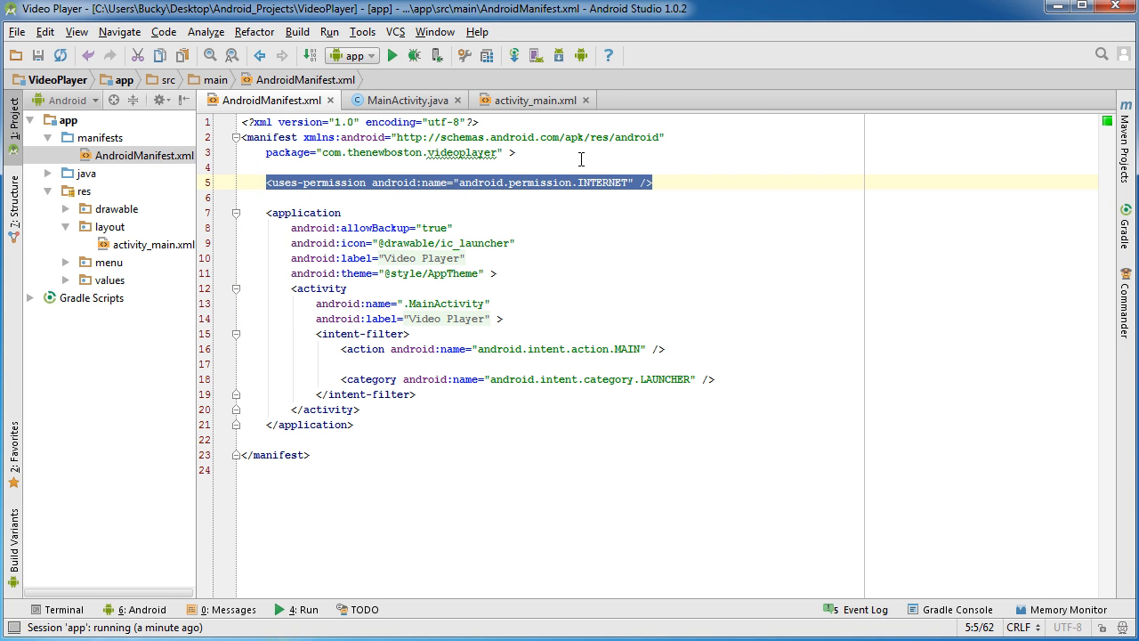
pyautogui.click(406, 100)
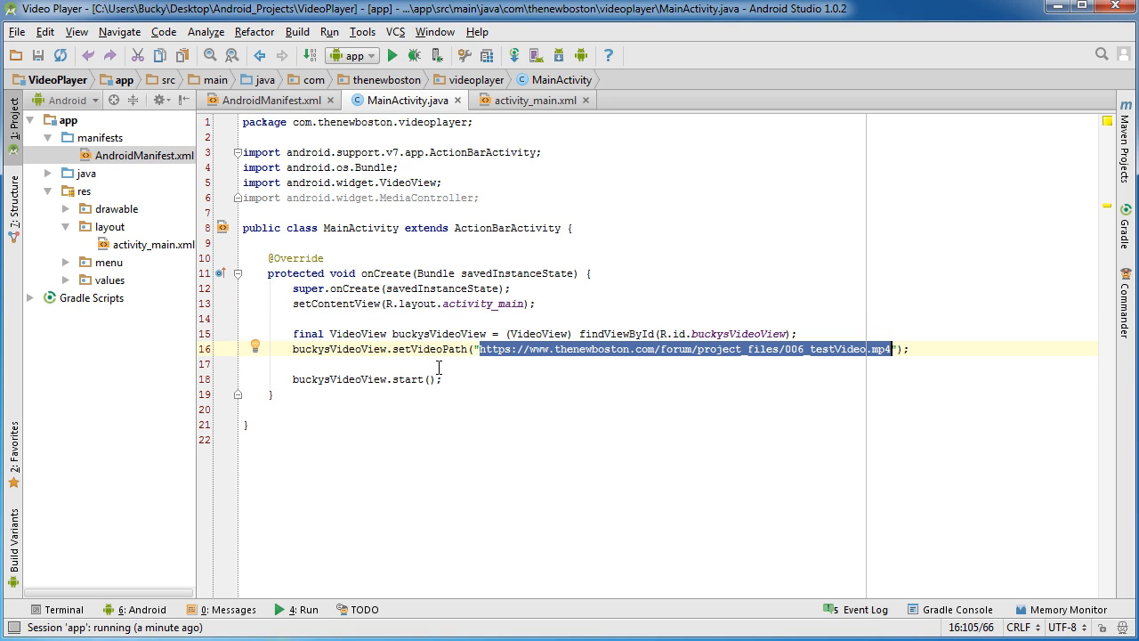
pyautogui.click(271, 100)
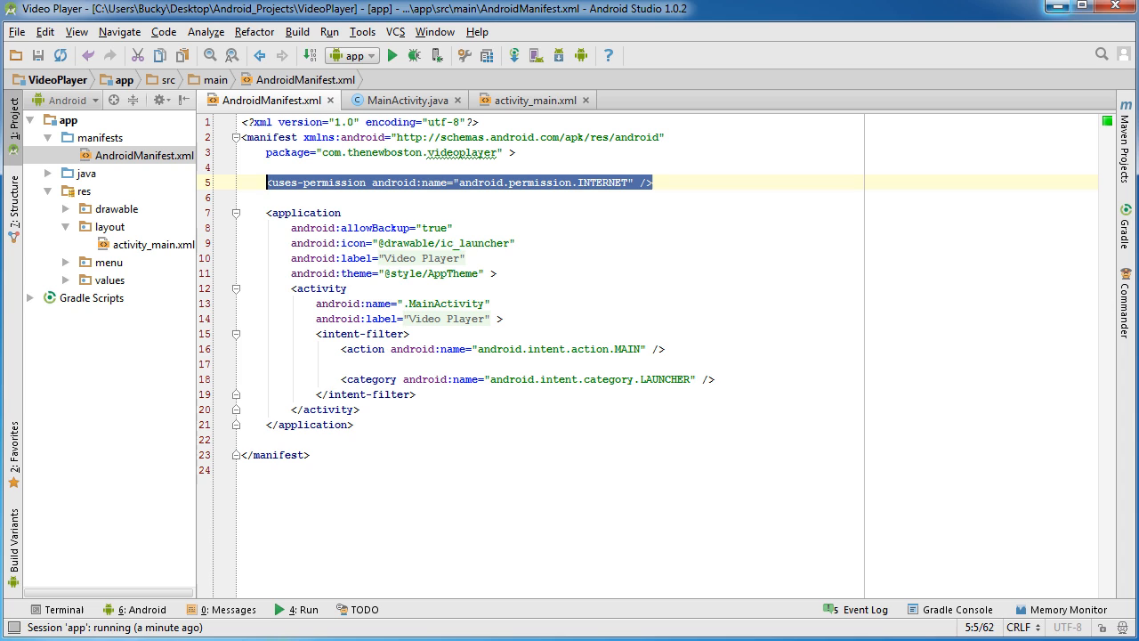
pyautogui.moveTo(335, 103)
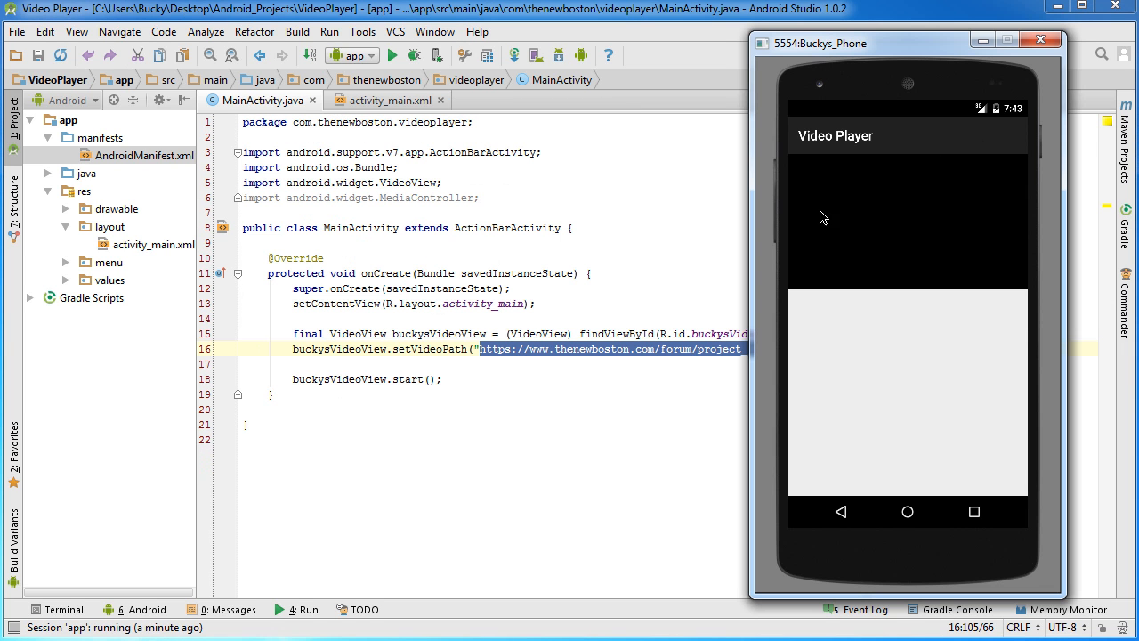
pyautogui.moveTo(1021, 235)
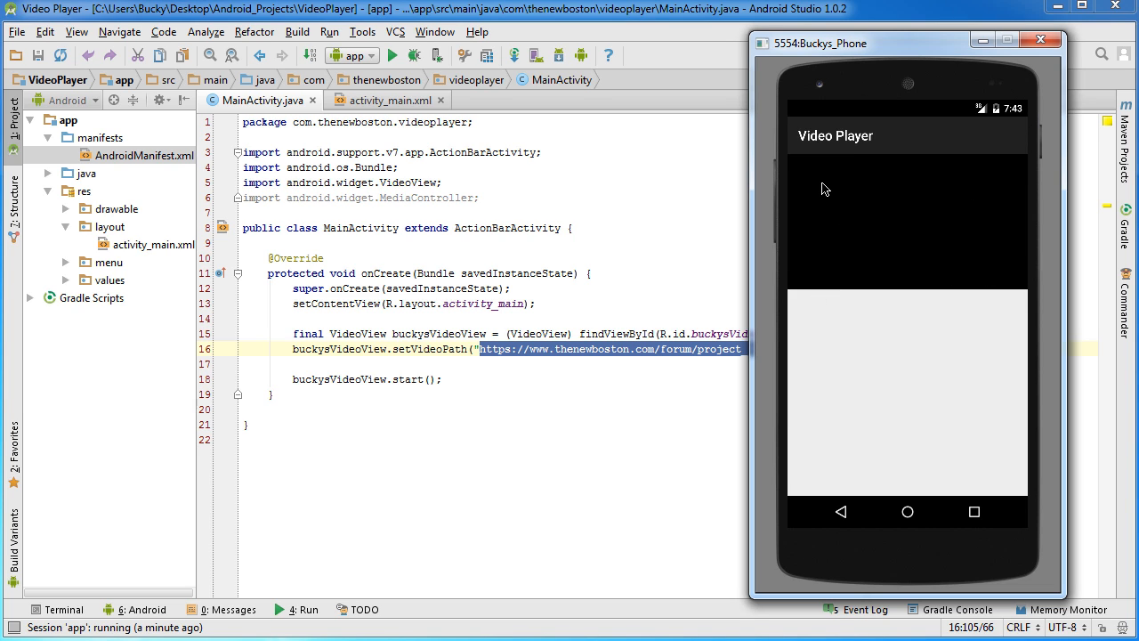
pyautogui.moveTo(835, 242)
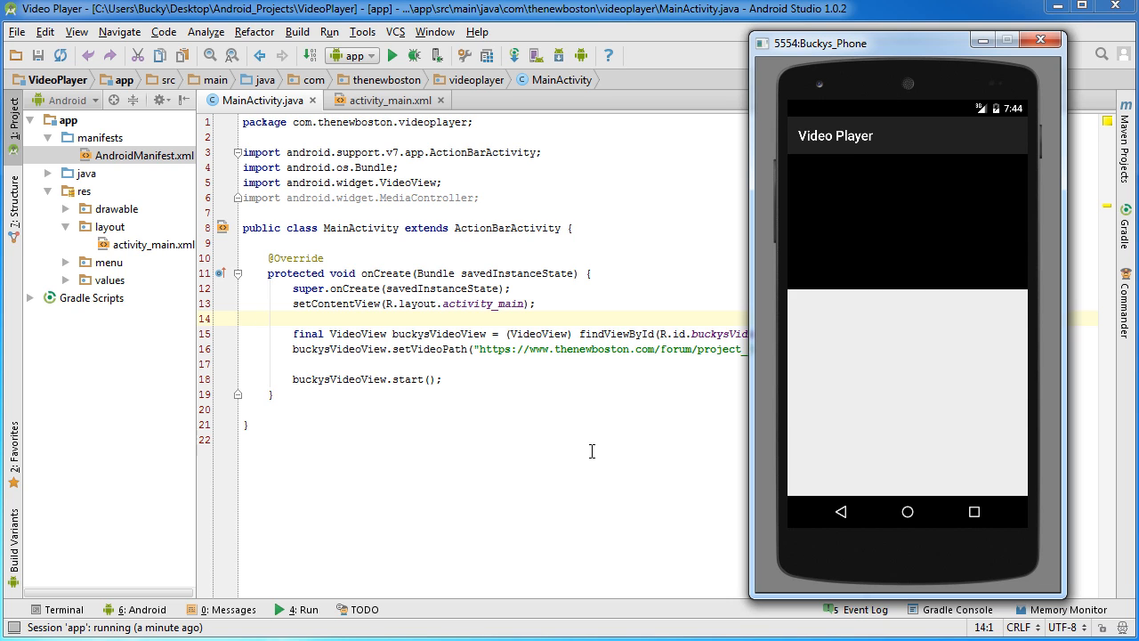
pyautogui.moveTo(947, 476)
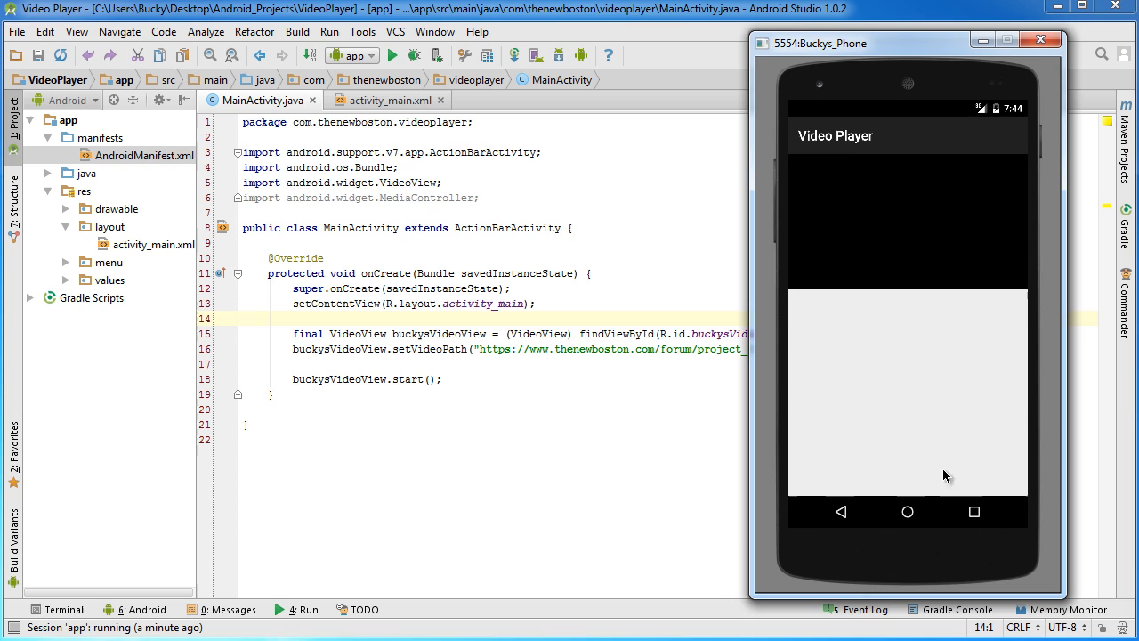
pyautogui.moveTo(797, 352)
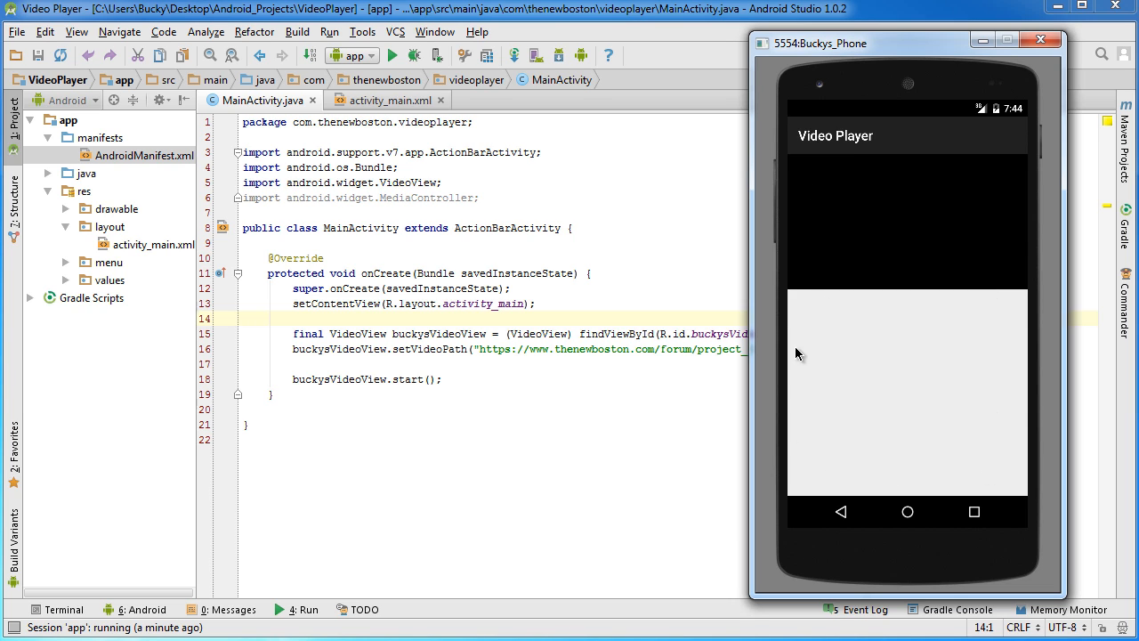
pyautogui.moveTo(873, 281)
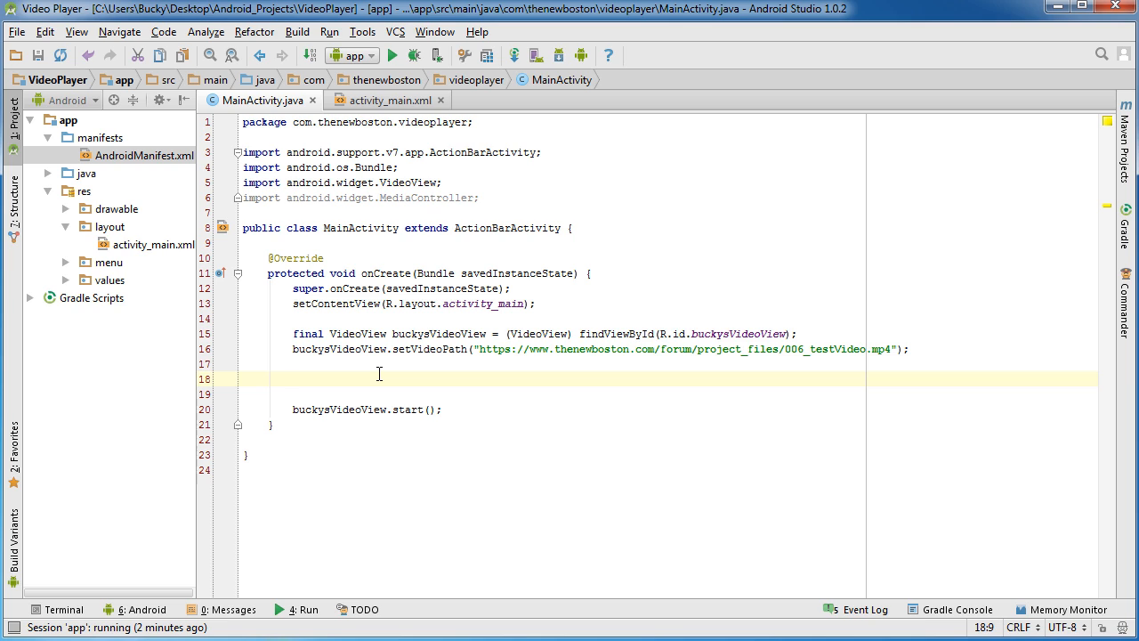
# Add the comment //Player controls(play, pause, stop, etc...)
pyautogui.write('//PLa')
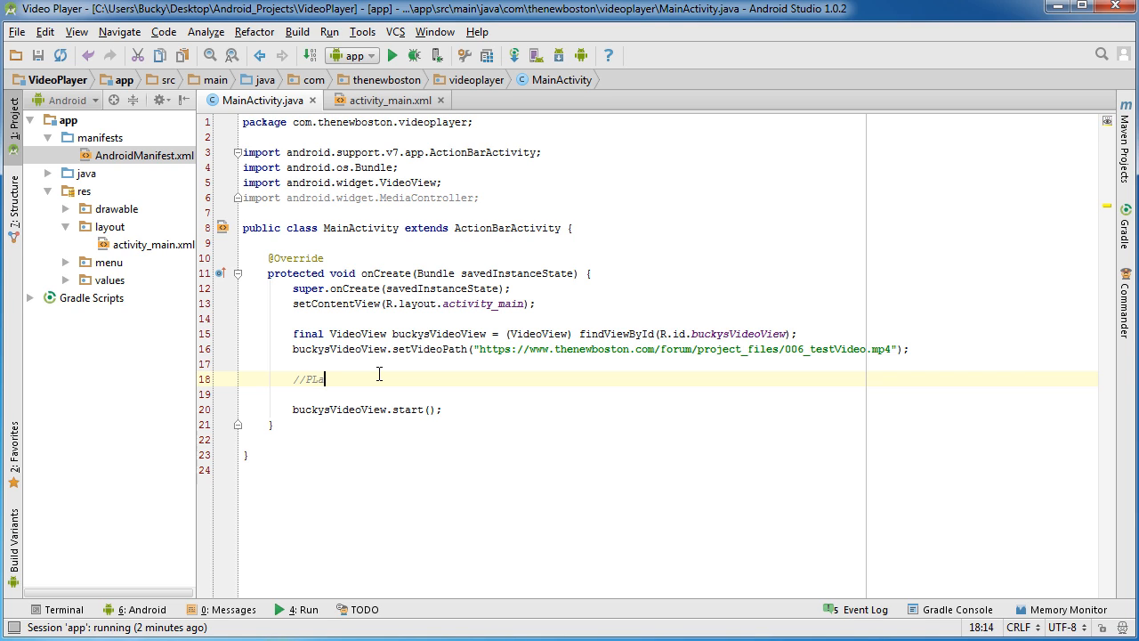
pyautogui.write('yer controls(play,')
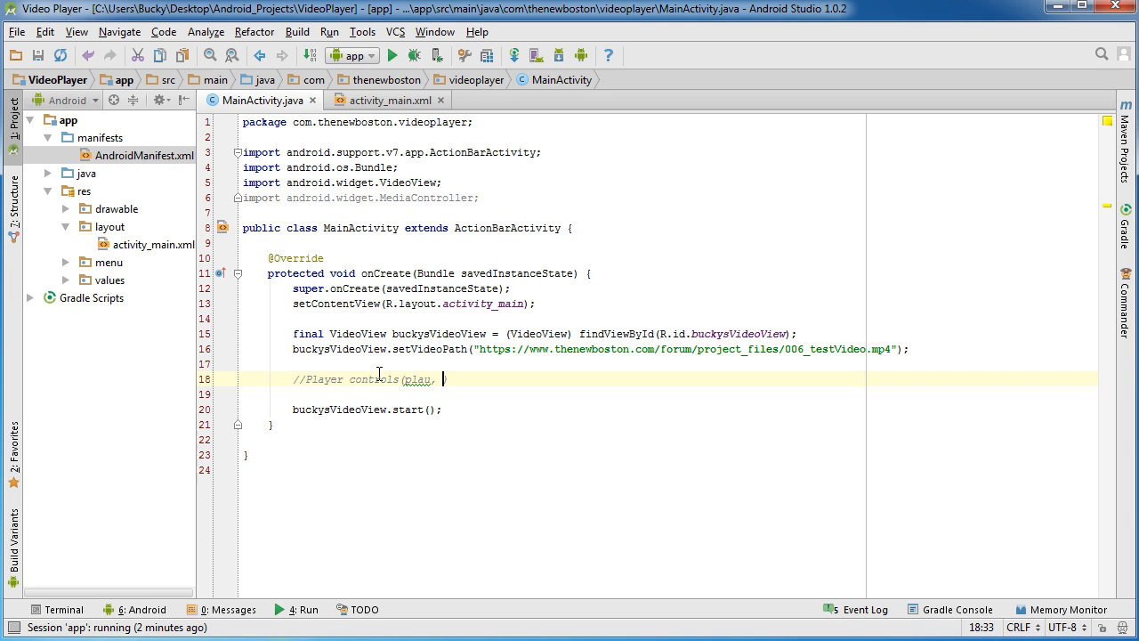
pyautogui.write('p')
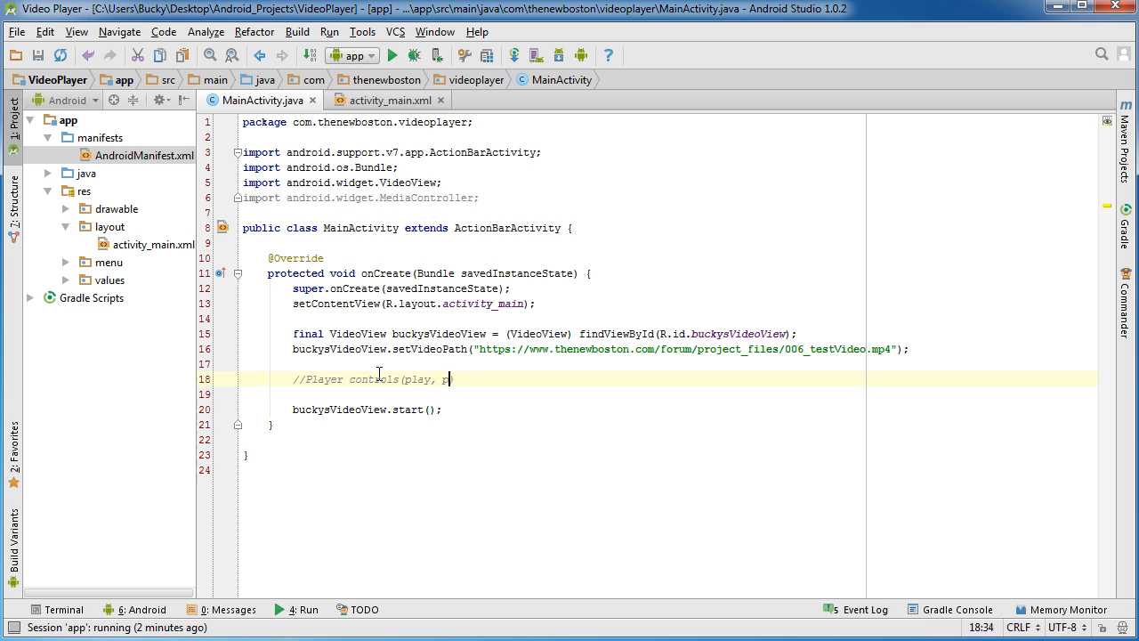
pyautogui.write('ause, stop, etc...')
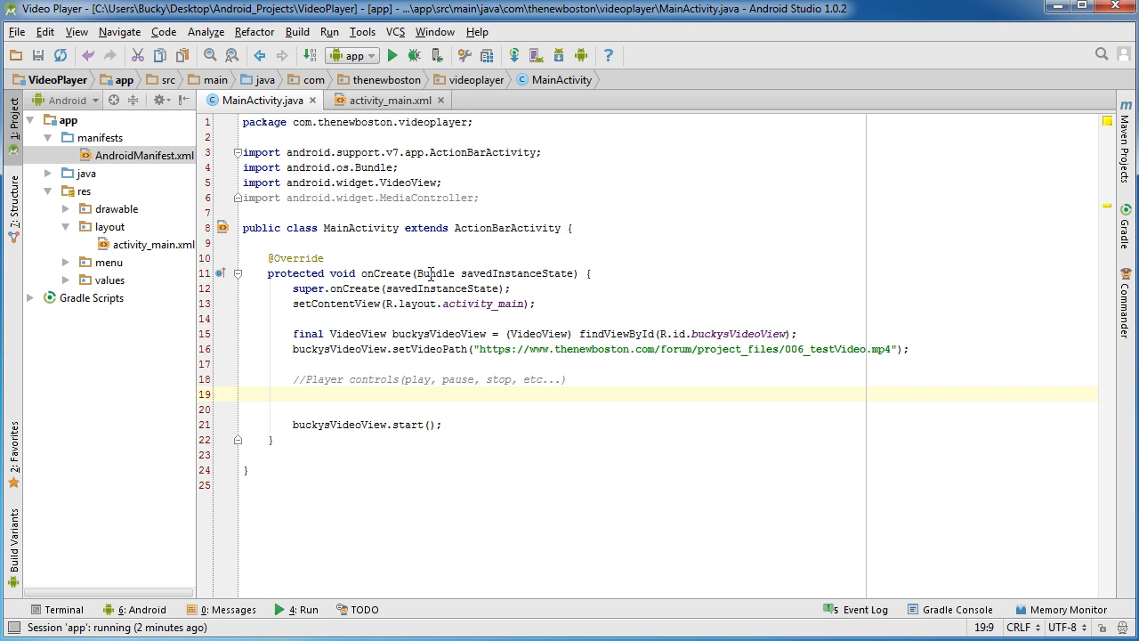
pyautogui.moveTo(445, 388)
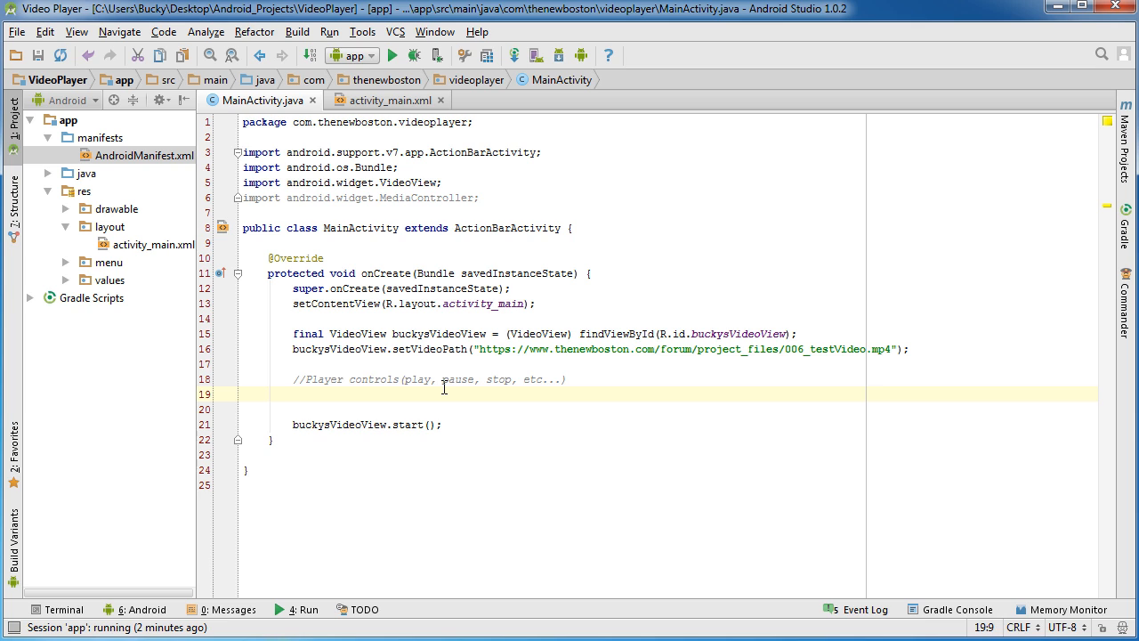
# Declare MediaController mediaController = new MediaController(this)
pyautogui.write('MediaController mediaController')
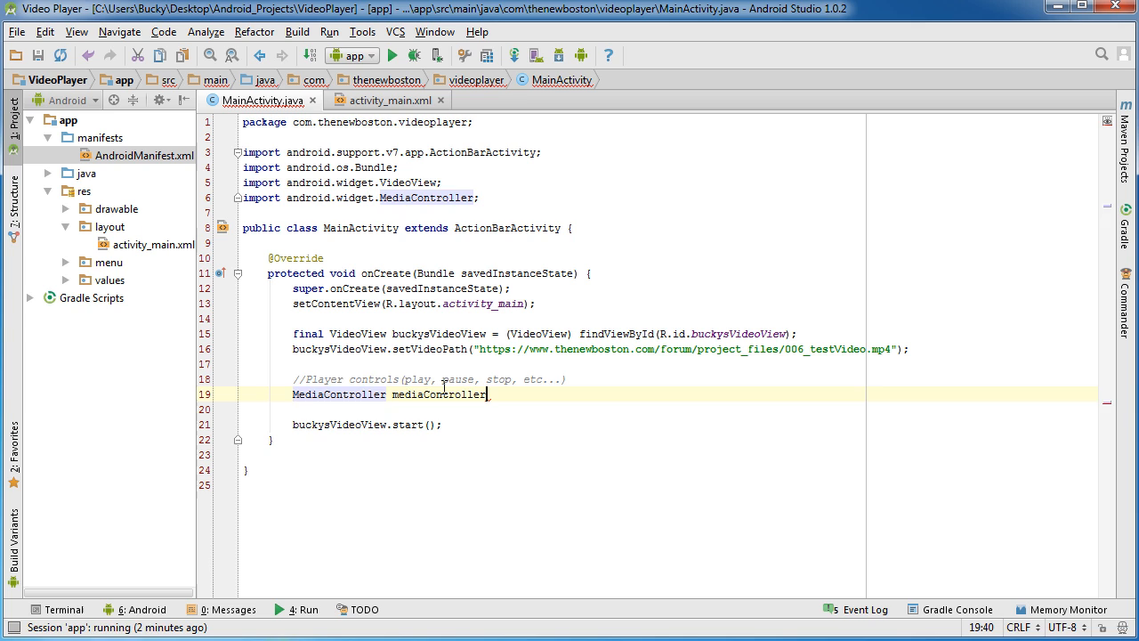
pyautogui.write('= new')
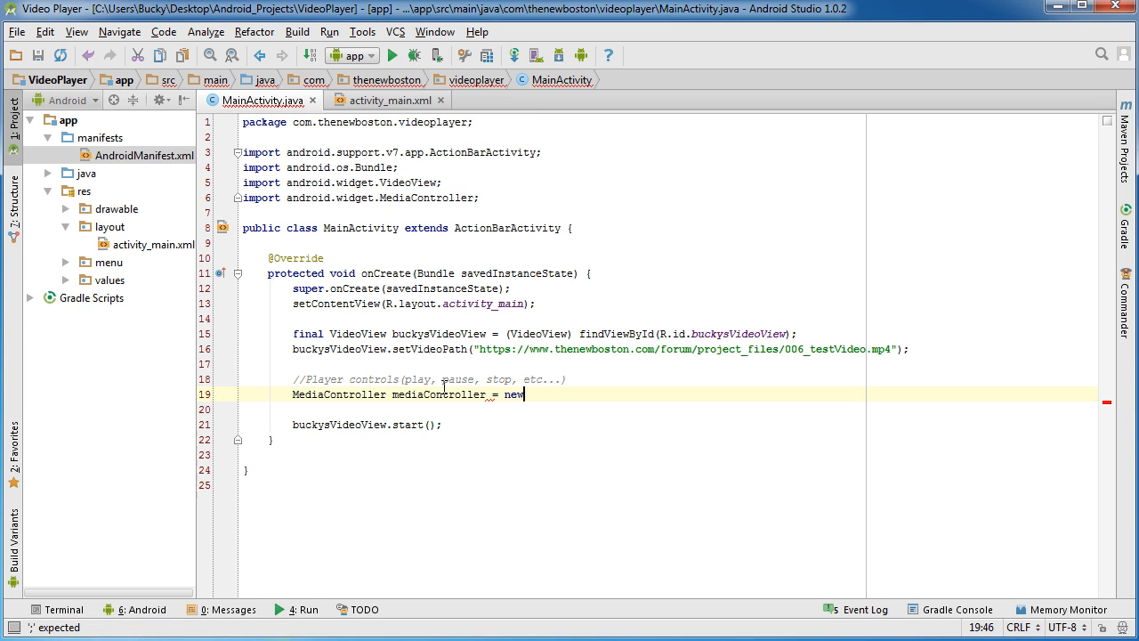
pyautogui.write('Me')
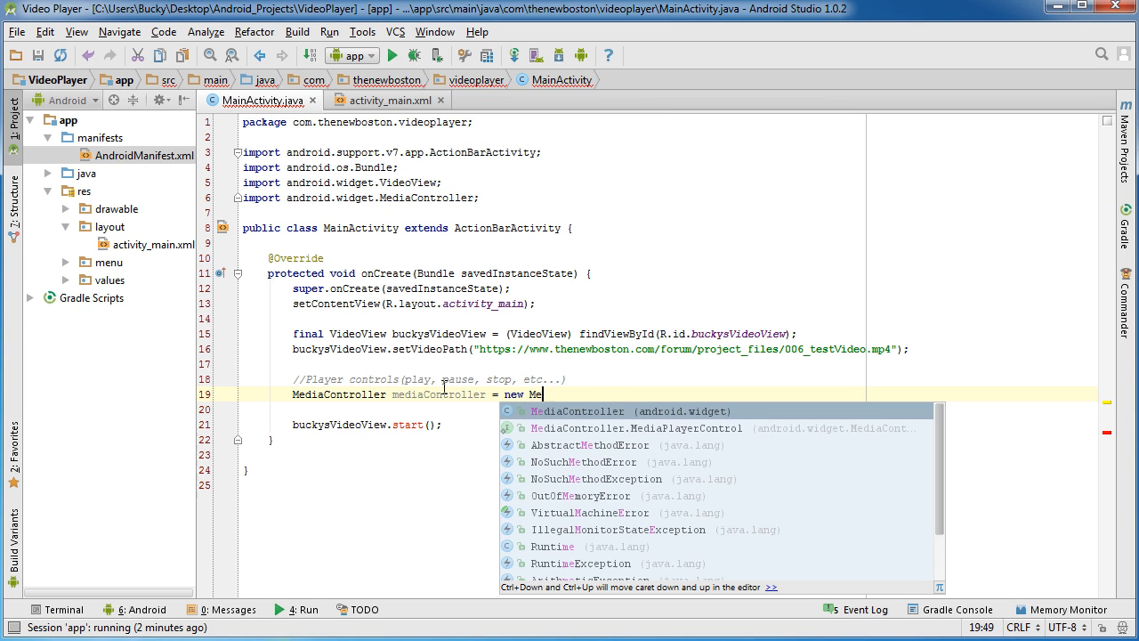
pyautogui.write('MediaController(')
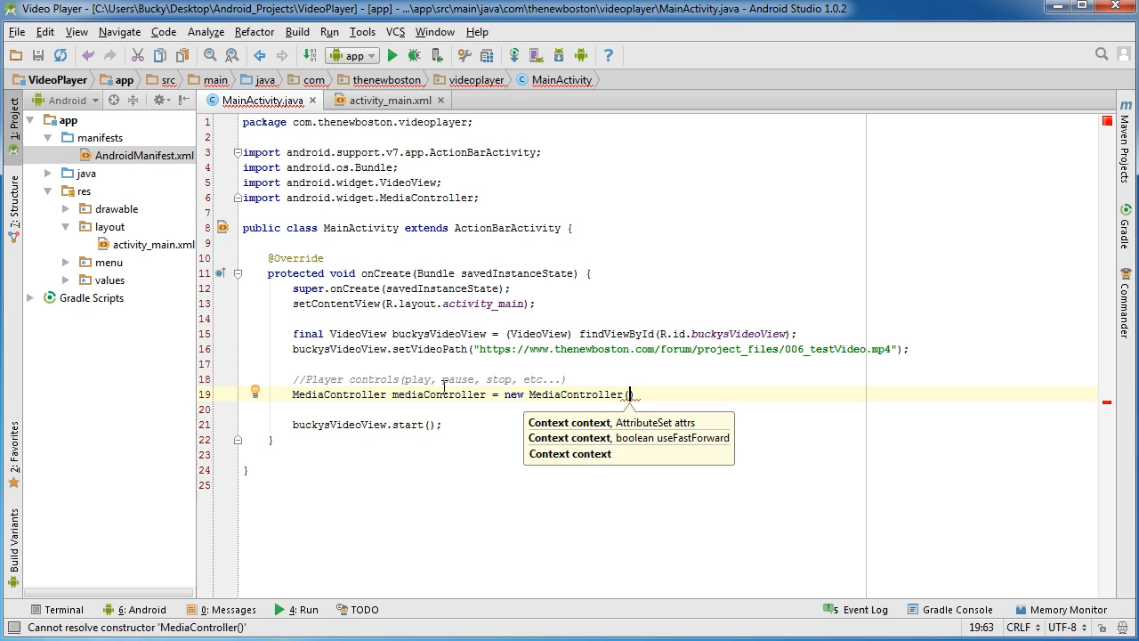
pyautogui.write('this)')
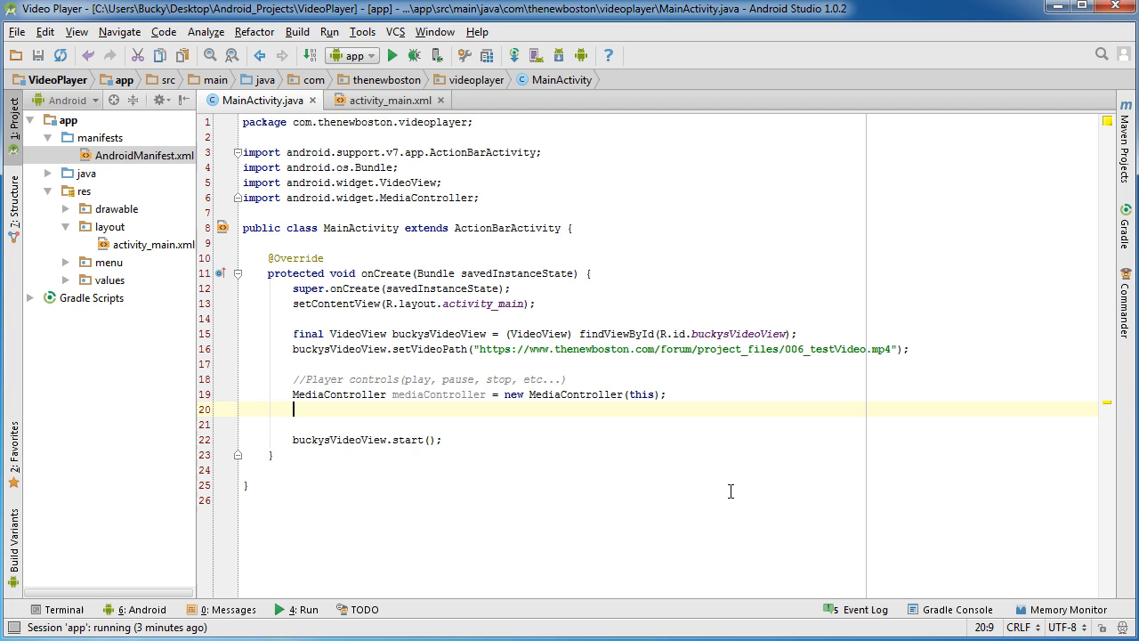
# Anchor mediaController to buckysVideoView with setAnchorView
pyautogui.write('mediaController')
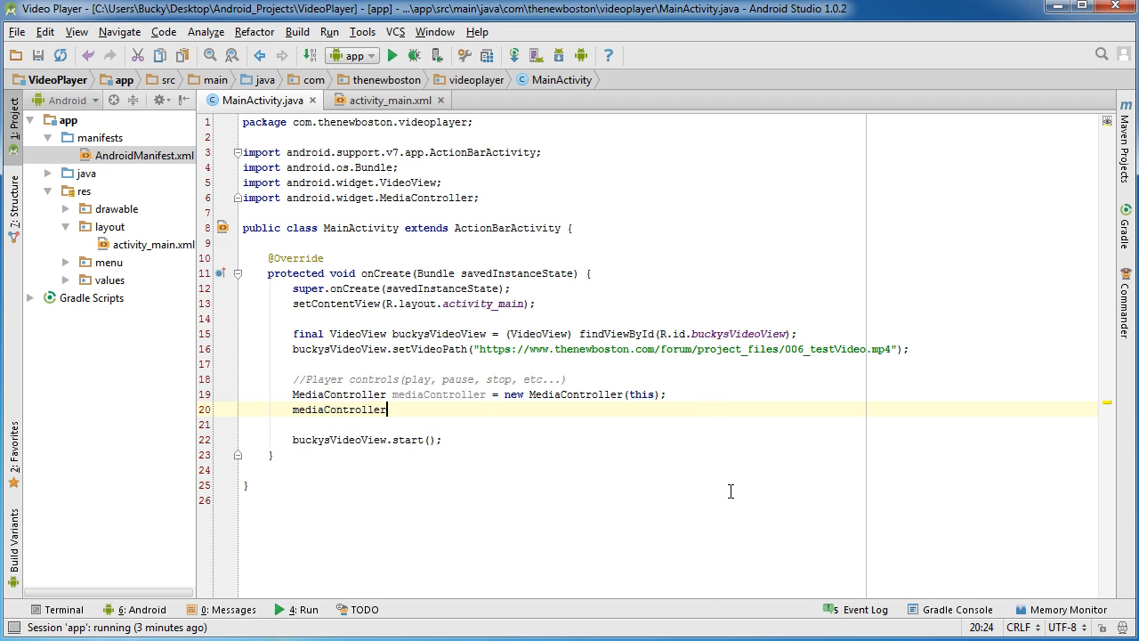
pyautogui.write('.s')
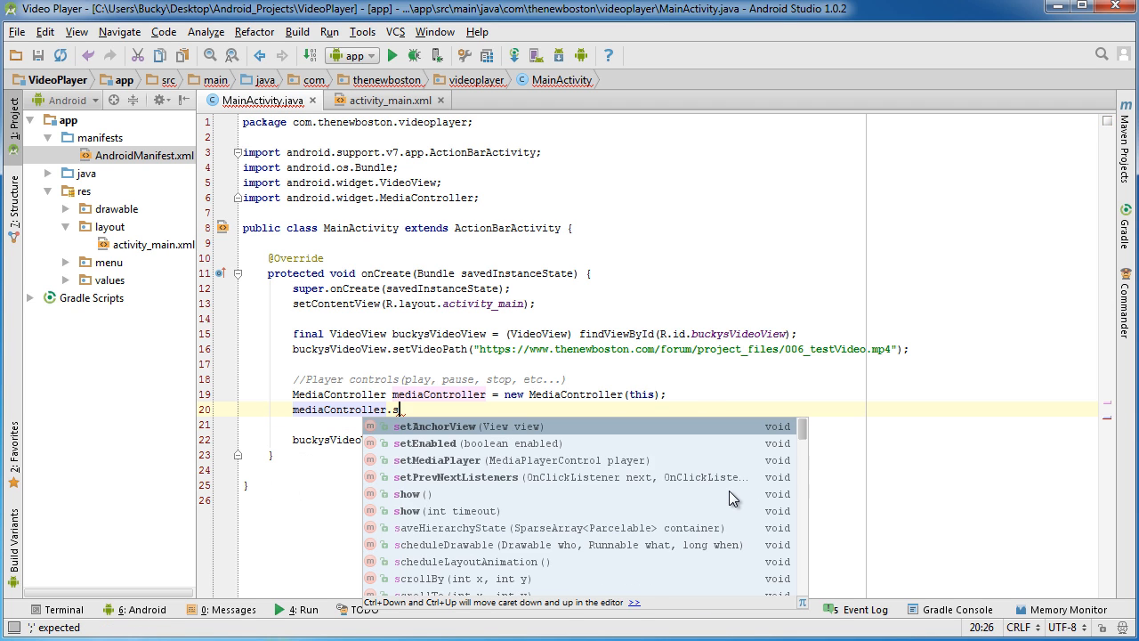
pyautogui.click(435, 427)
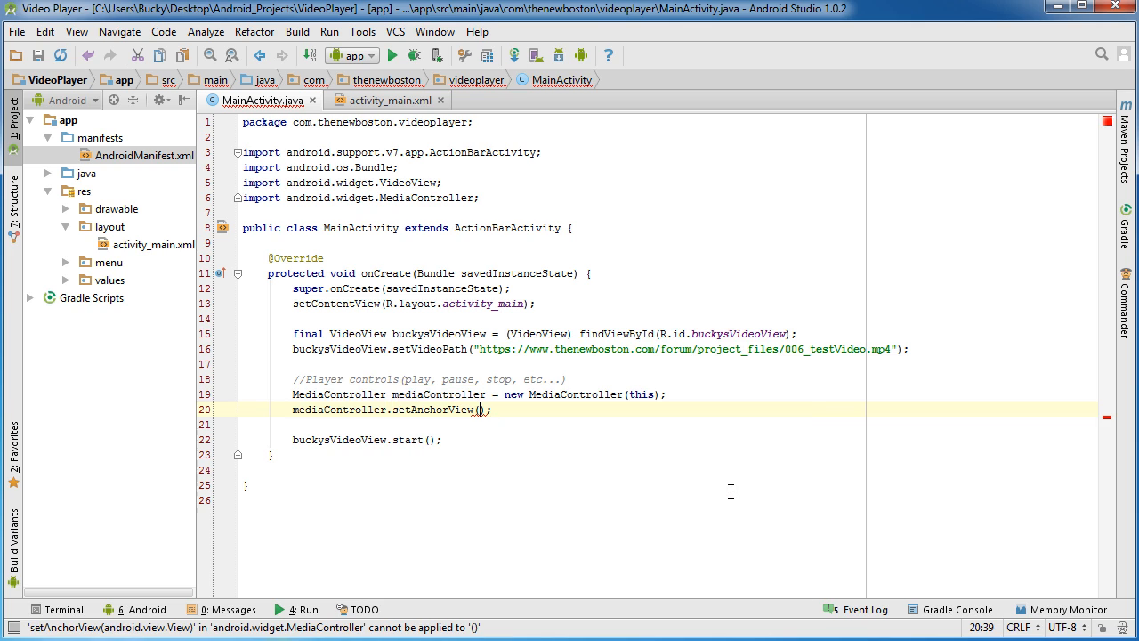
pyautogui.doubleClick(435, 334)
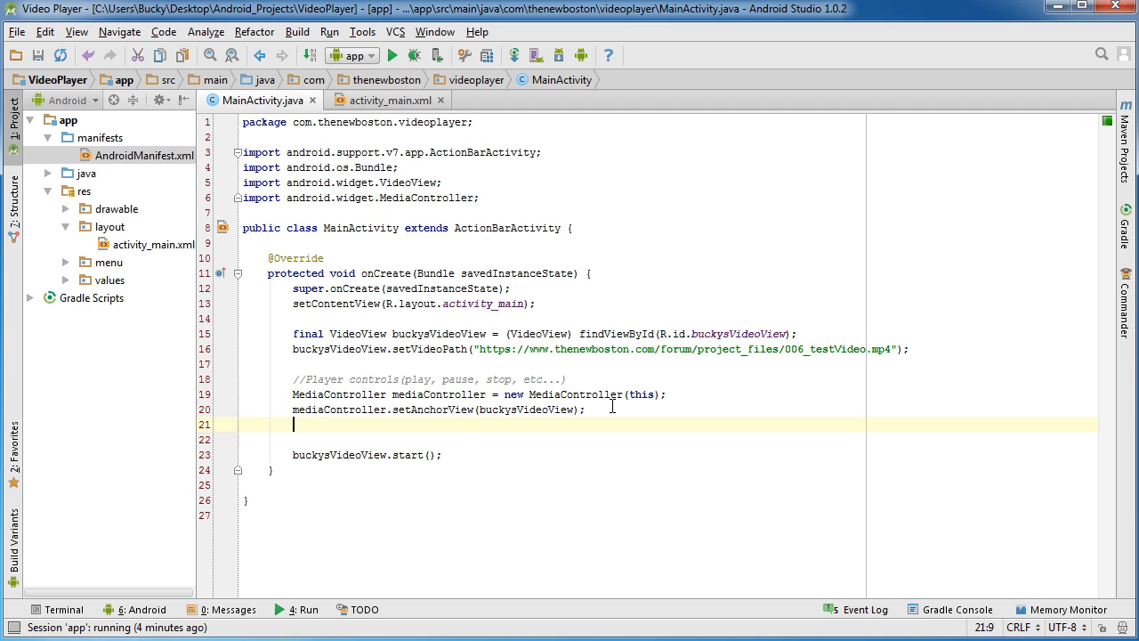
# Attach the controller with buckysVideoView.setMediaController(mediaController) and highlight the this argument
pyautogui.write('buckysVideoView')
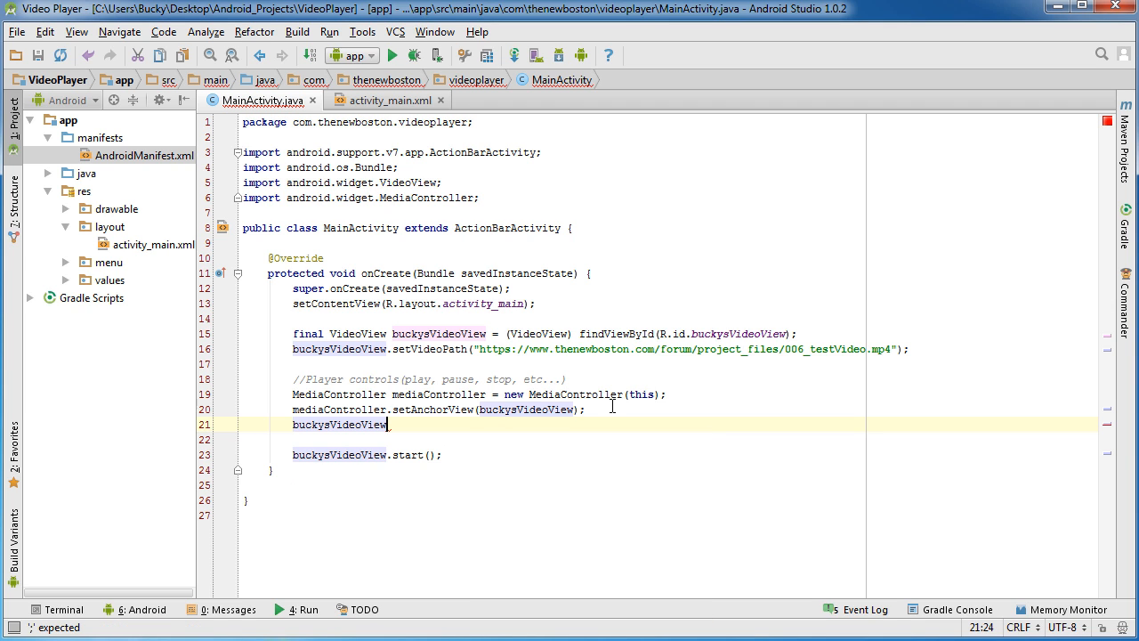
pyautogui.write('.se')
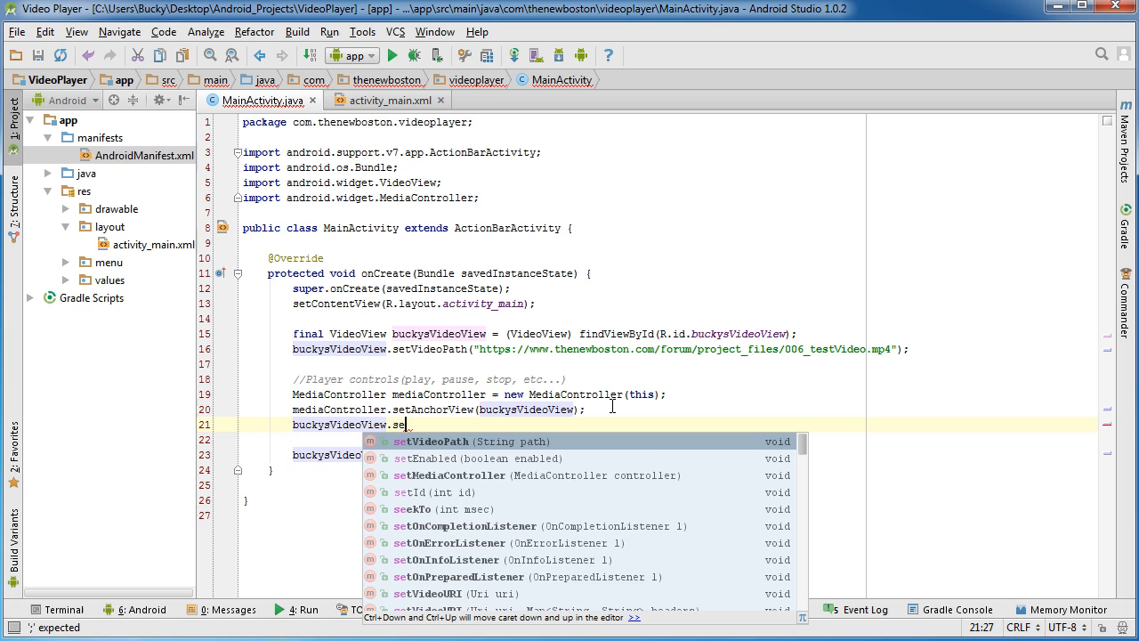
pyautogui.write('tMediaController();')
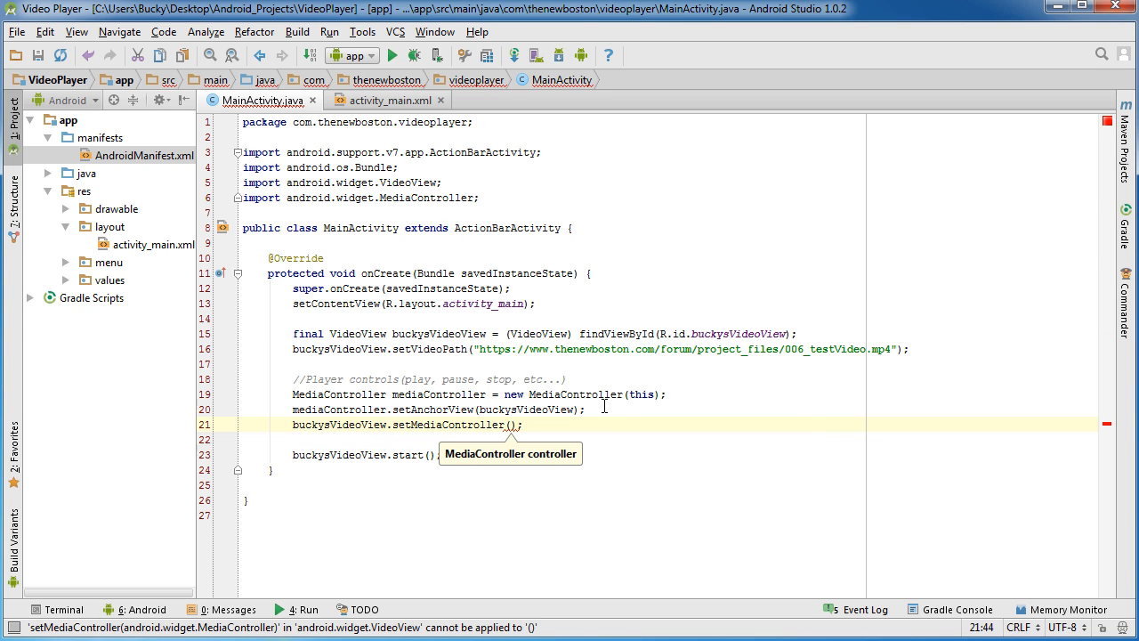
pyautogui.moveTo(427, 394)
pyautogui.write('mediaController')
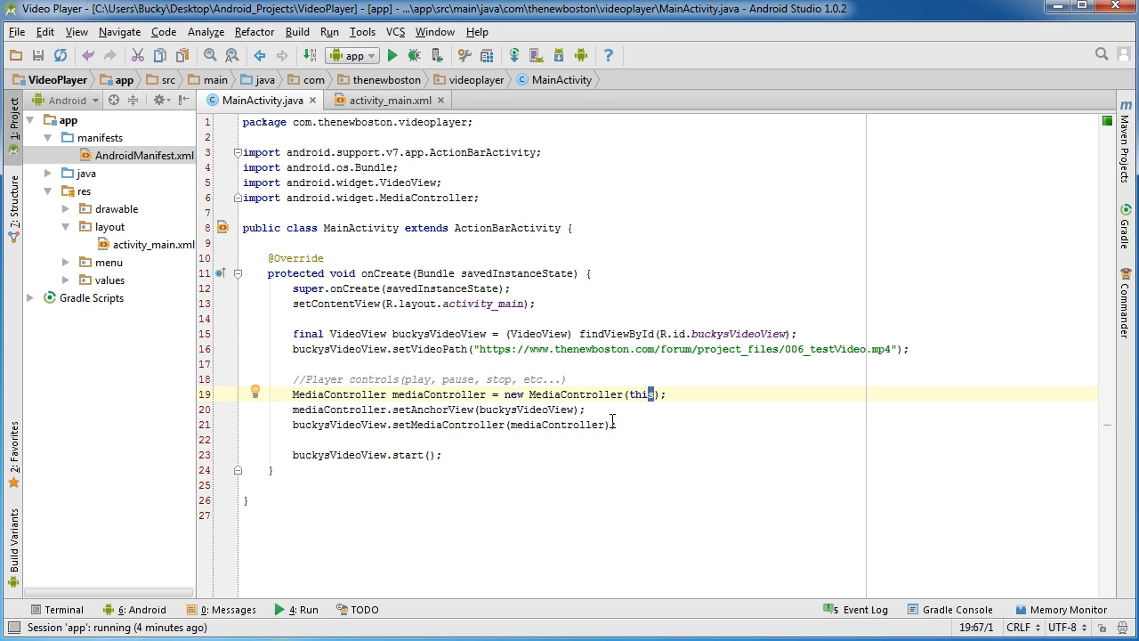
pyautogui.moveTo(294, 395); pyautogui.dragTo(616, 424)
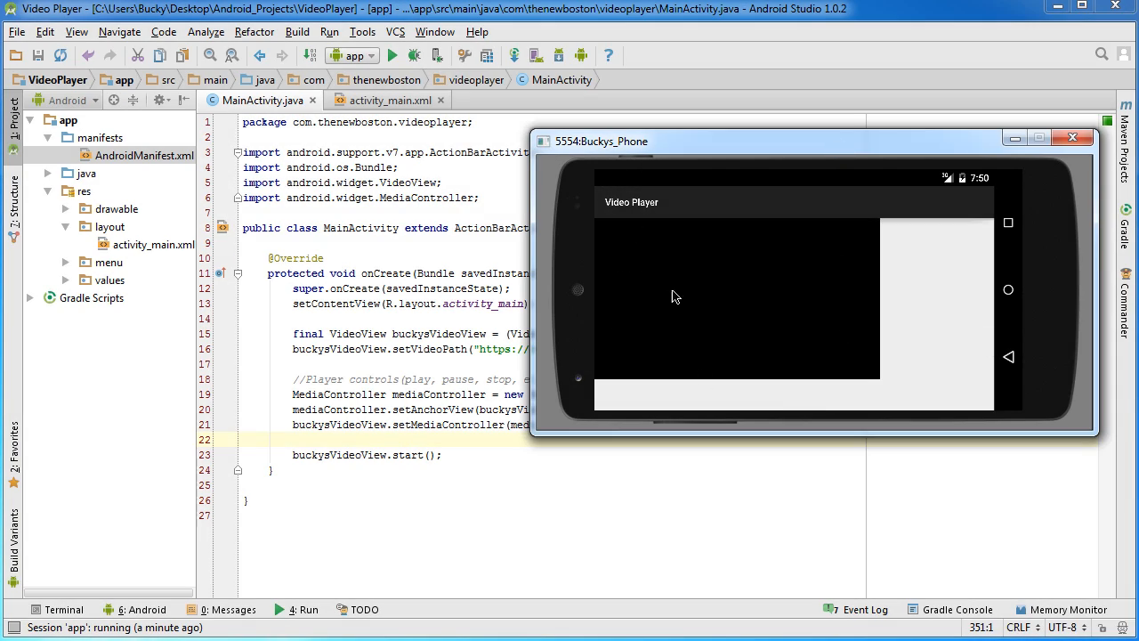
pyautogui.moveTo(758, 297)
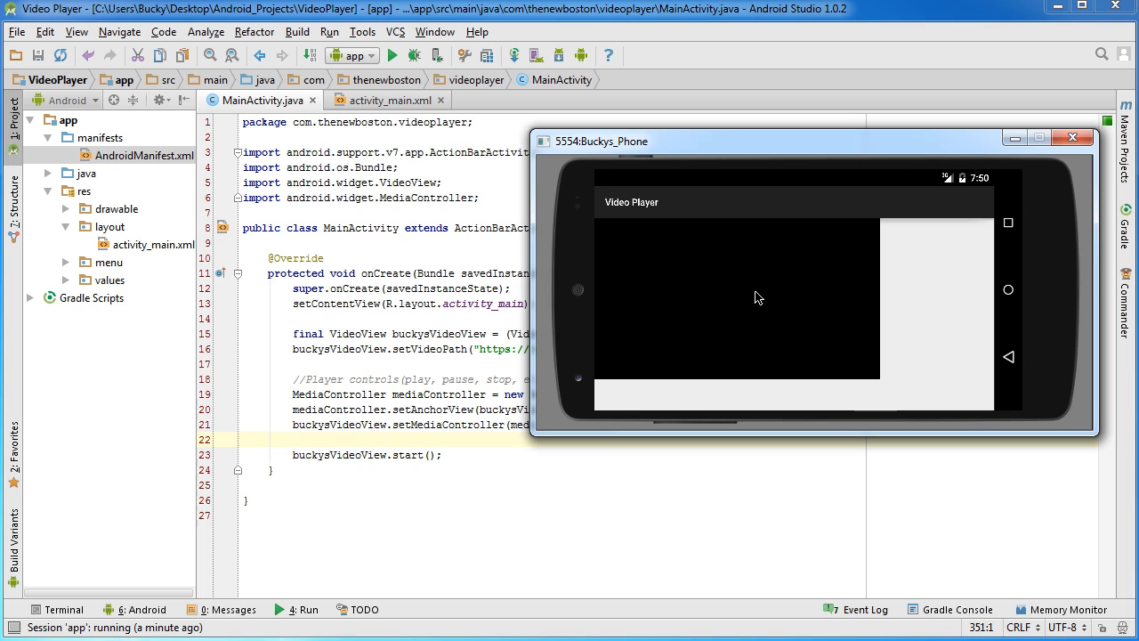
pyautogui.moveTo(762, 169)
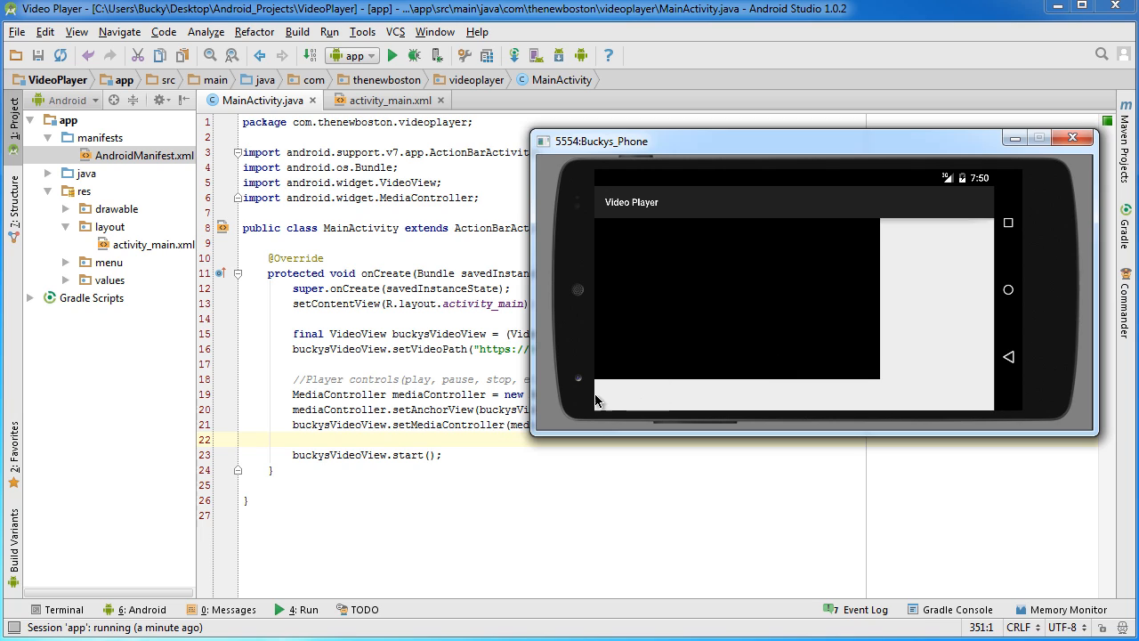
pyautogui.moveTo(794, 401)
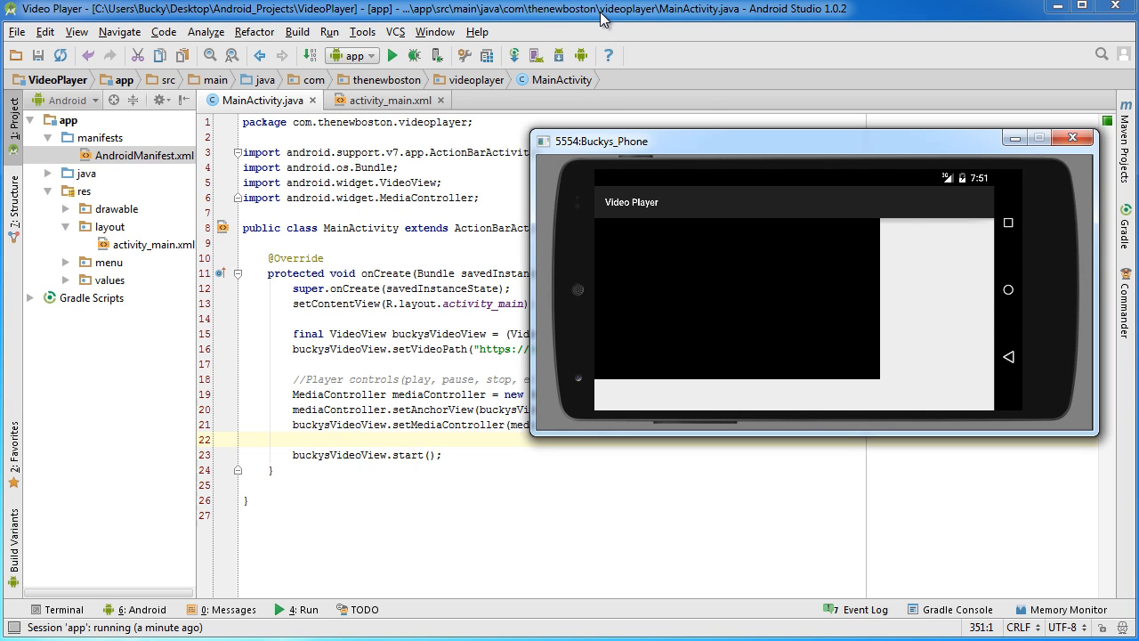
pyautogui.moveTo(776, 361)
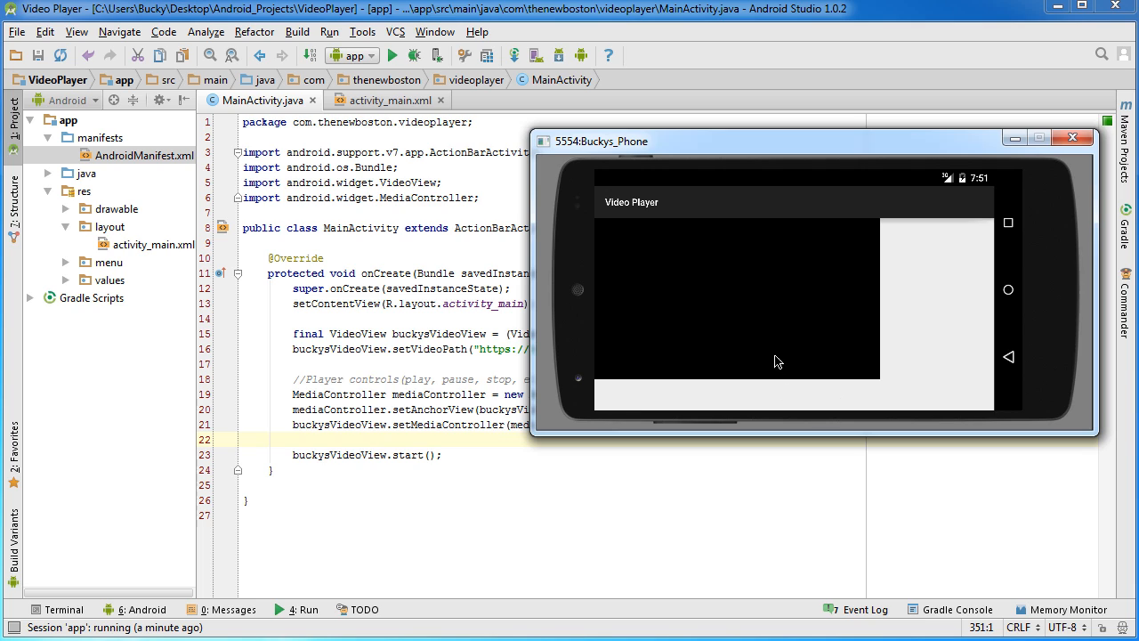
pyautogui.moveTo(809, 287)
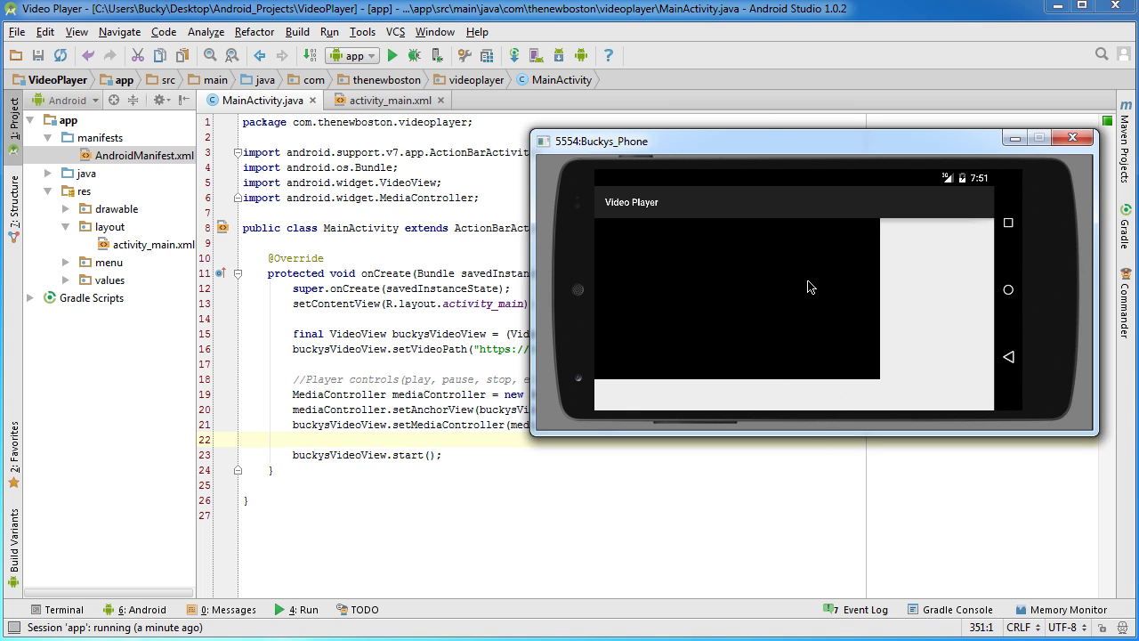
pyautogui.moveTo(801, 309)
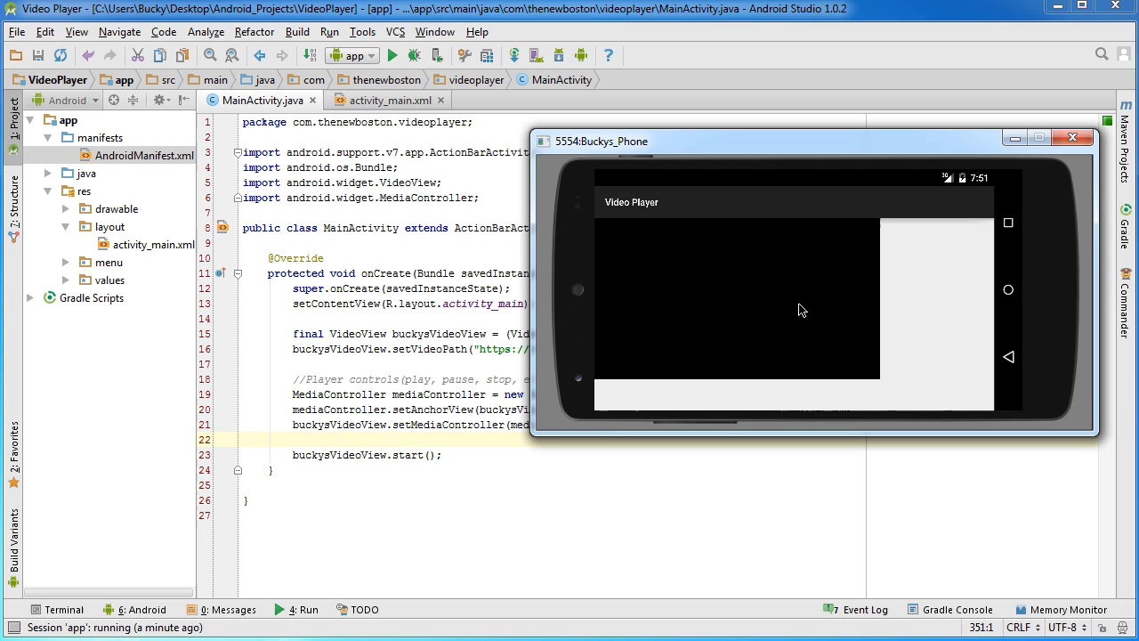